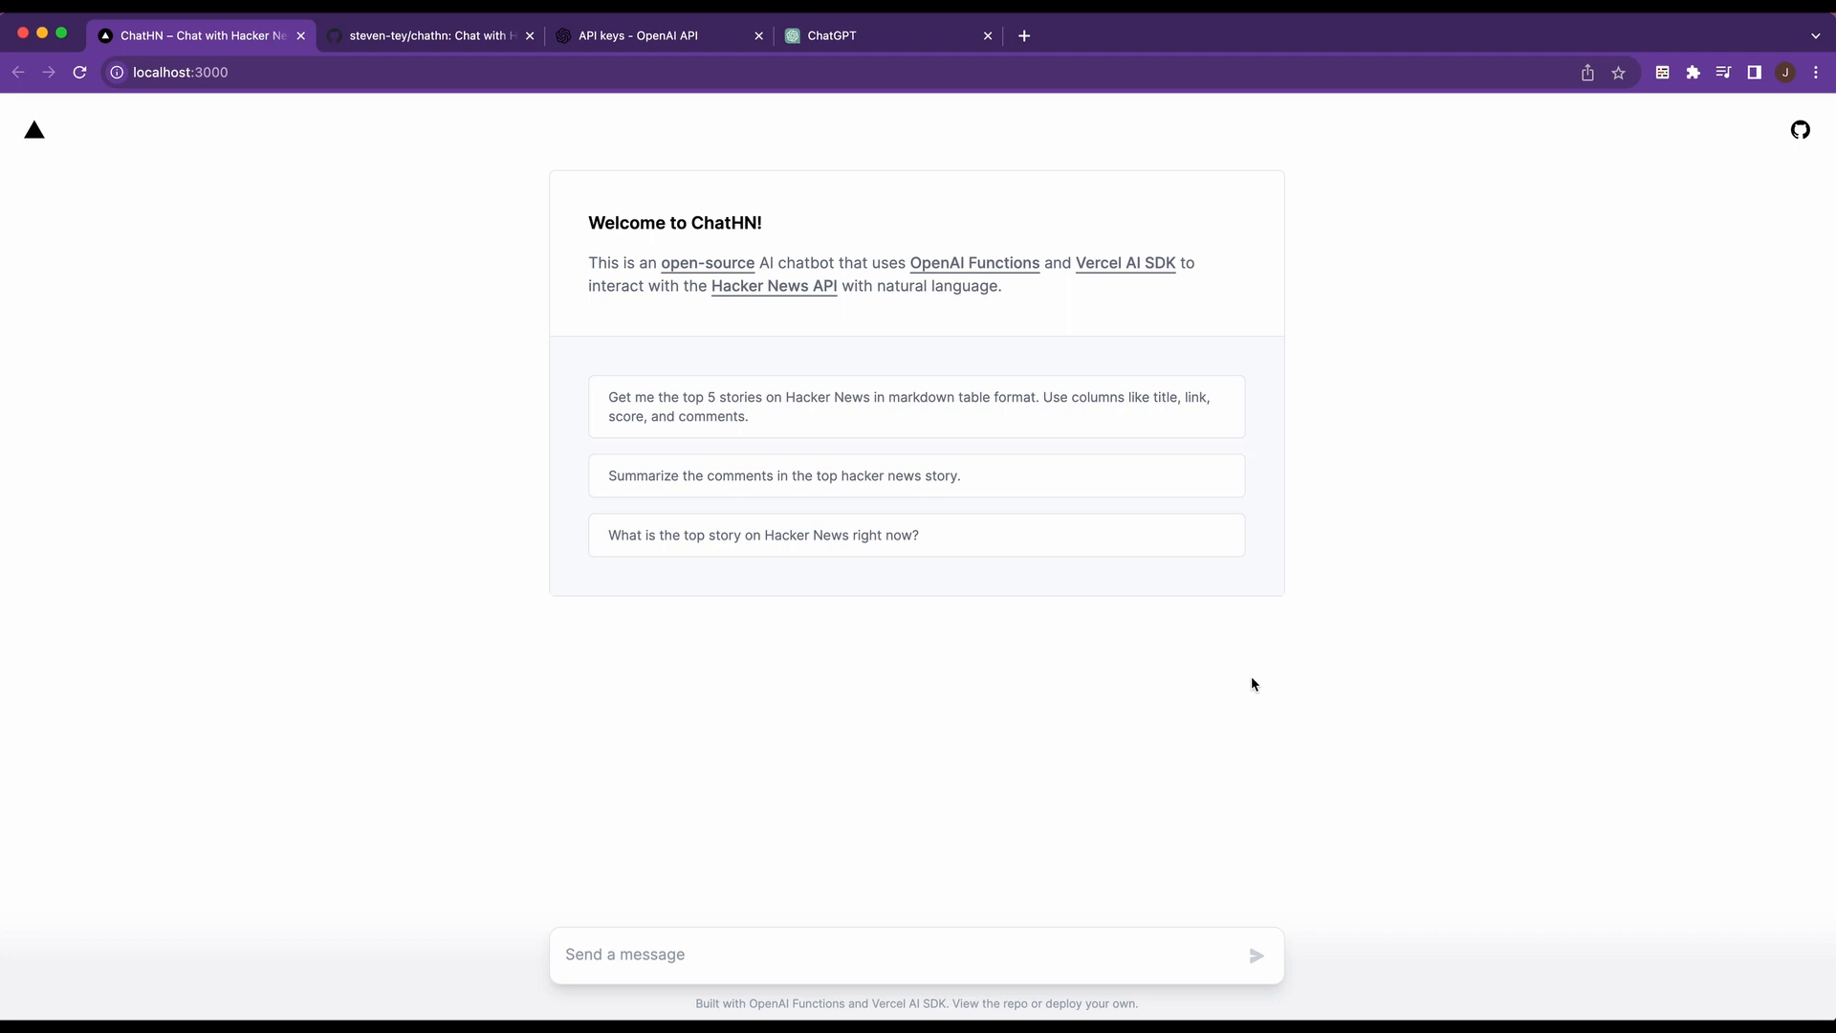
pyautogui.moveTo(1190, 475)
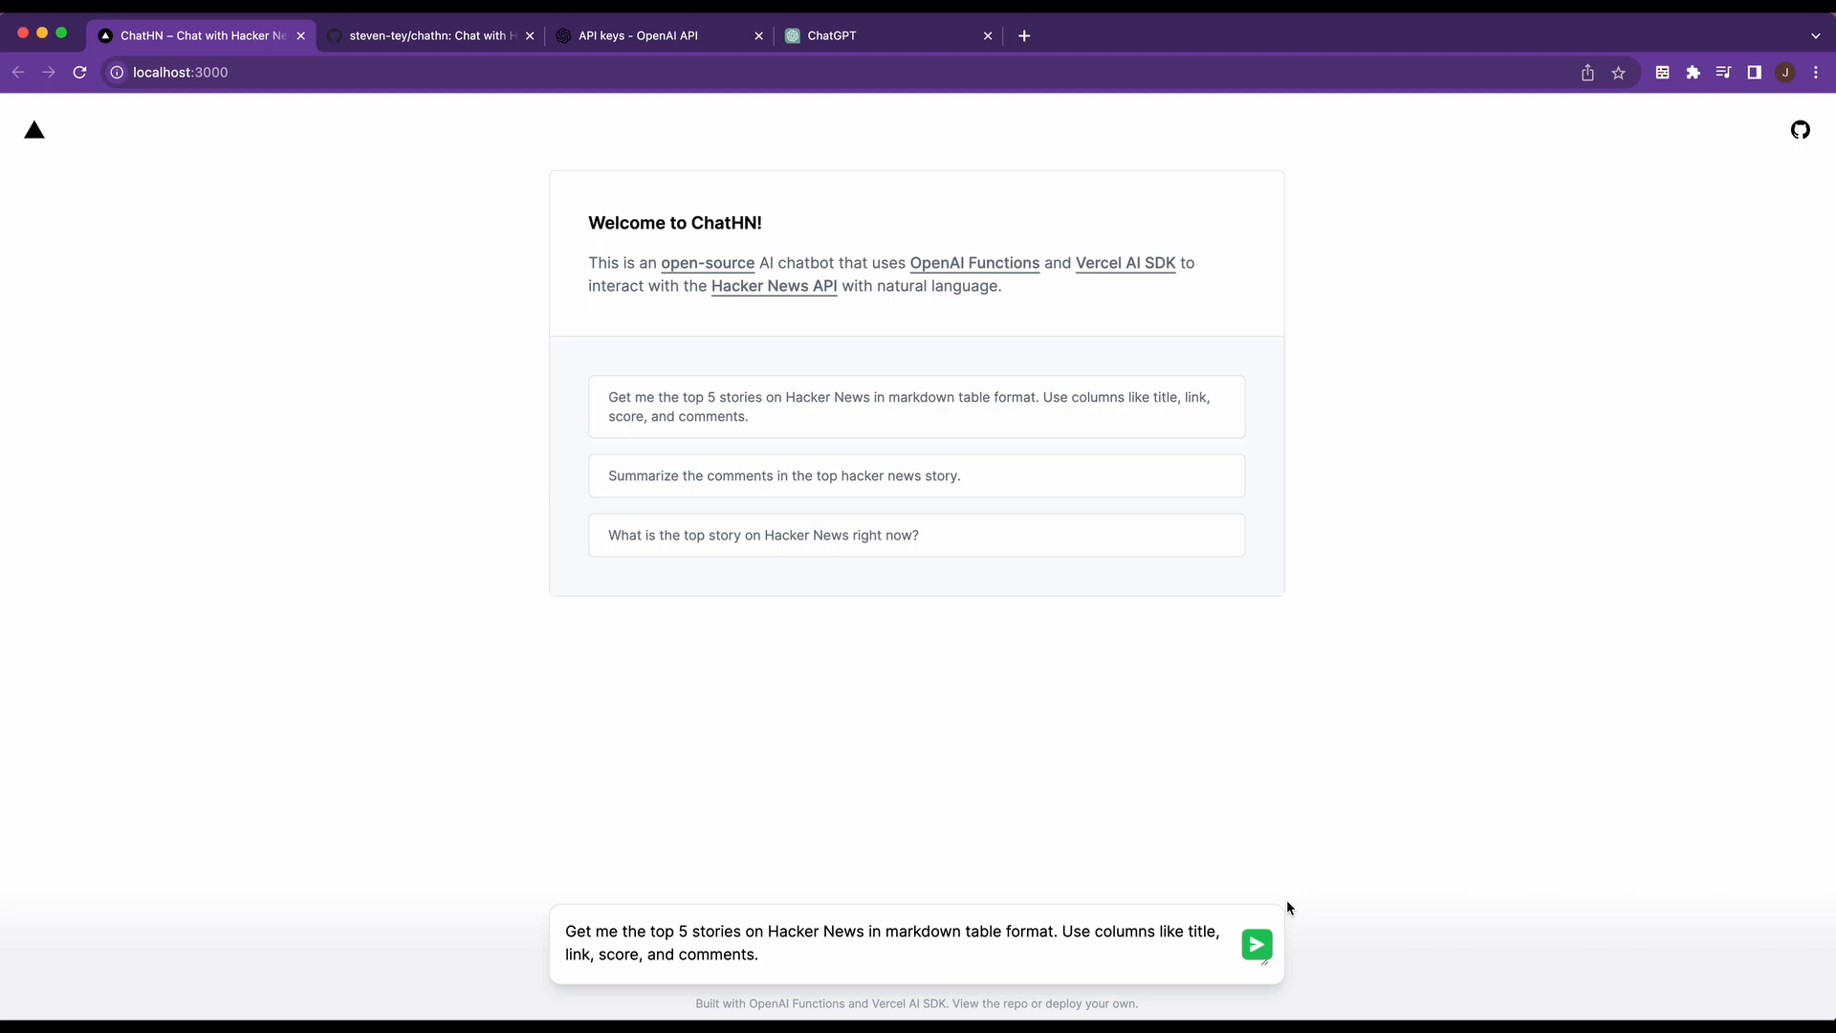
pyautogui.moveTo(1276, 926)
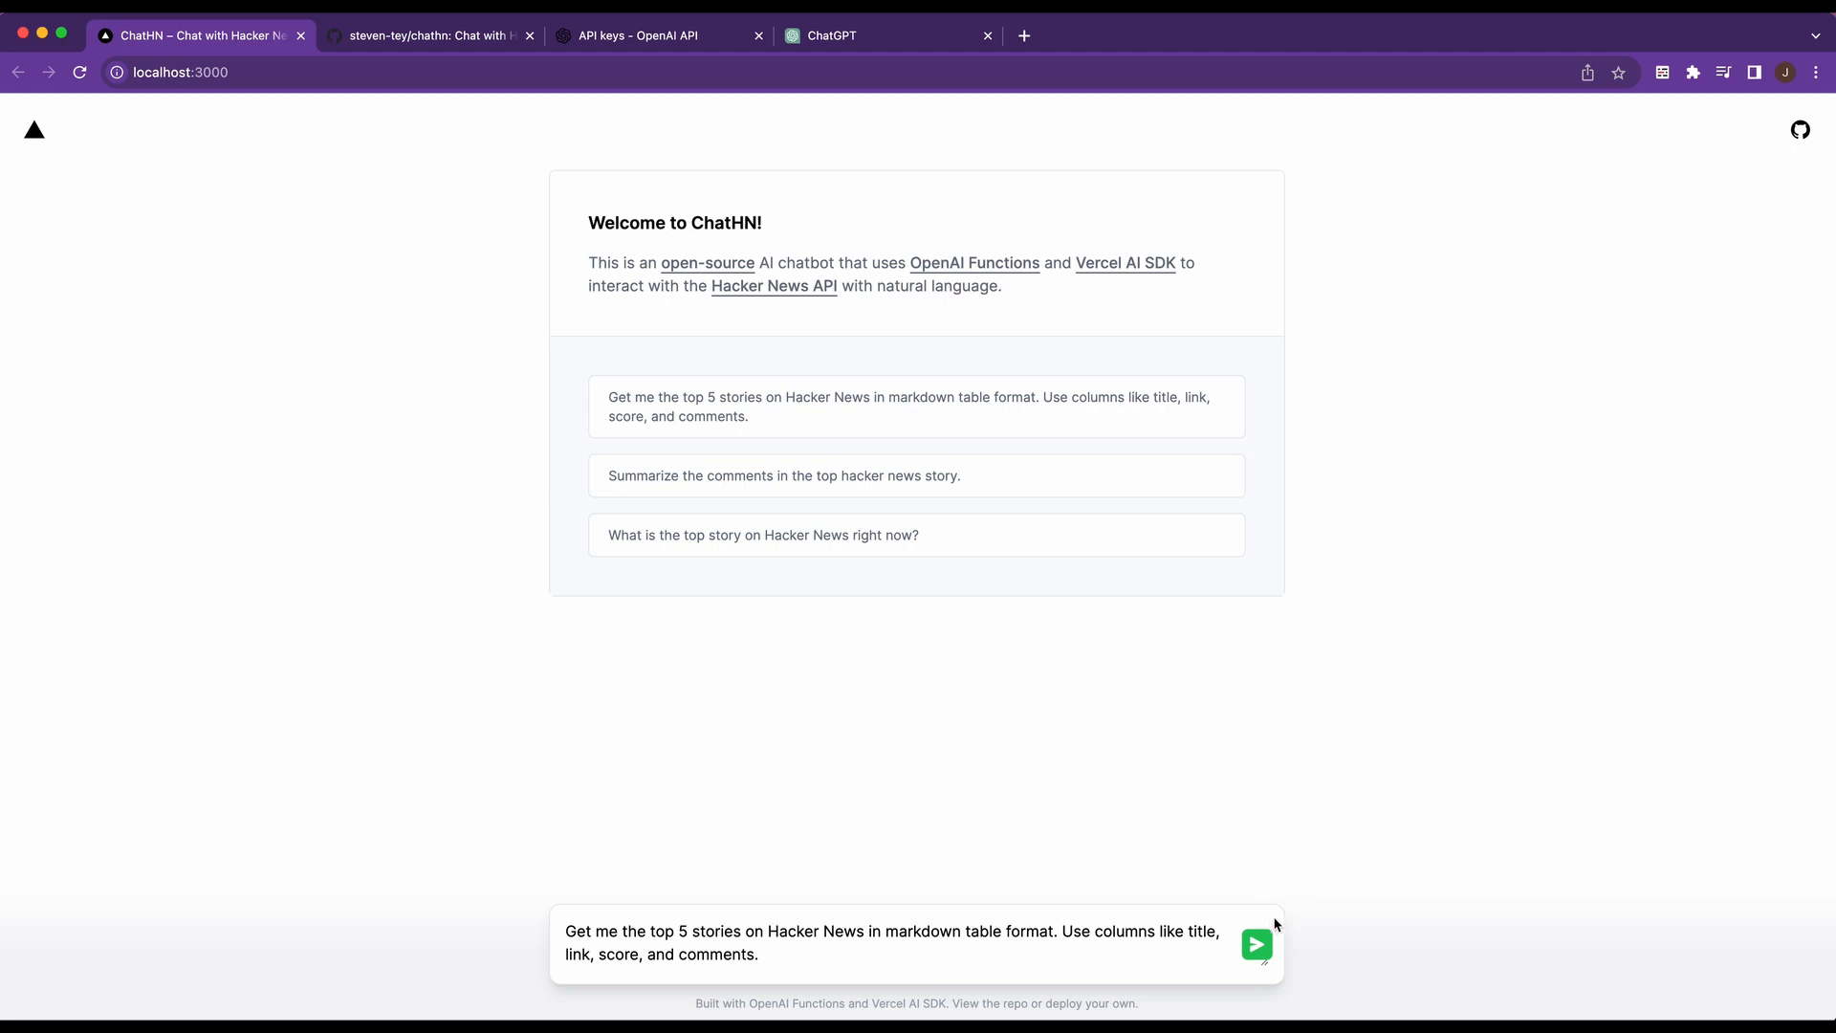
# Send the top-5 stories prompt and receive the markdown table of titles, links, scores and comments
pyautogui.click(1255, 945)
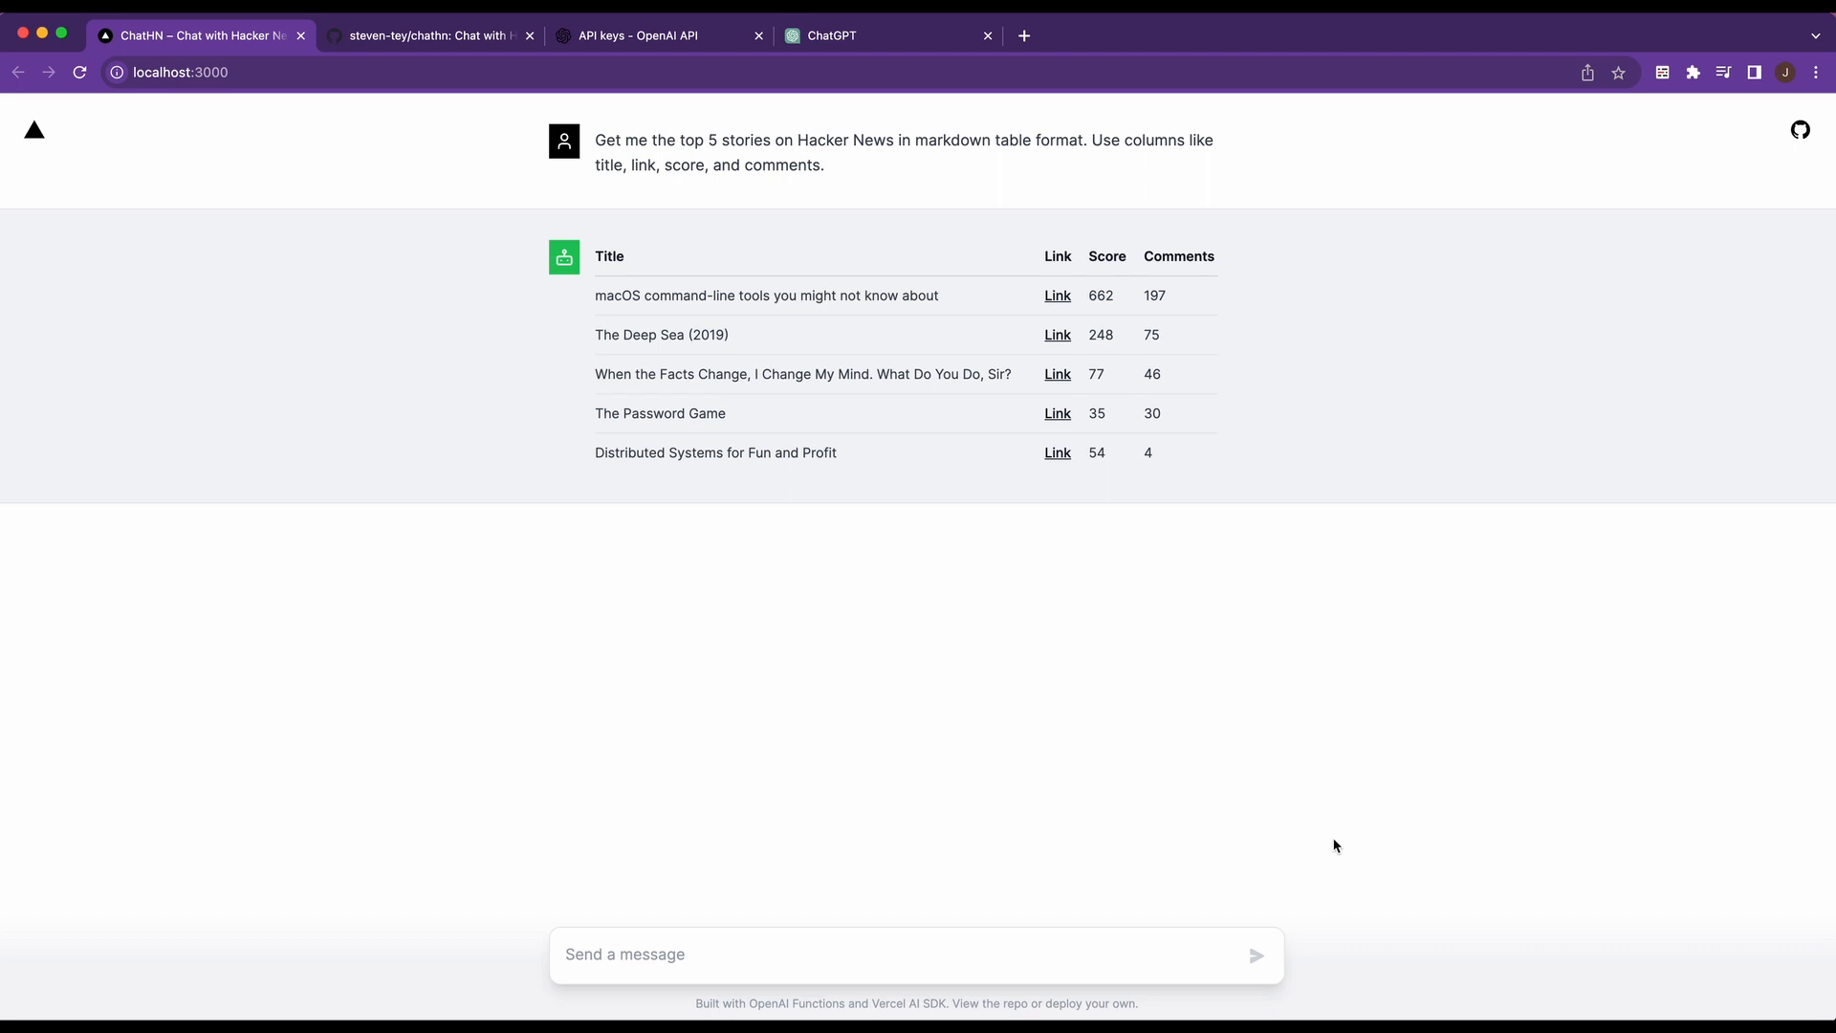
pyautogui.moveTo(341, 234)
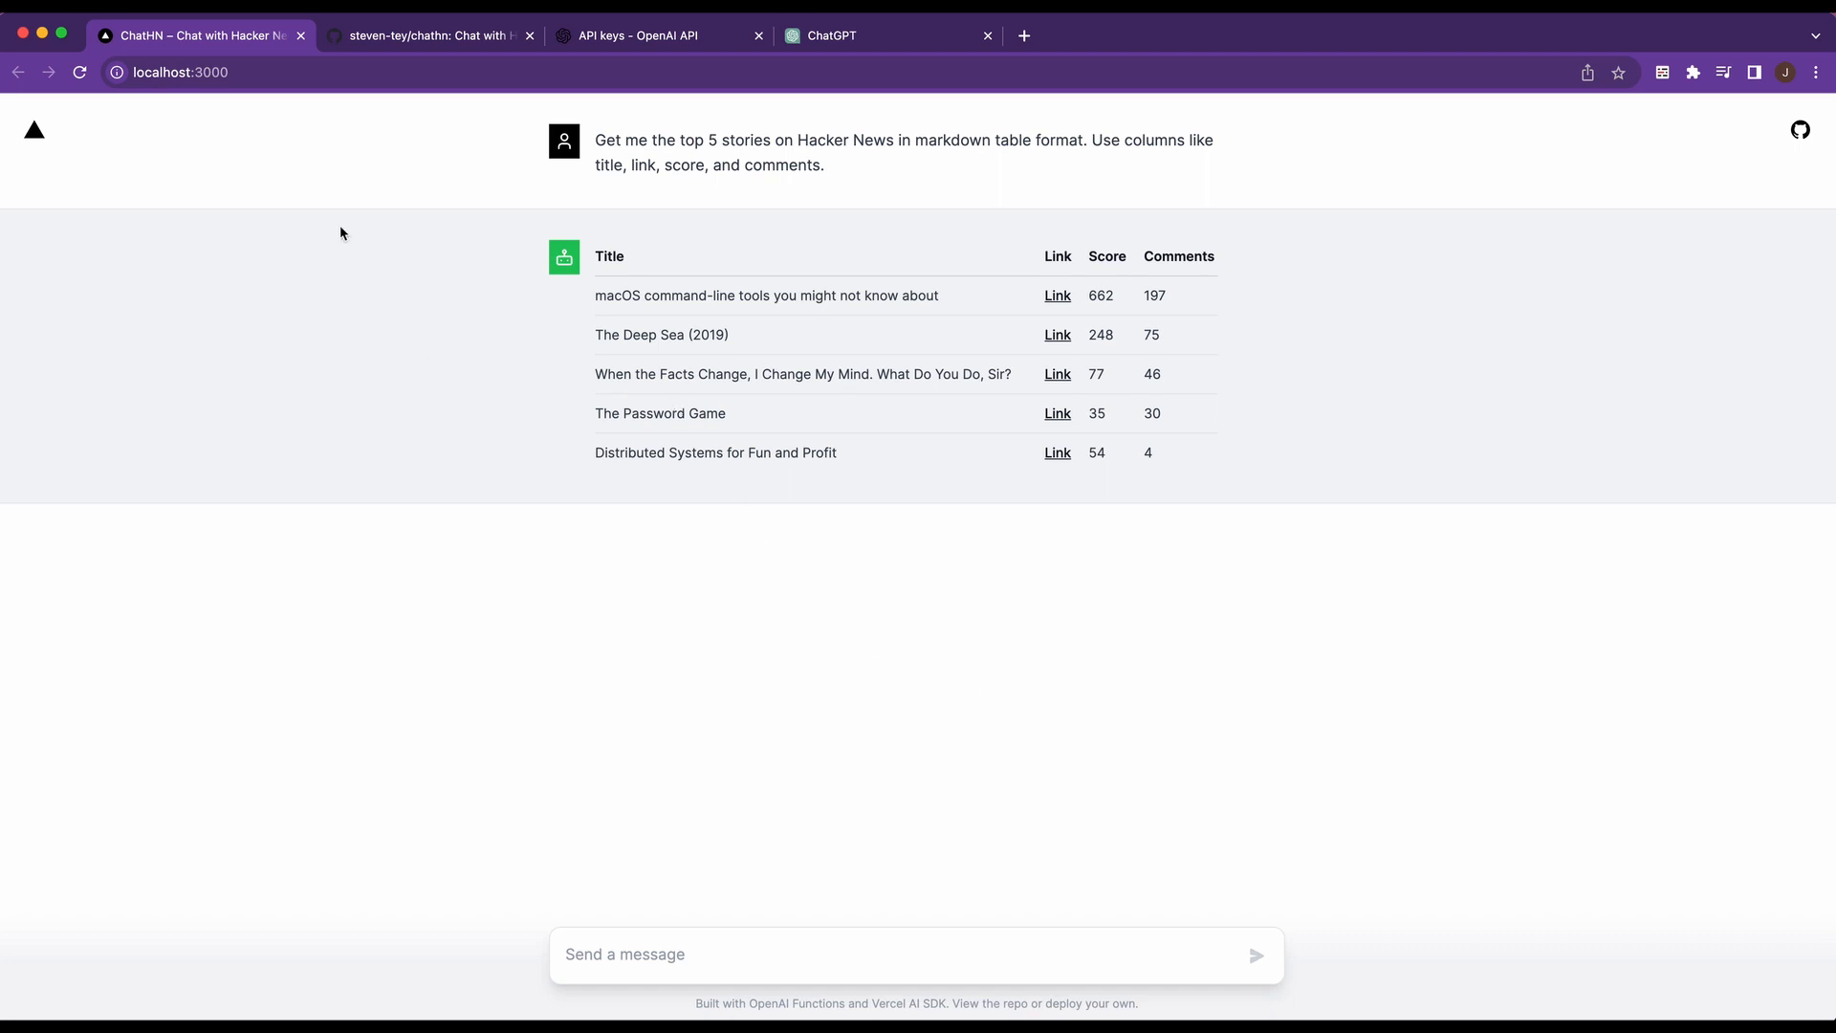
# Copy the GitHub CLI clone command for steven-tey/chathn from the repo's Code menu
pyautogui.click(428, 34)
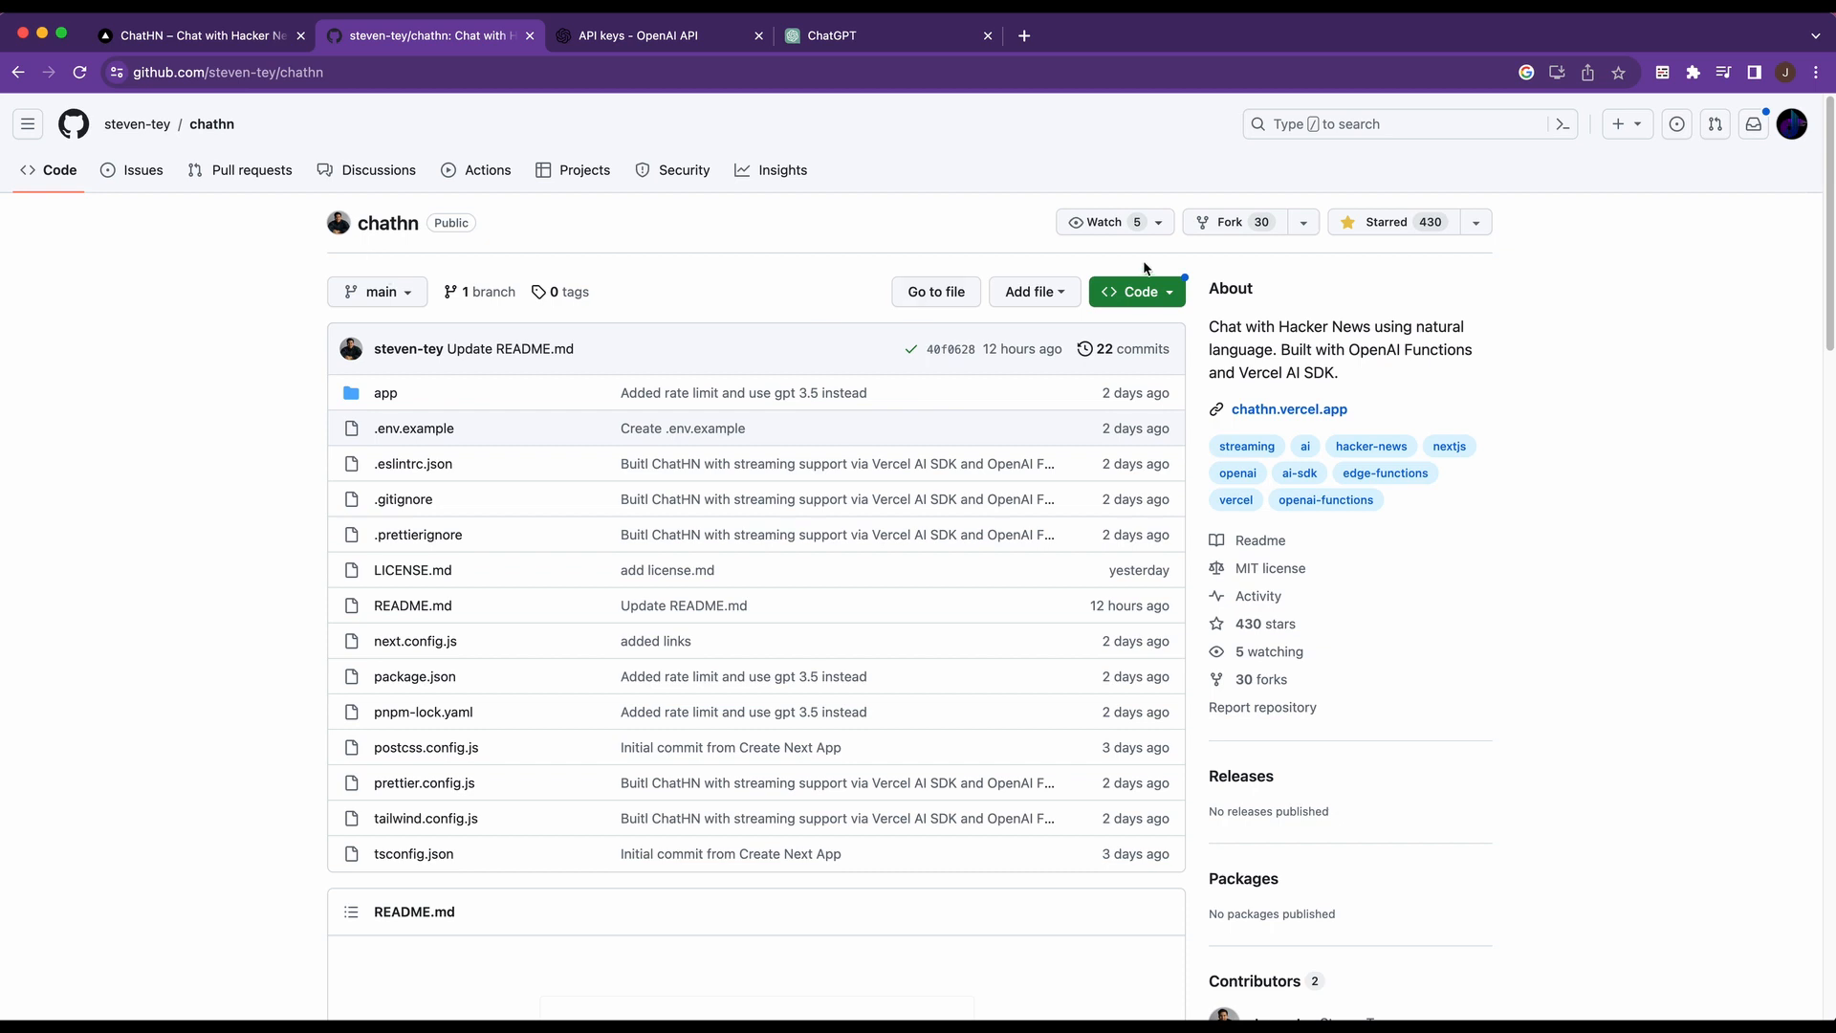
pyautogui.moveTo(1324, 251)
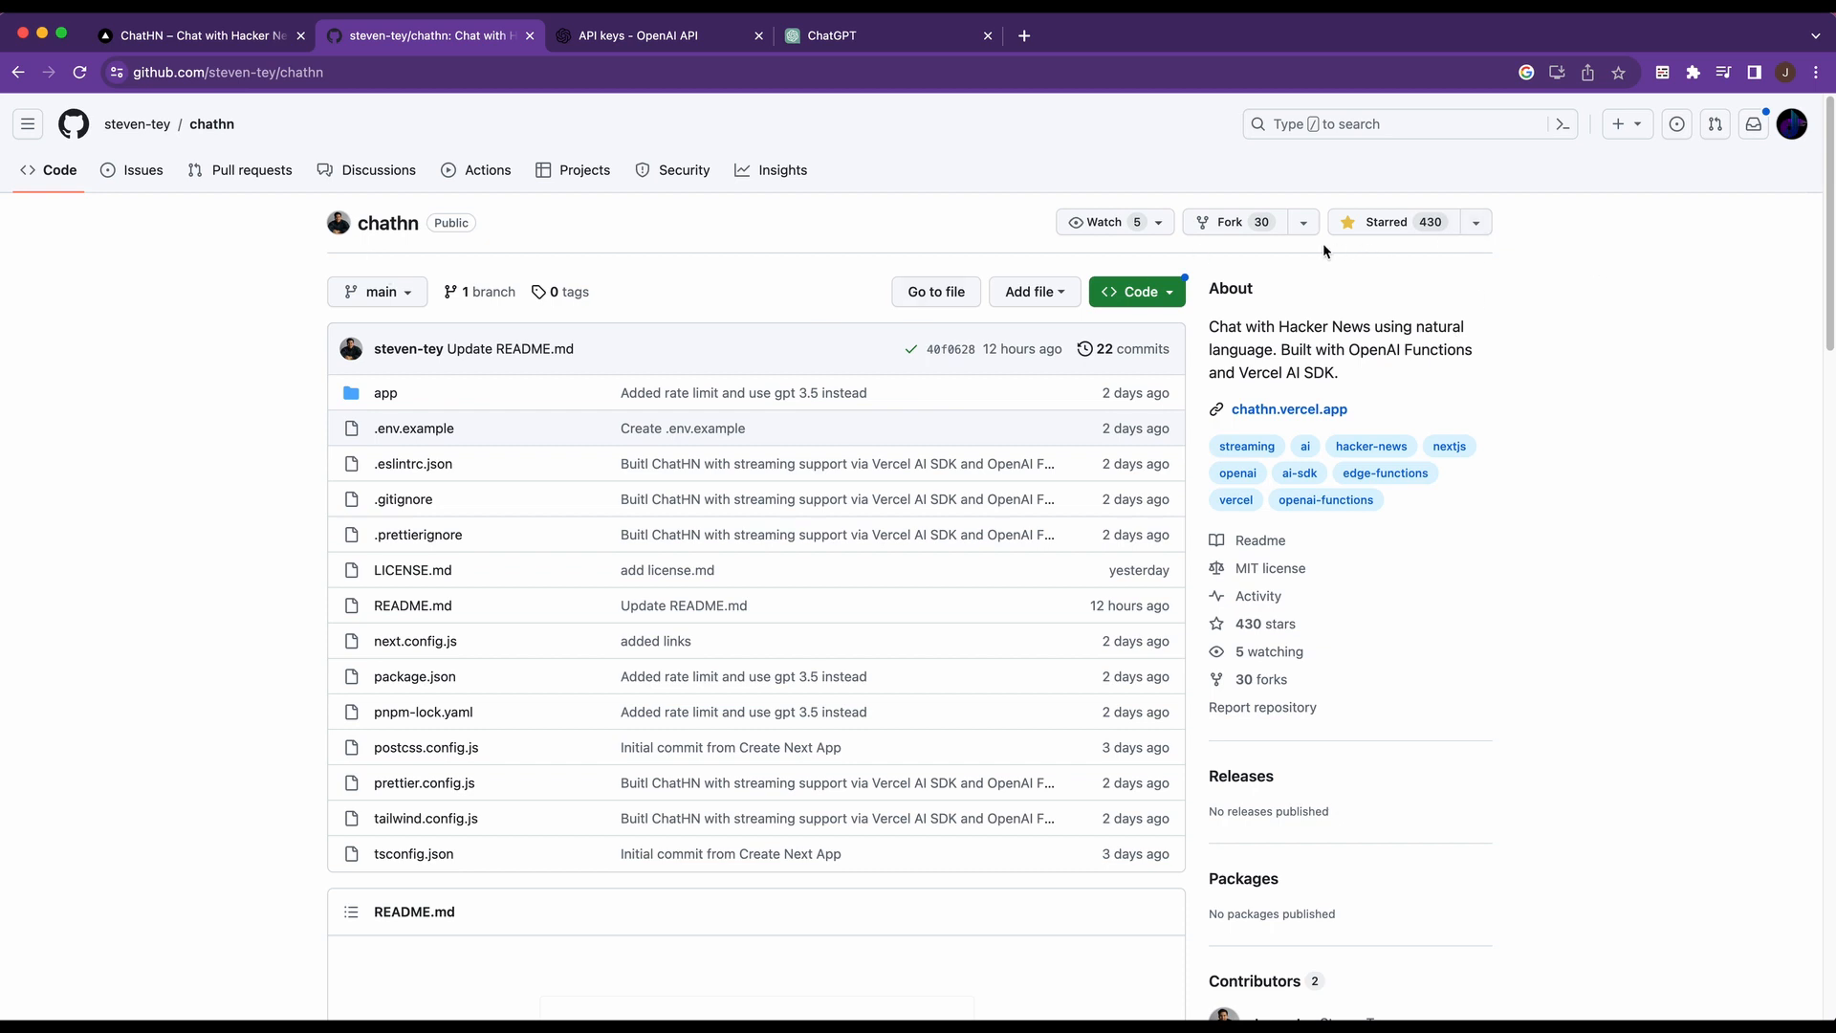
pyautogui.moveTo(509, 348)
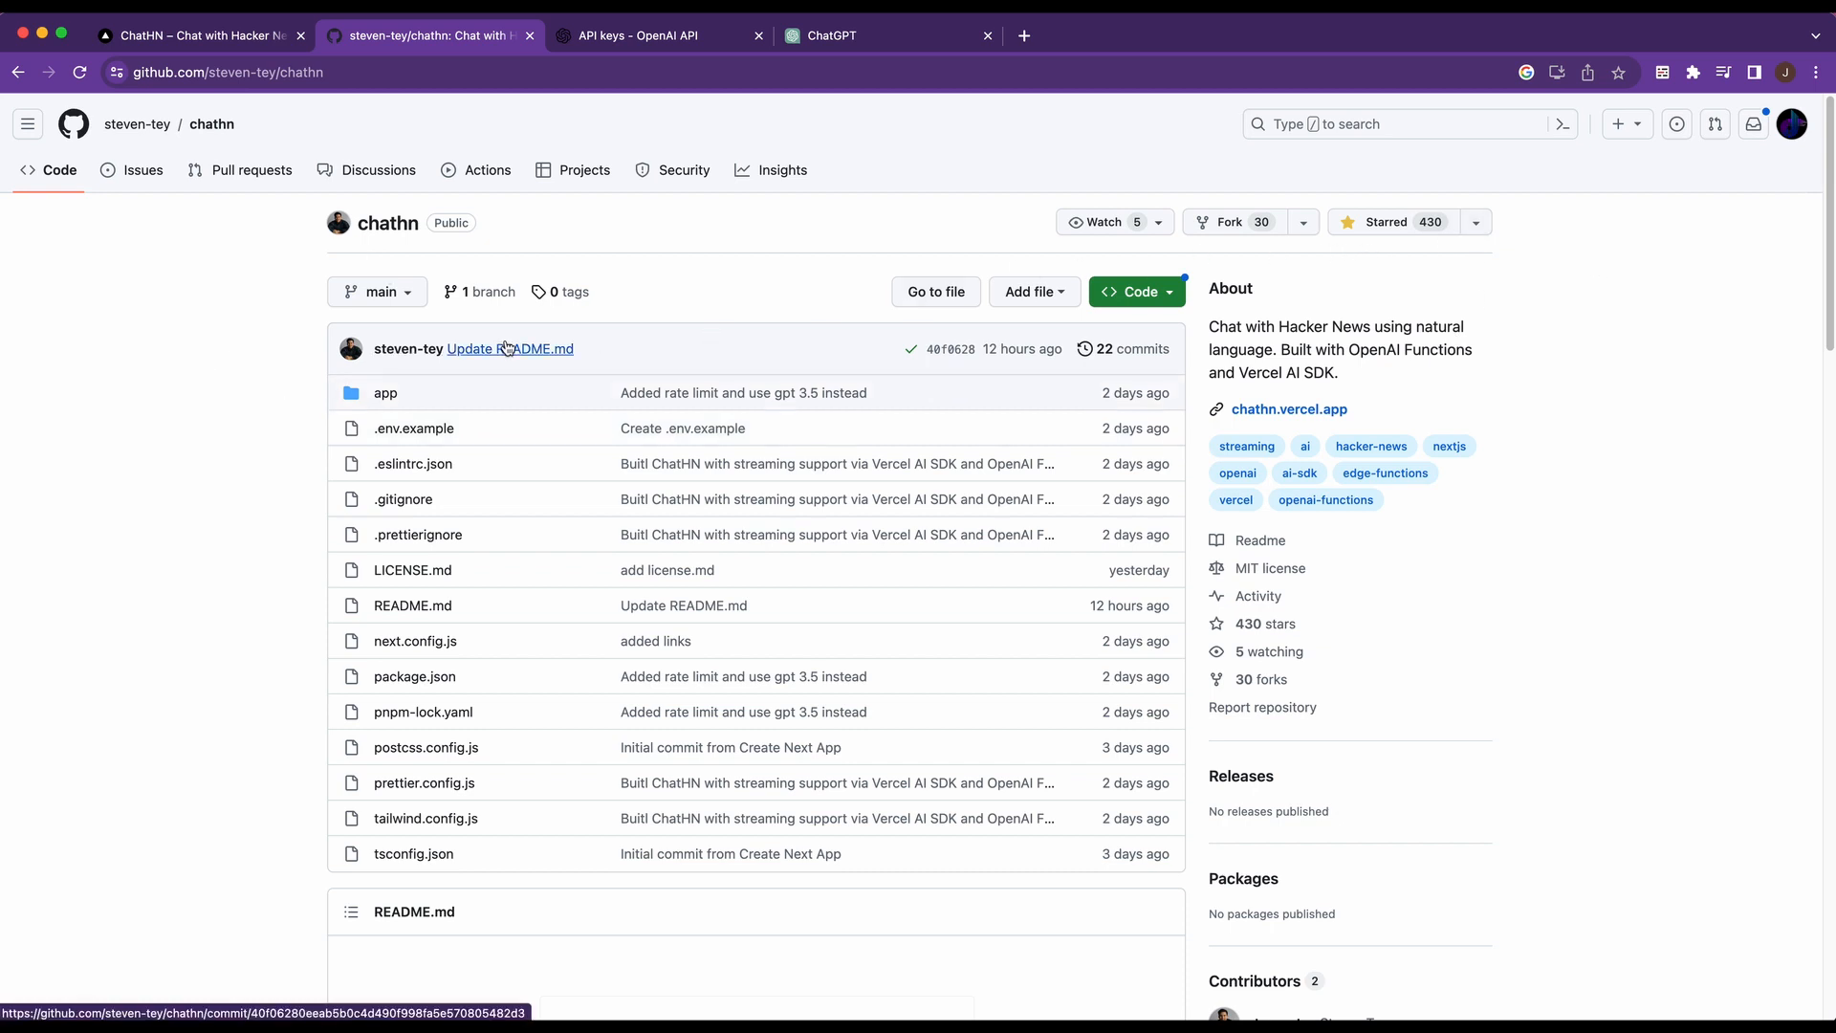
pyautogui.moveTo(509, 348)
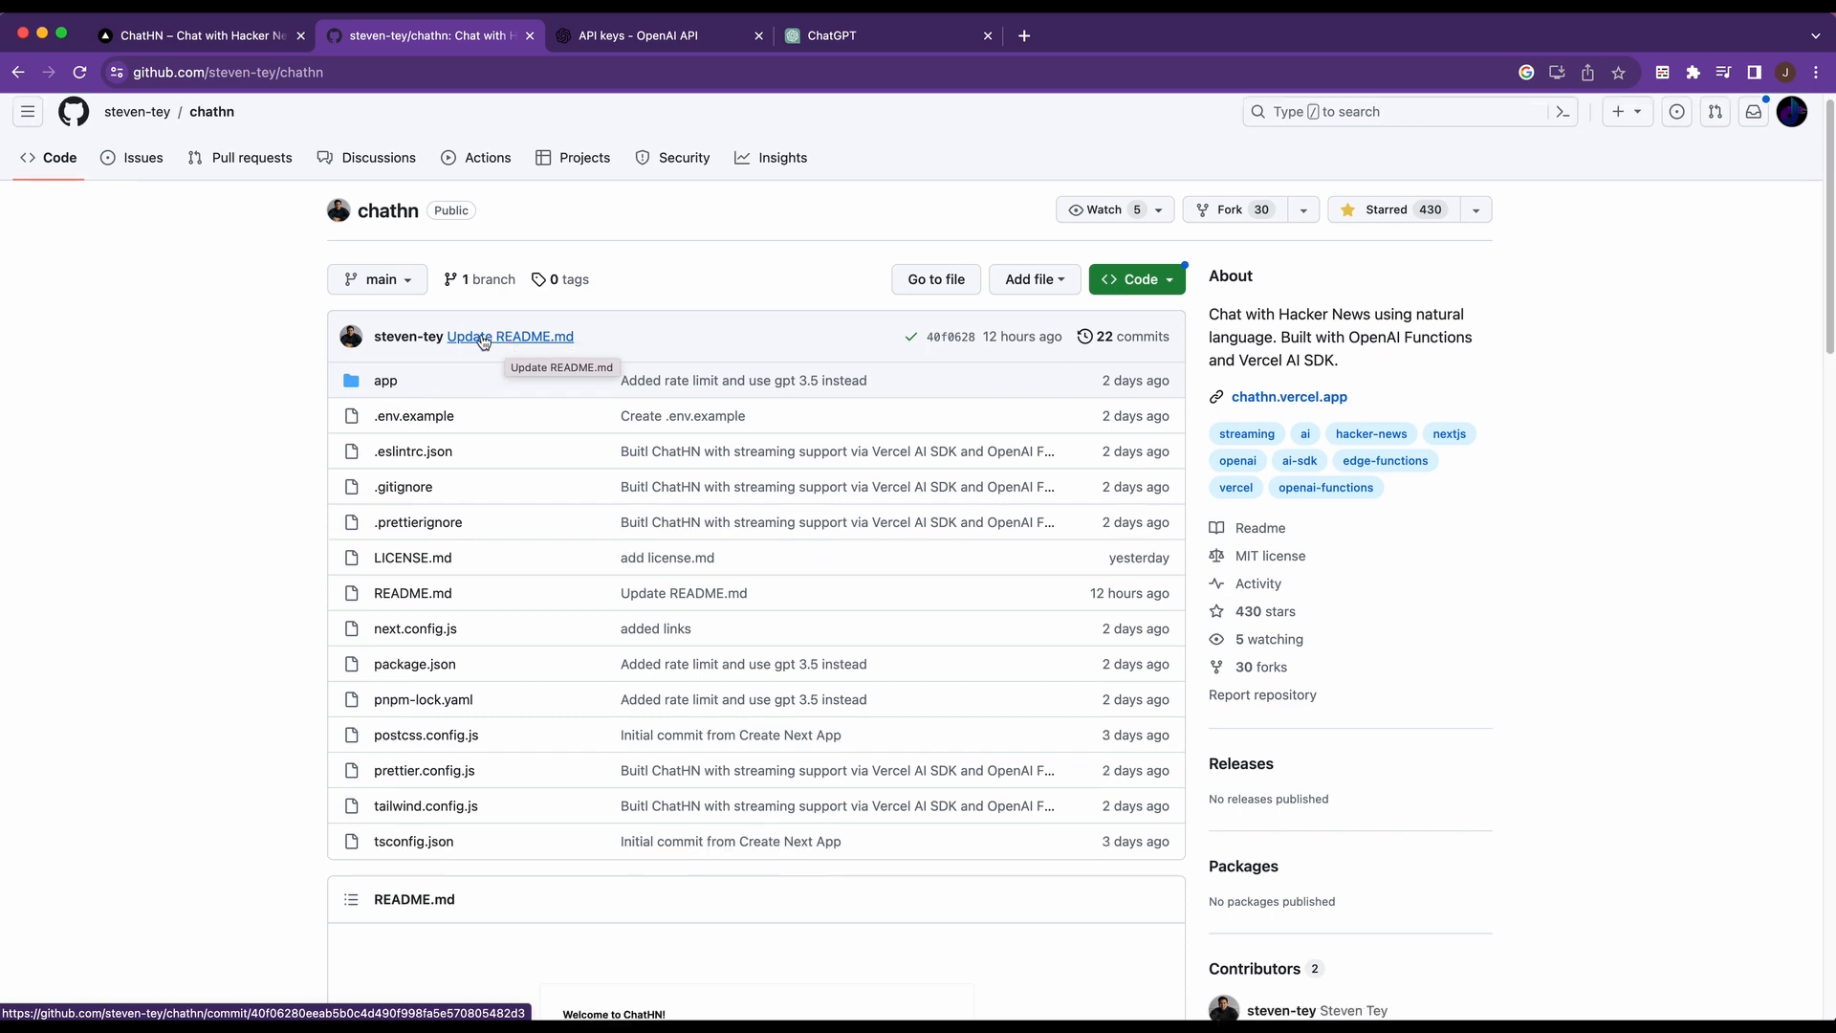
pyautogui.click(1134, 280)
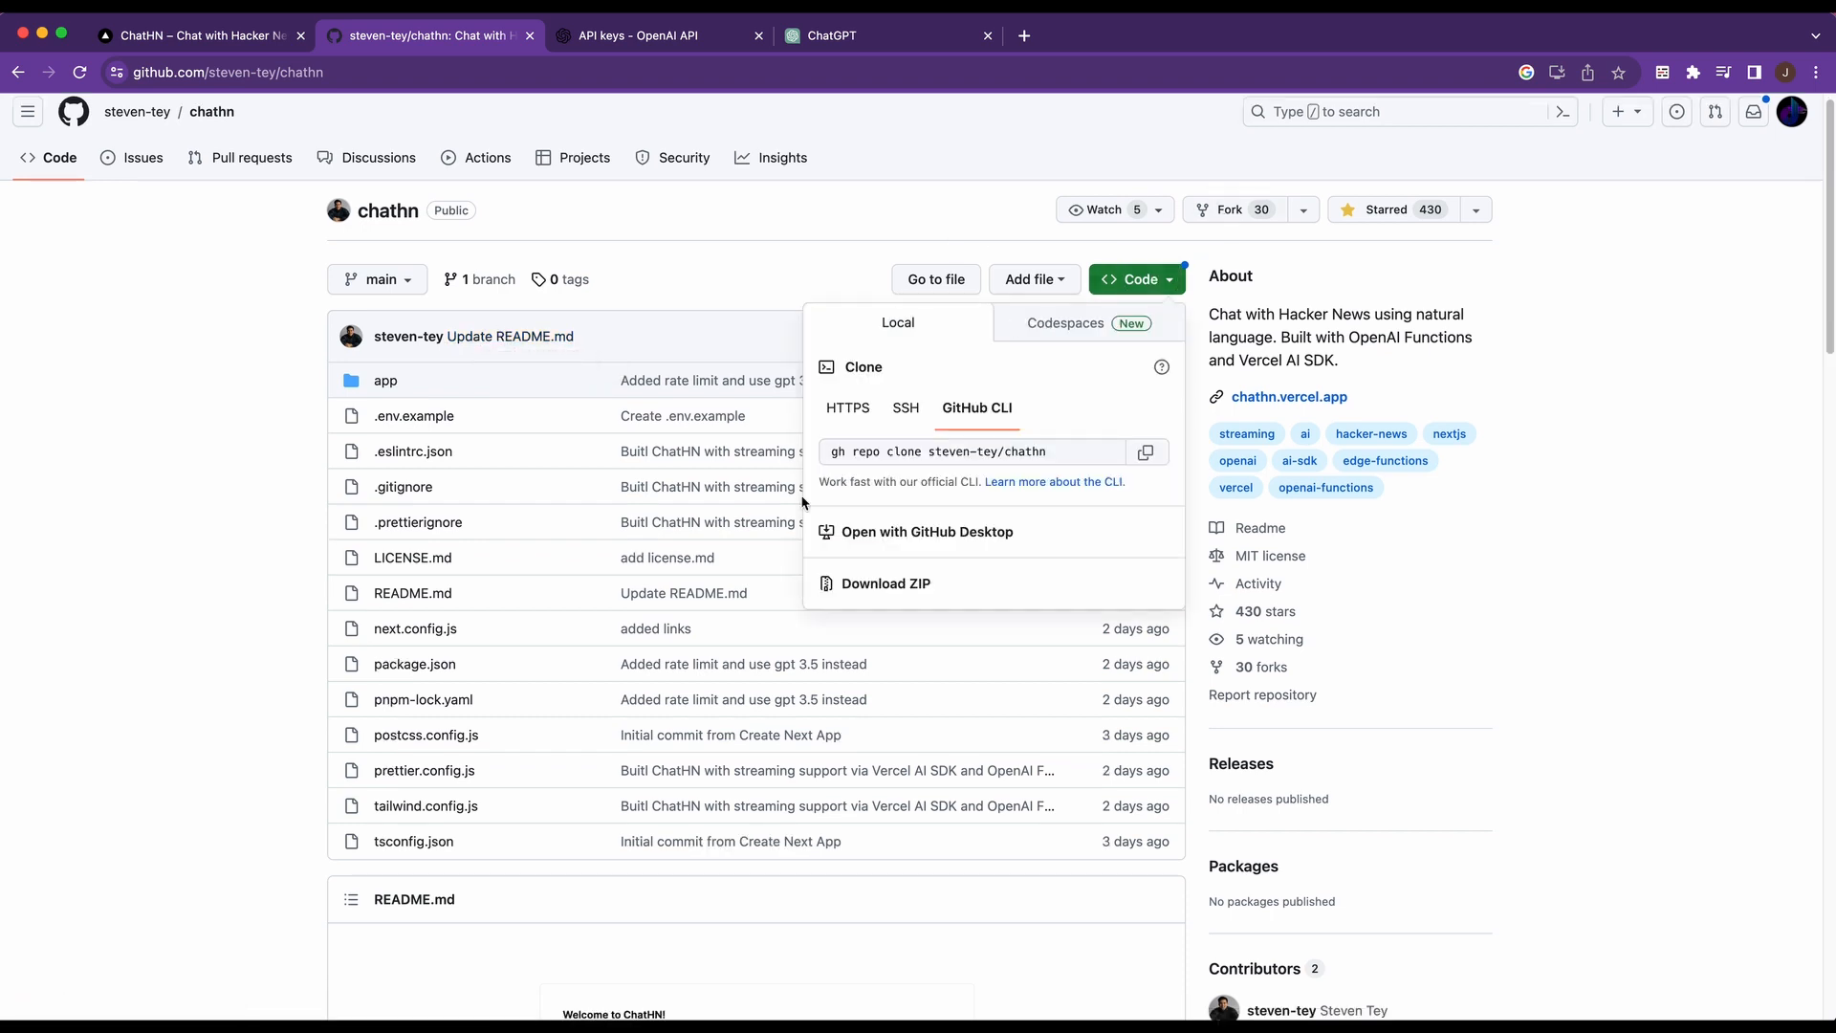
pyautogui.click(1145, 451)
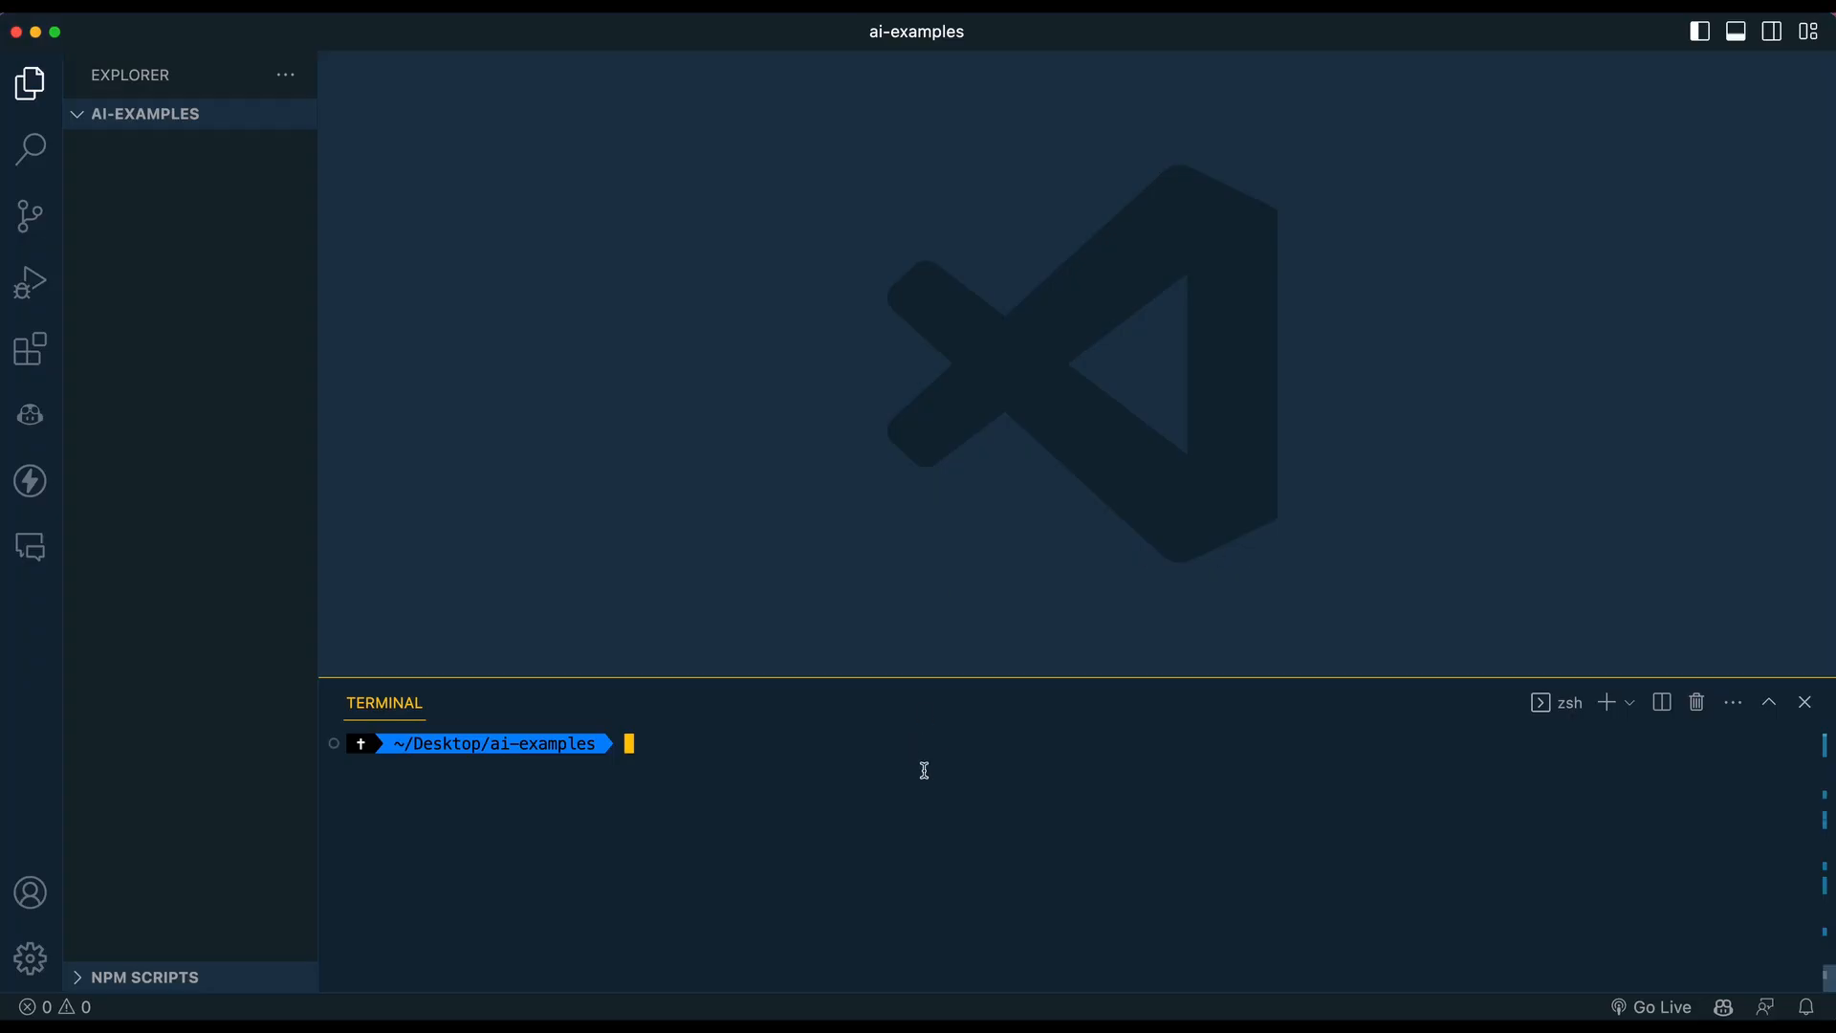
# Run gh repo clone steven-tey/chathn, cd into chathn, and expand its folder in Explorer
pyautogui.write('gh repo clone steven-tey/chathn')
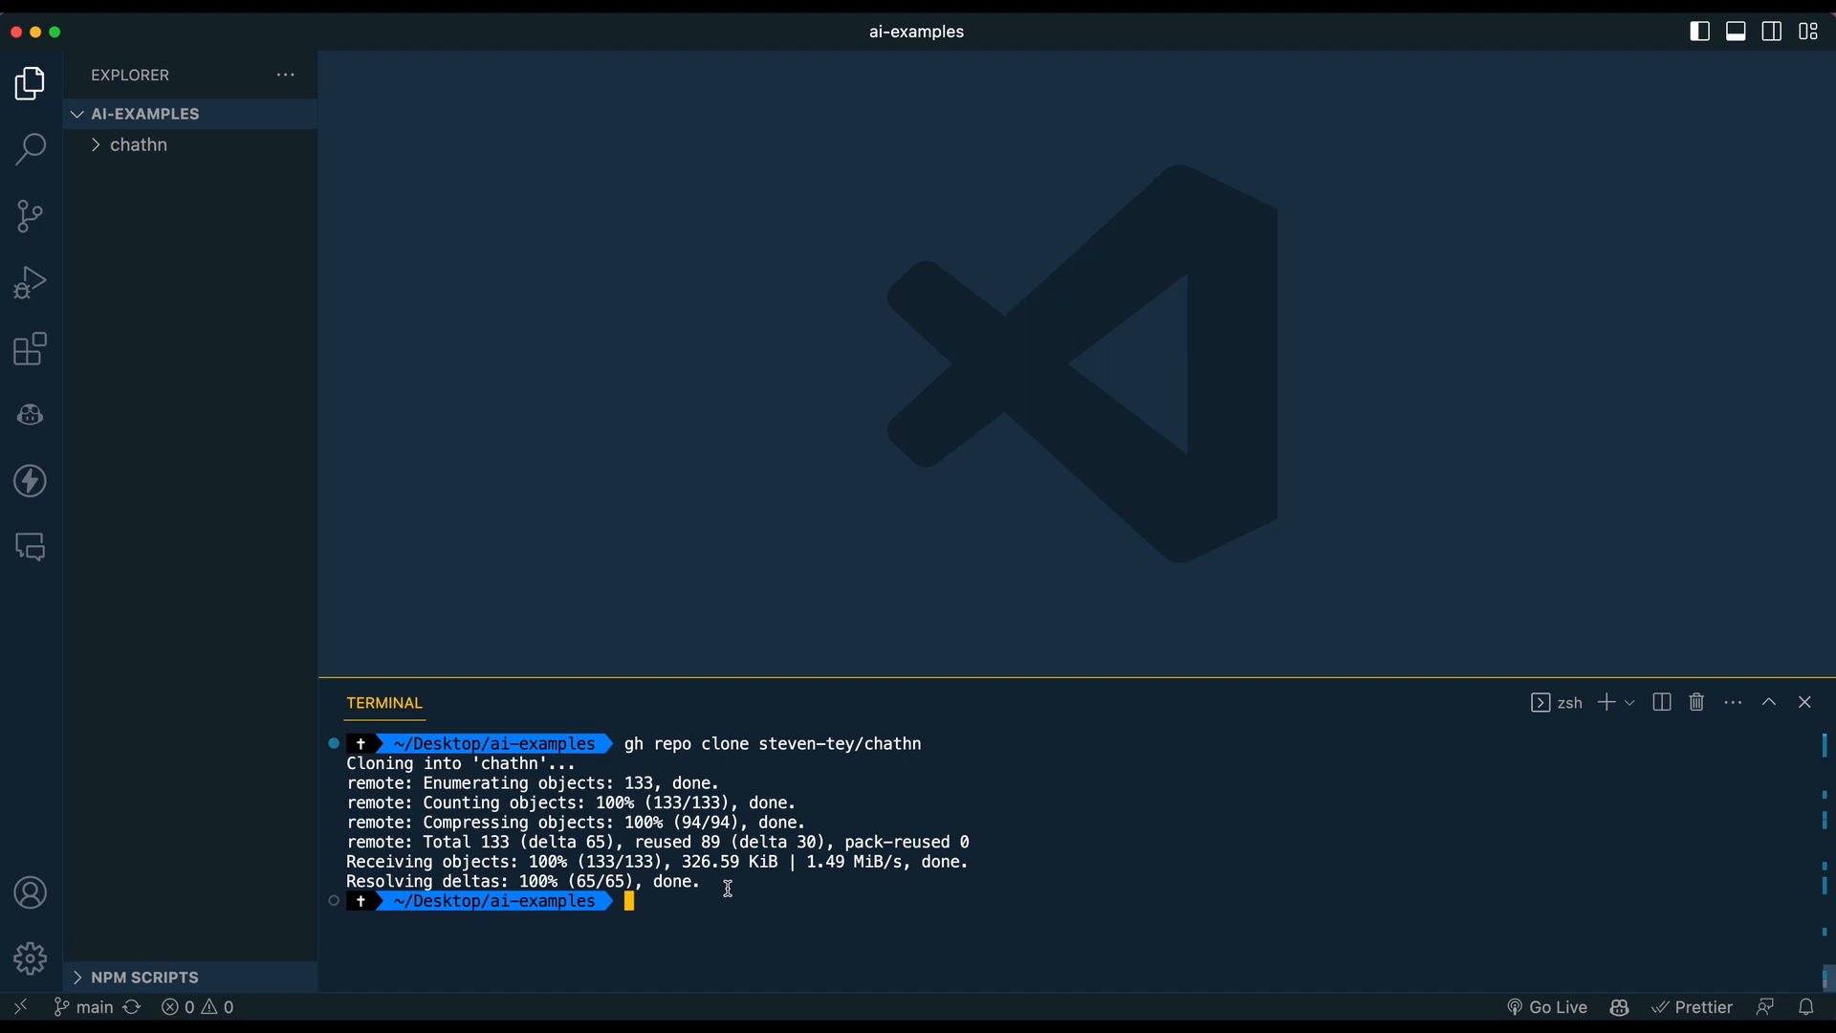
pyautogui.write('cd chathn/')
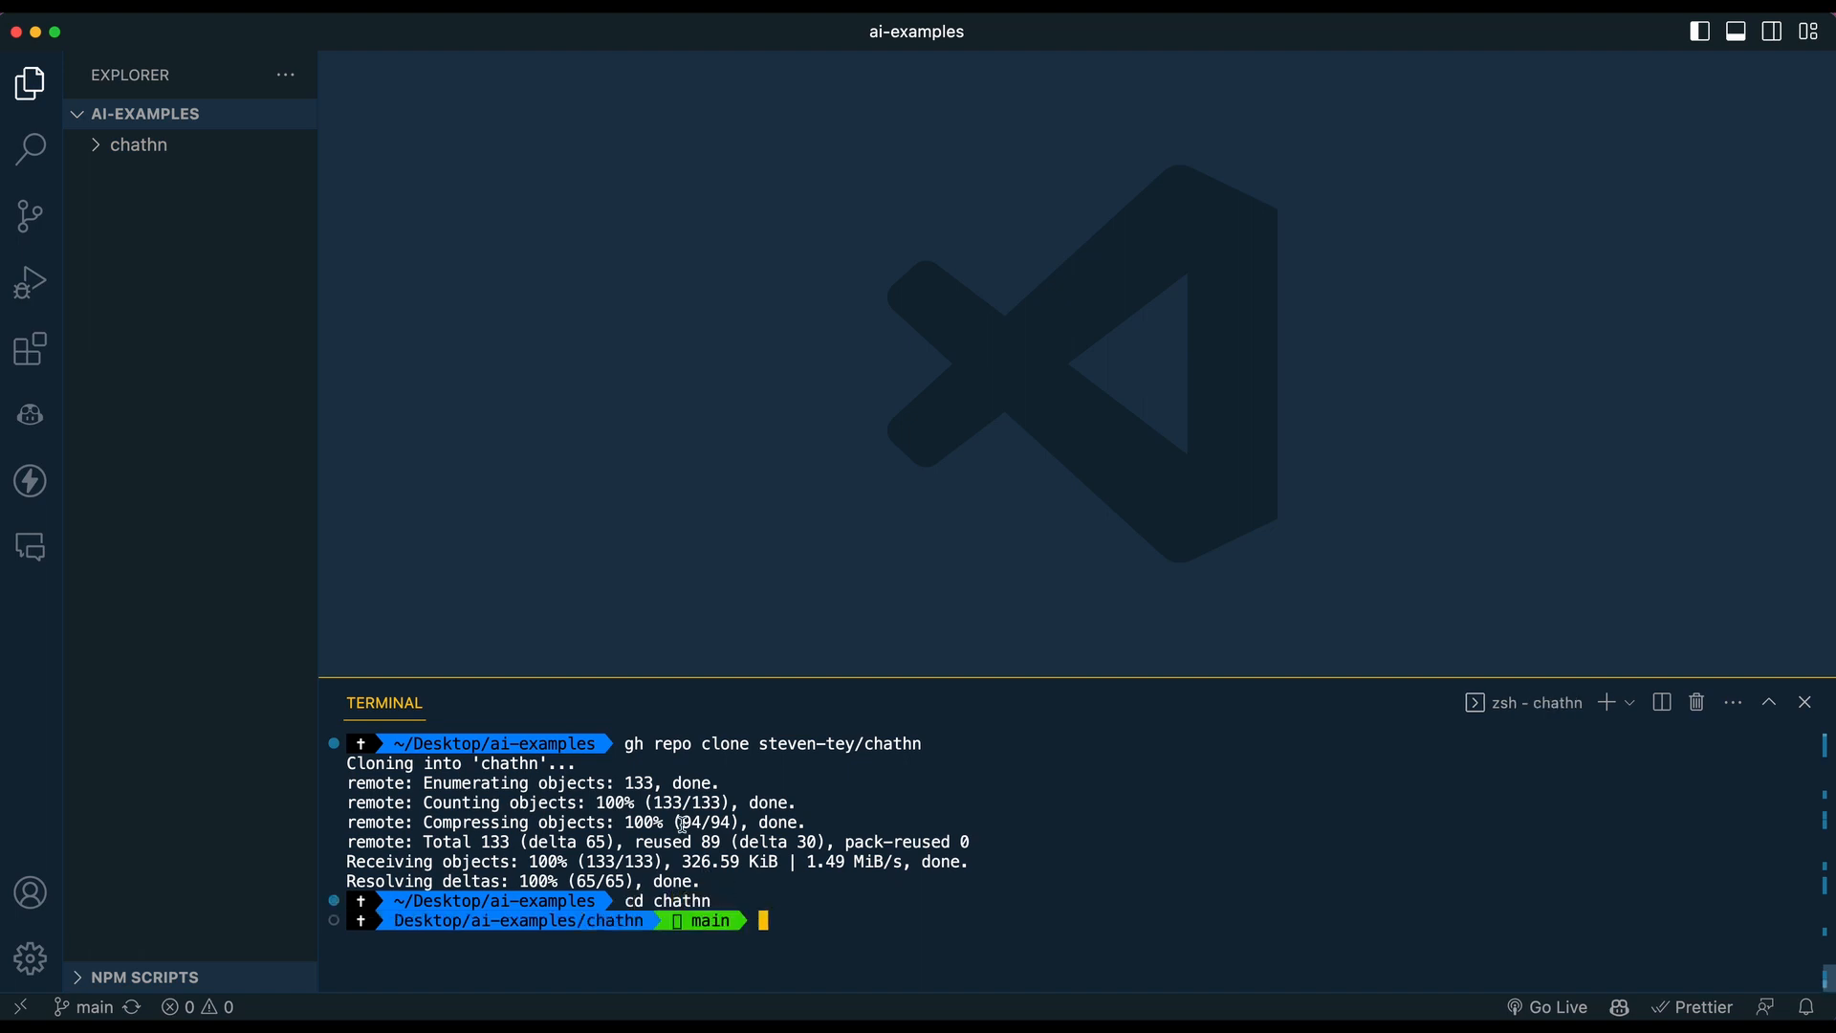
pyautogui.click(138, 144)
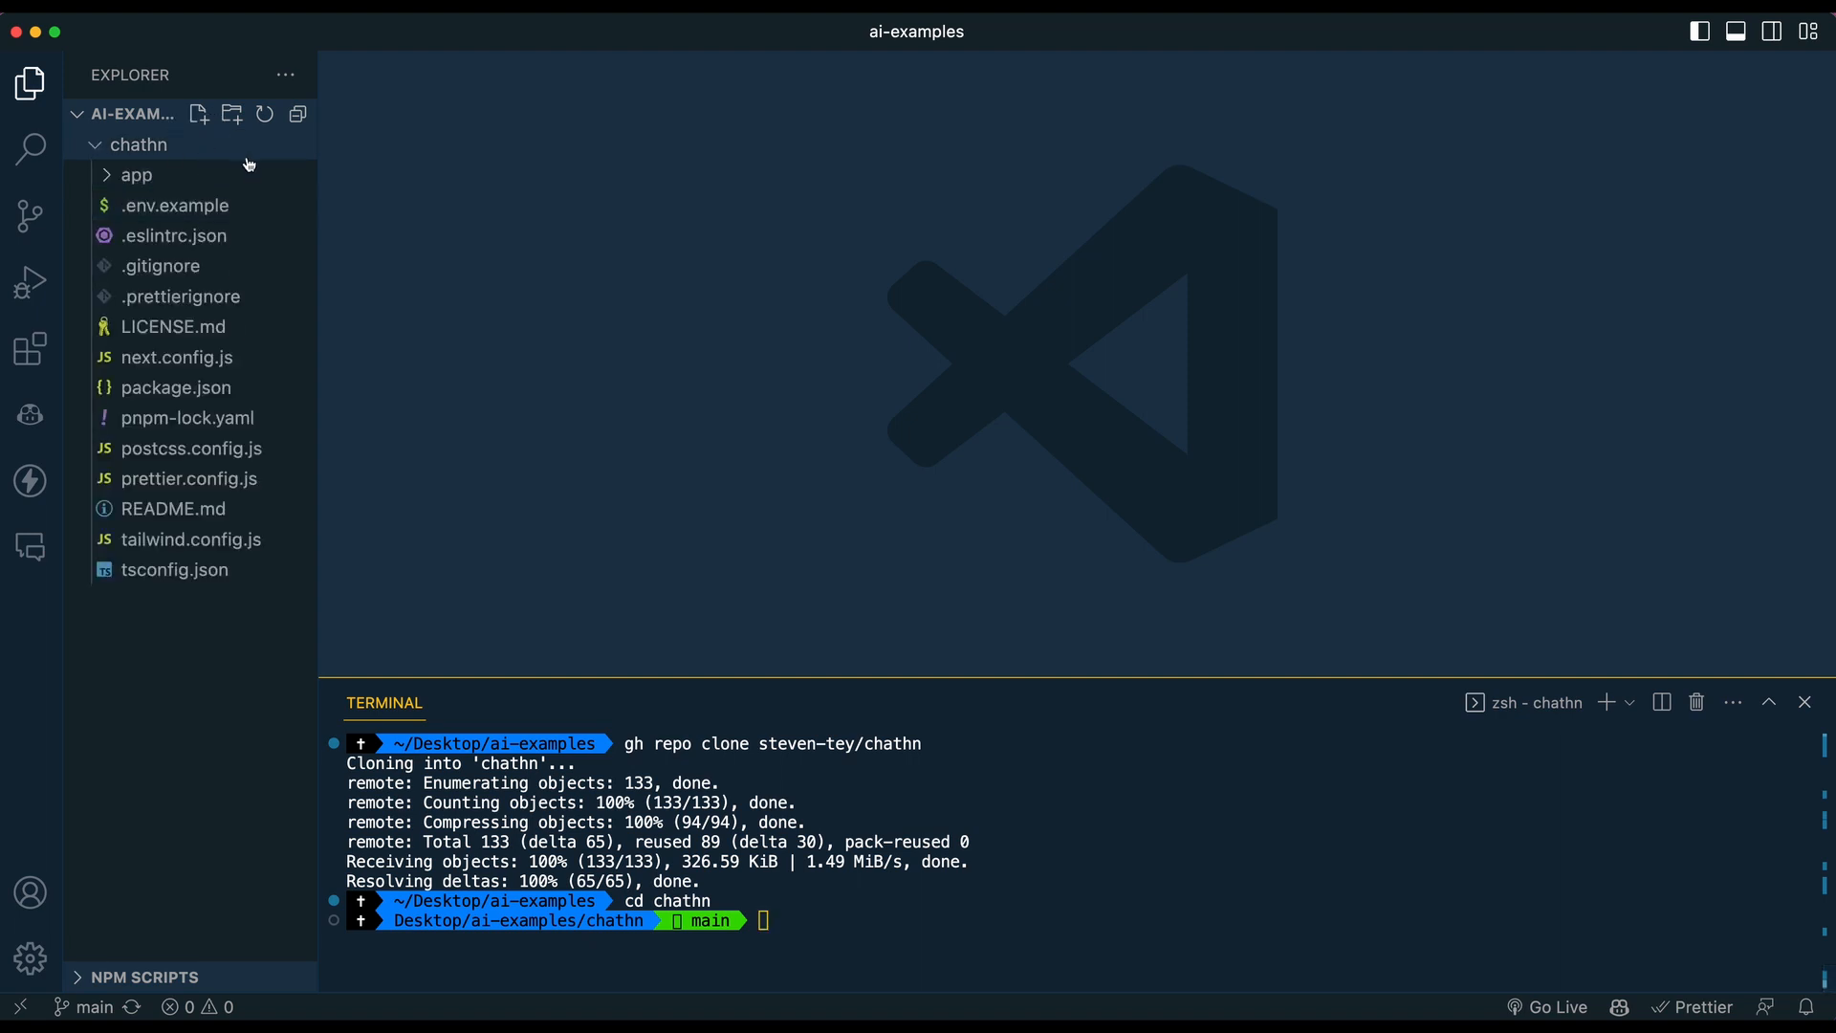
# Rename .env.example to .env, set OPENAI_API_KEY inside it, and close the file
pyautogui.rightClick(176, 205)
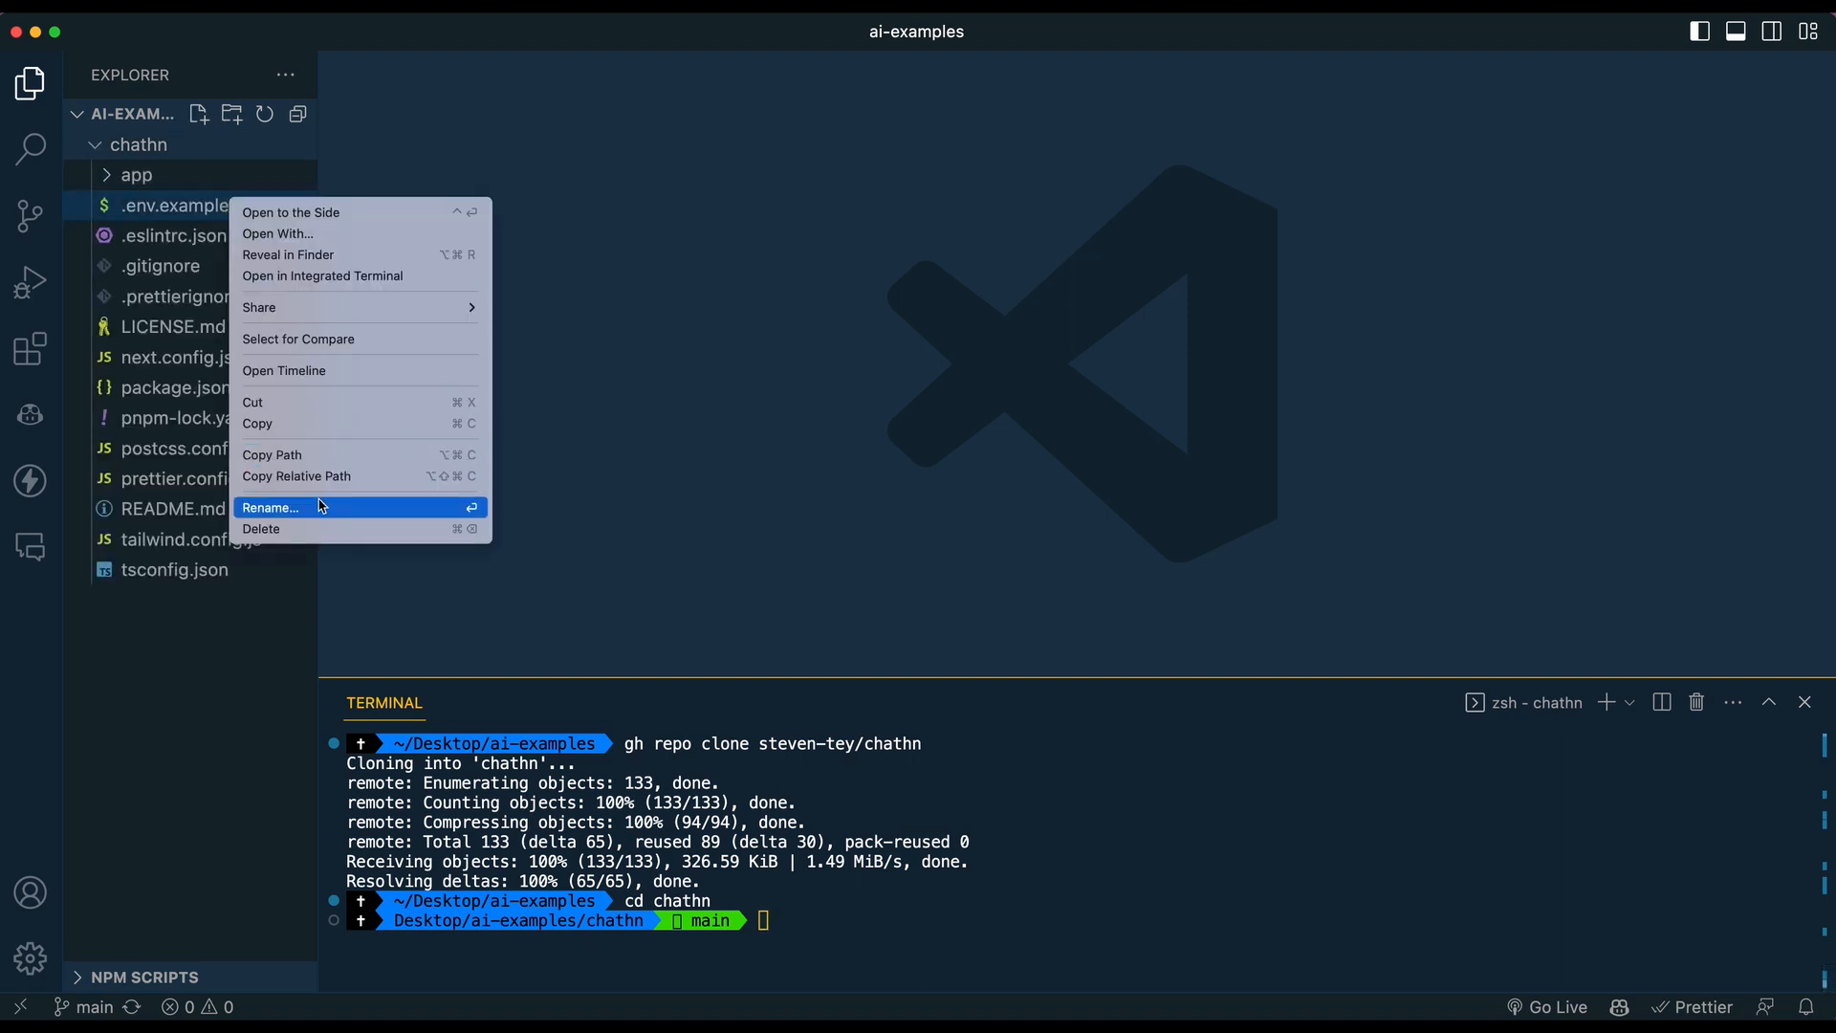
pyautogui.click(269, 507)
pyautogui.write('.env')
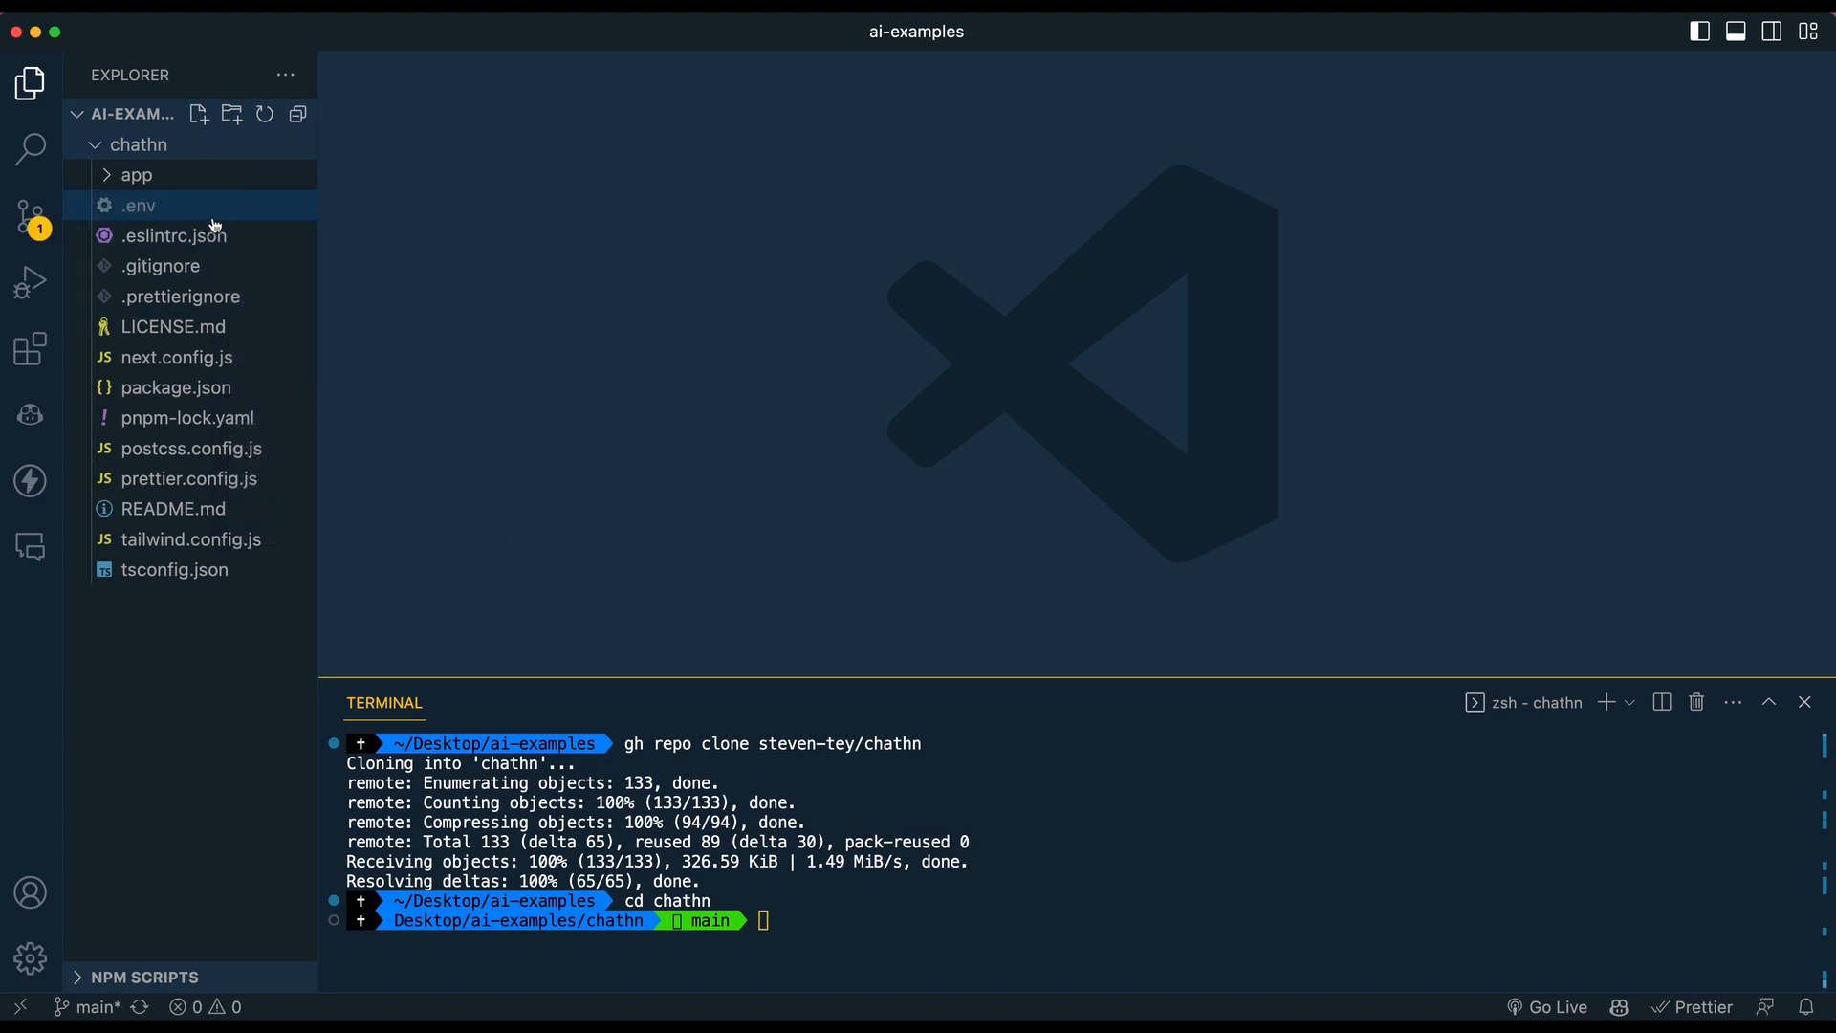
pyautogui.doubleClick(138, 204)
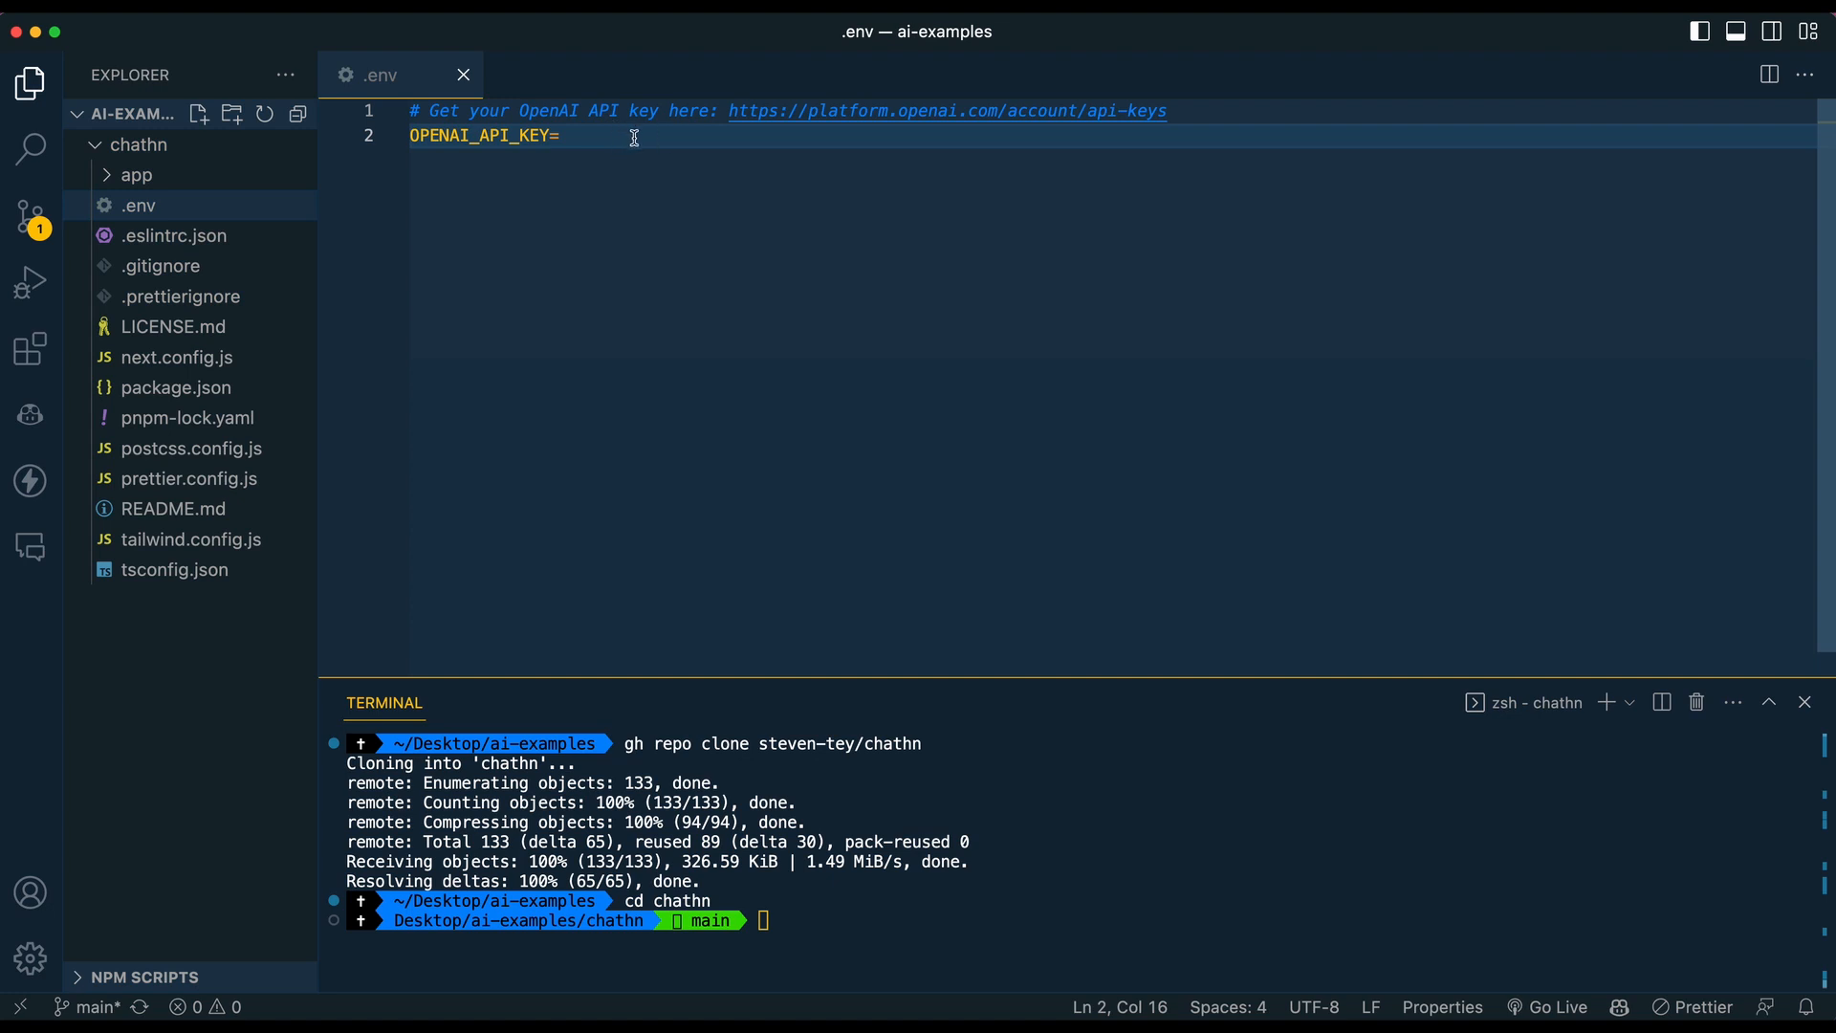
pyautogui.moveTo(1041, 111)
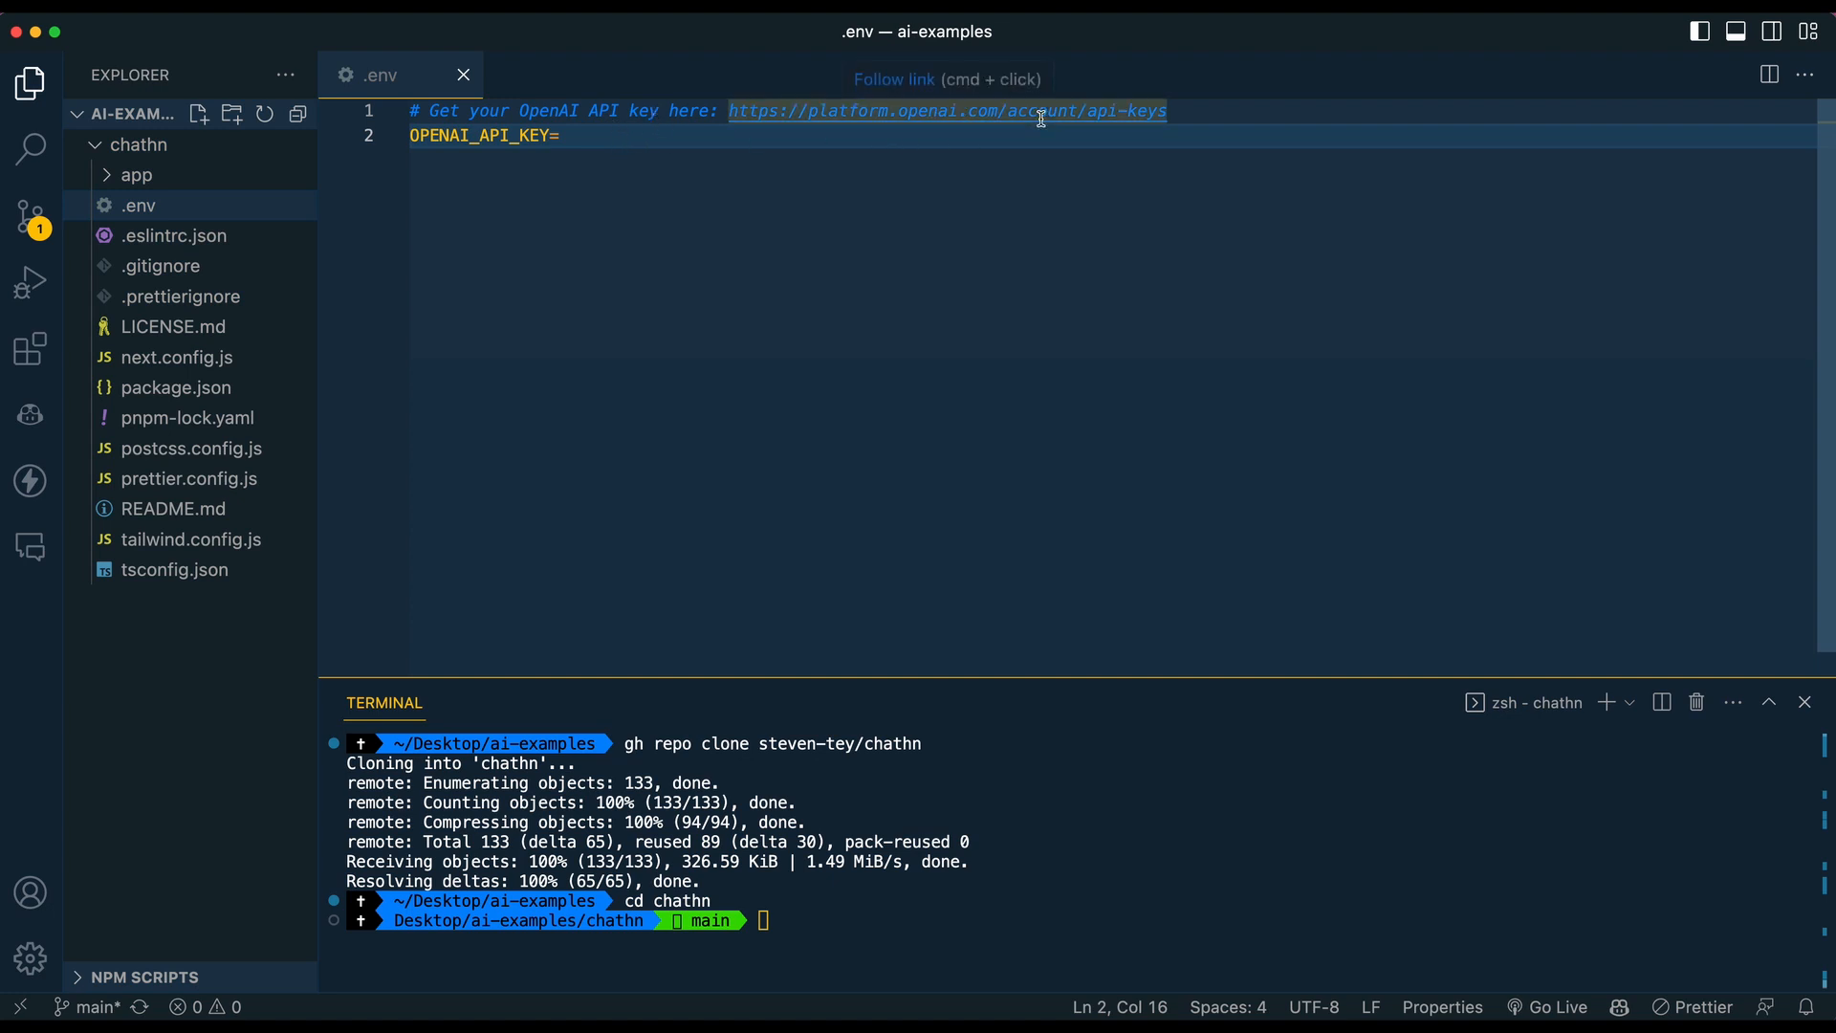
pyautogui.moveTo(1058, 310)
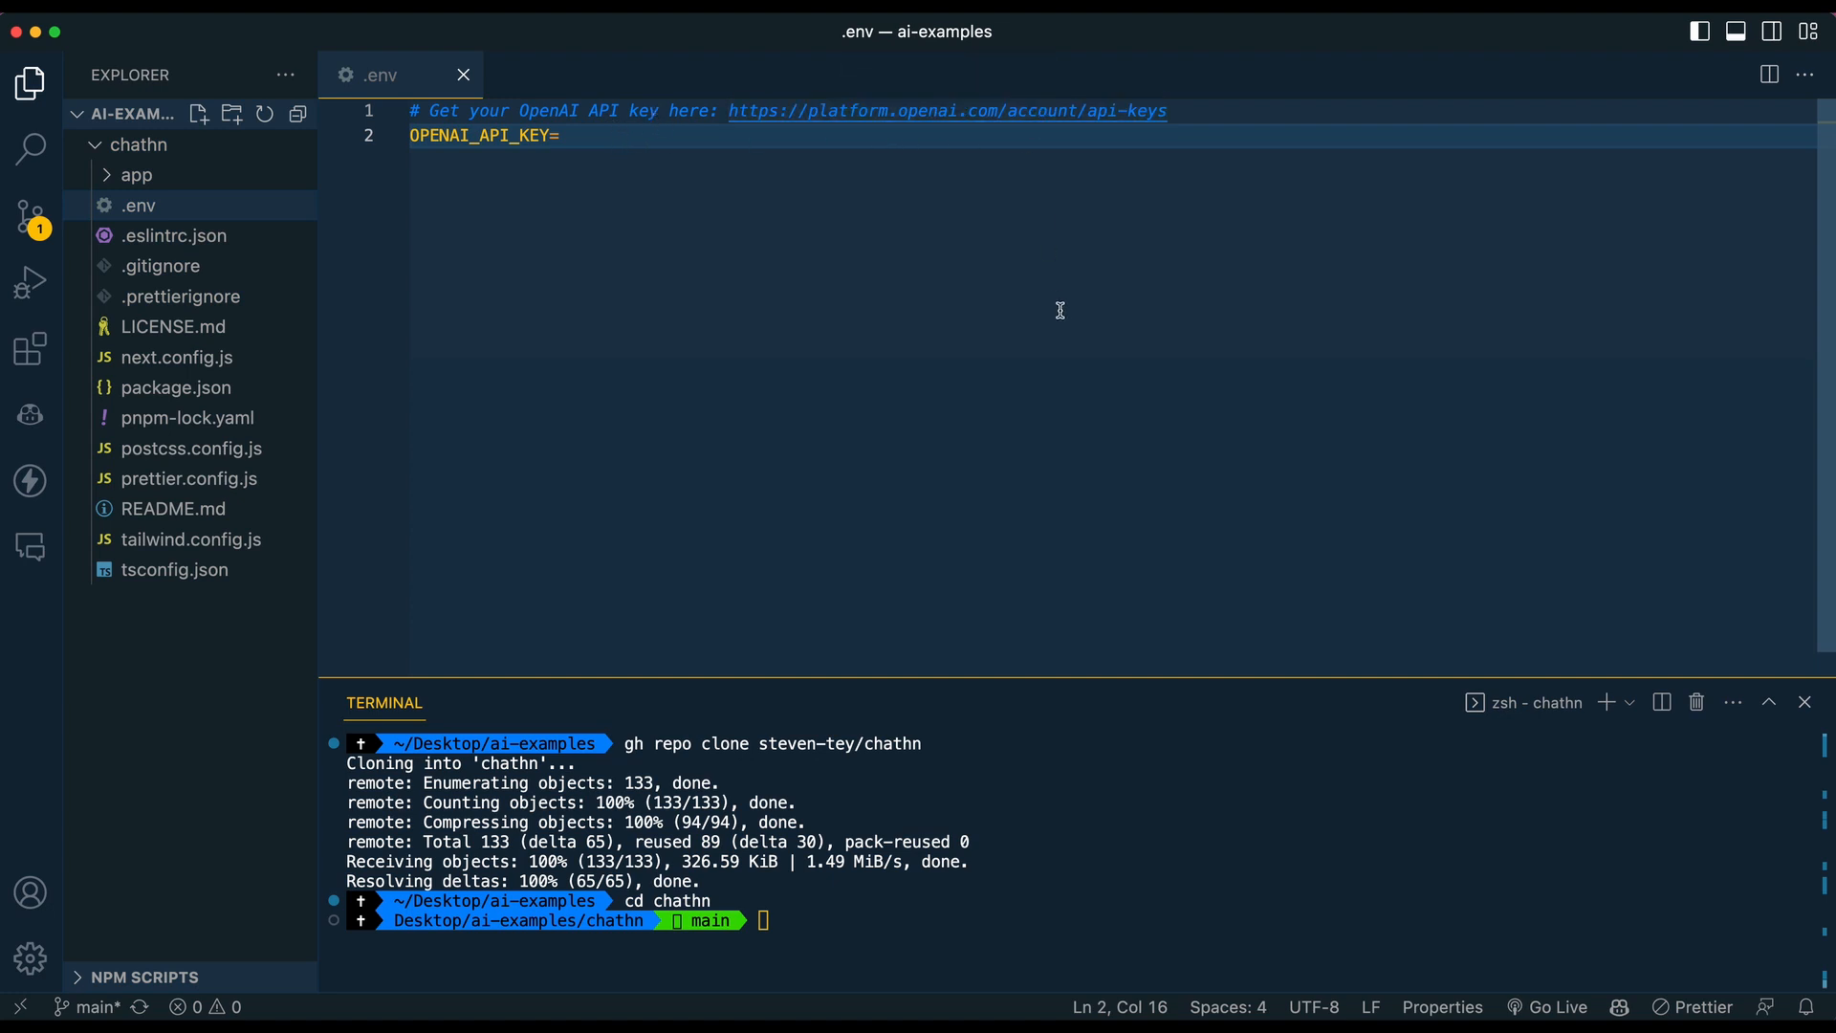
pyautogui.moveTo(1060, 318)
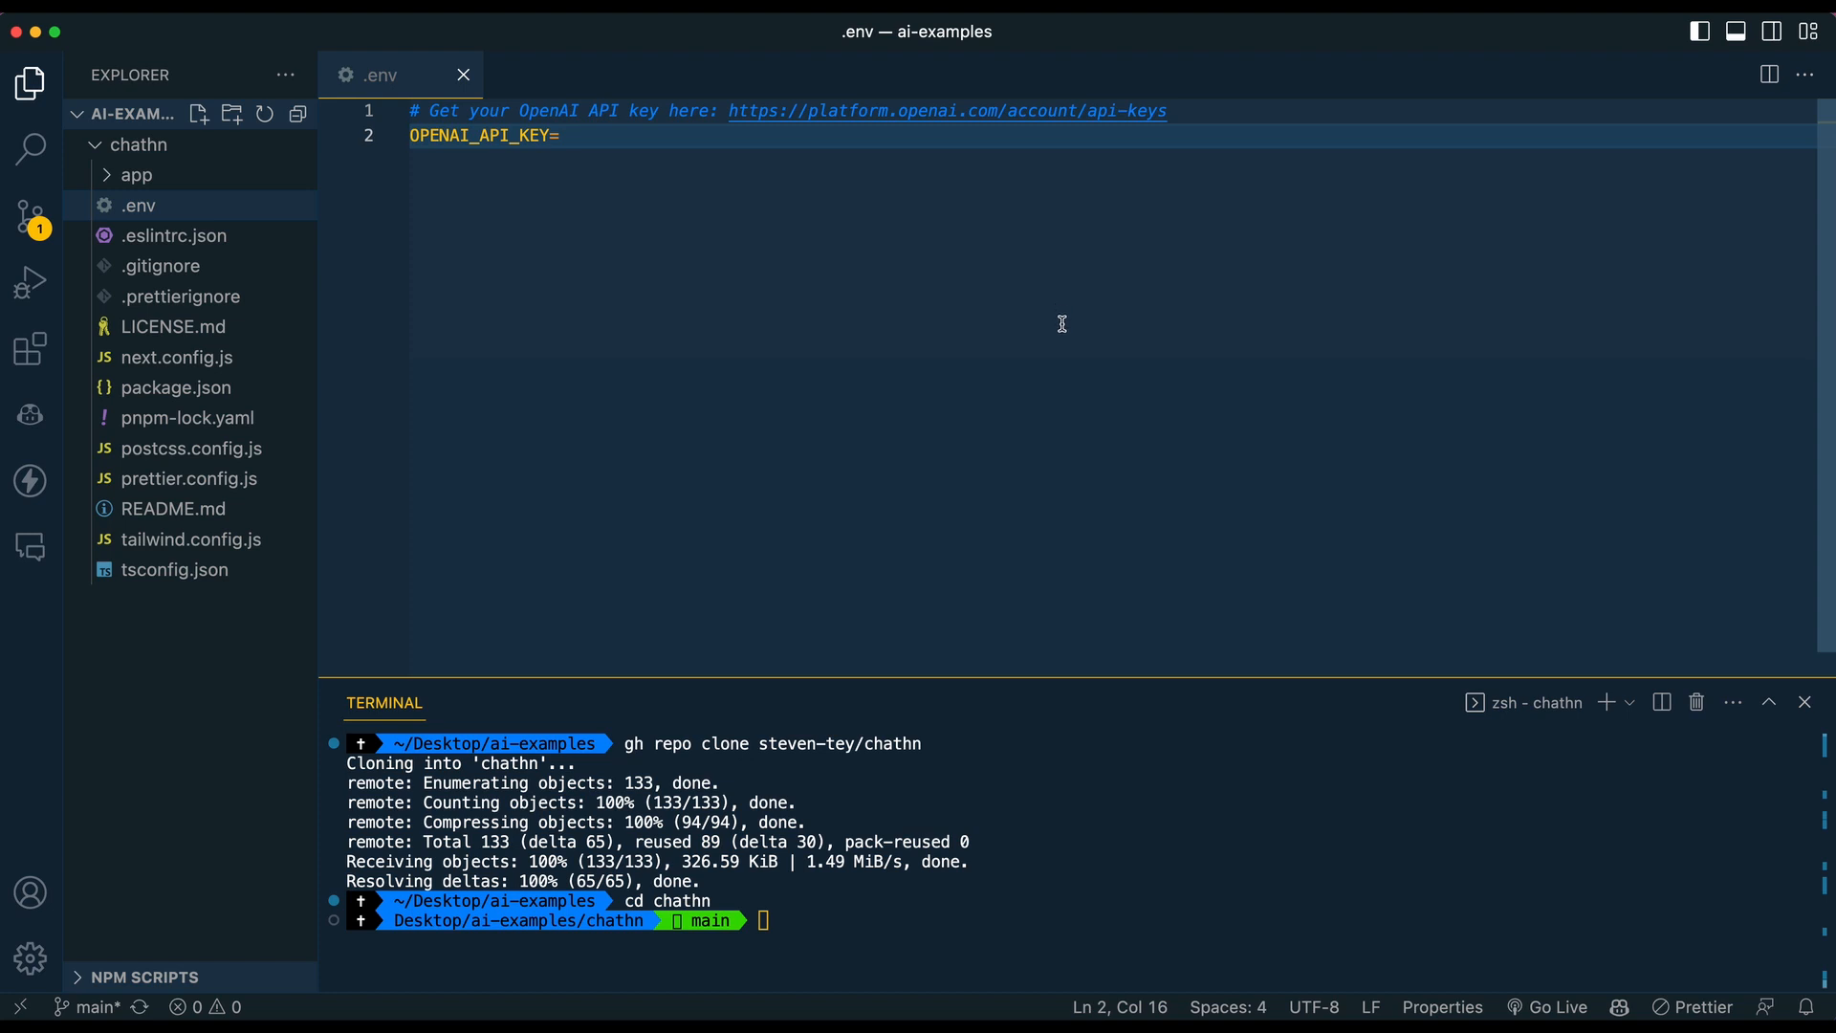
pyautogui.moveTo(1029, 204)
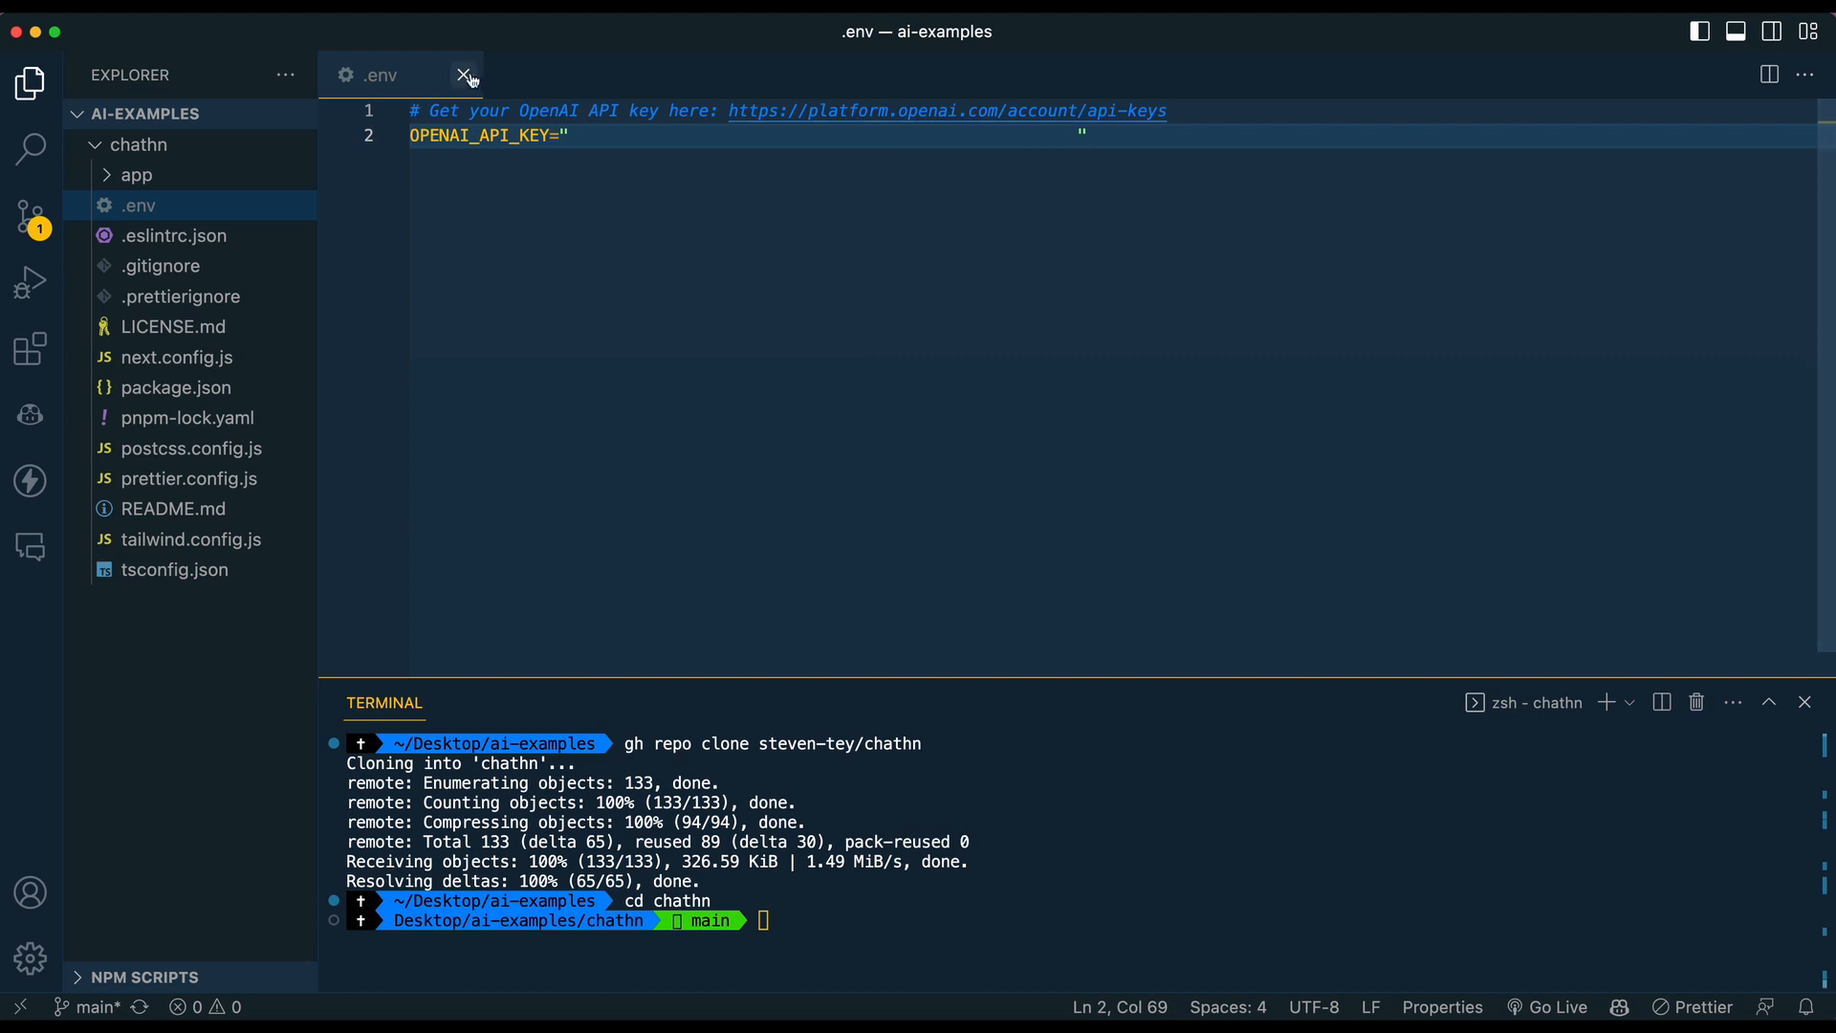
pyautogui.click(463, 75)
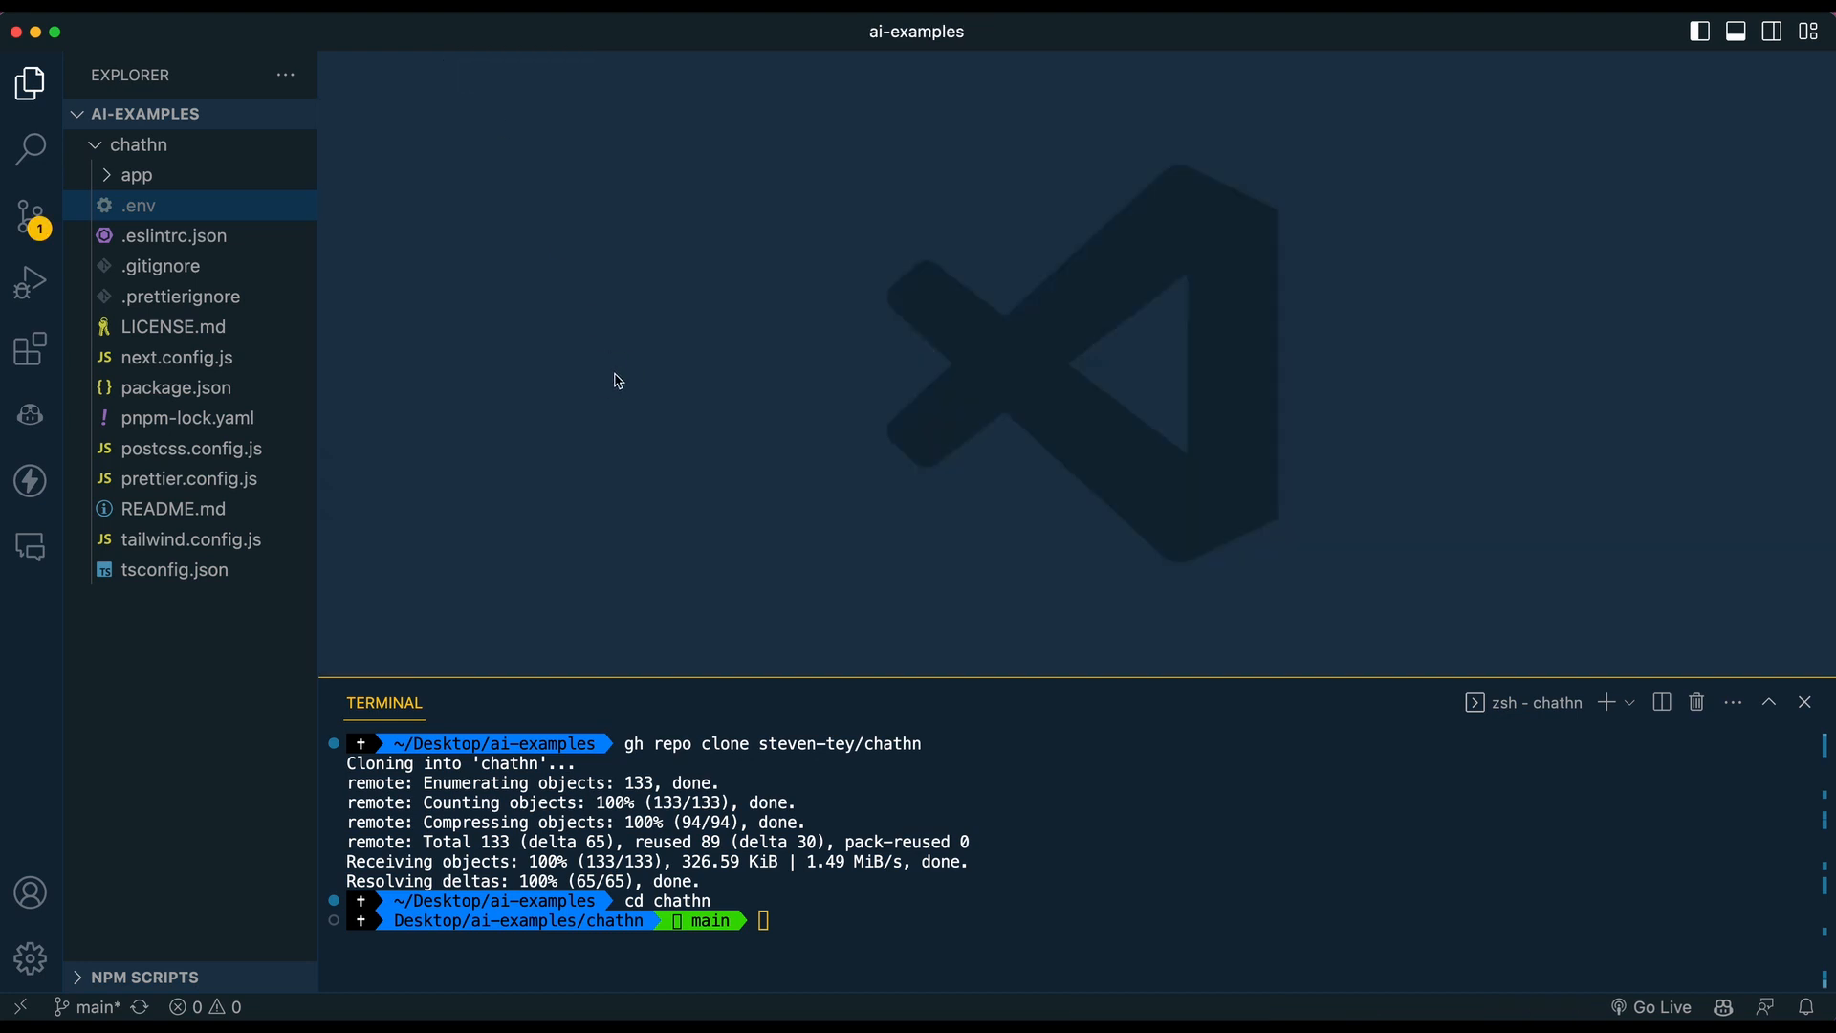
# Install dependencies with pnpm and expand app/api to reveal the chat route files
pyautogui.click(136, 174)
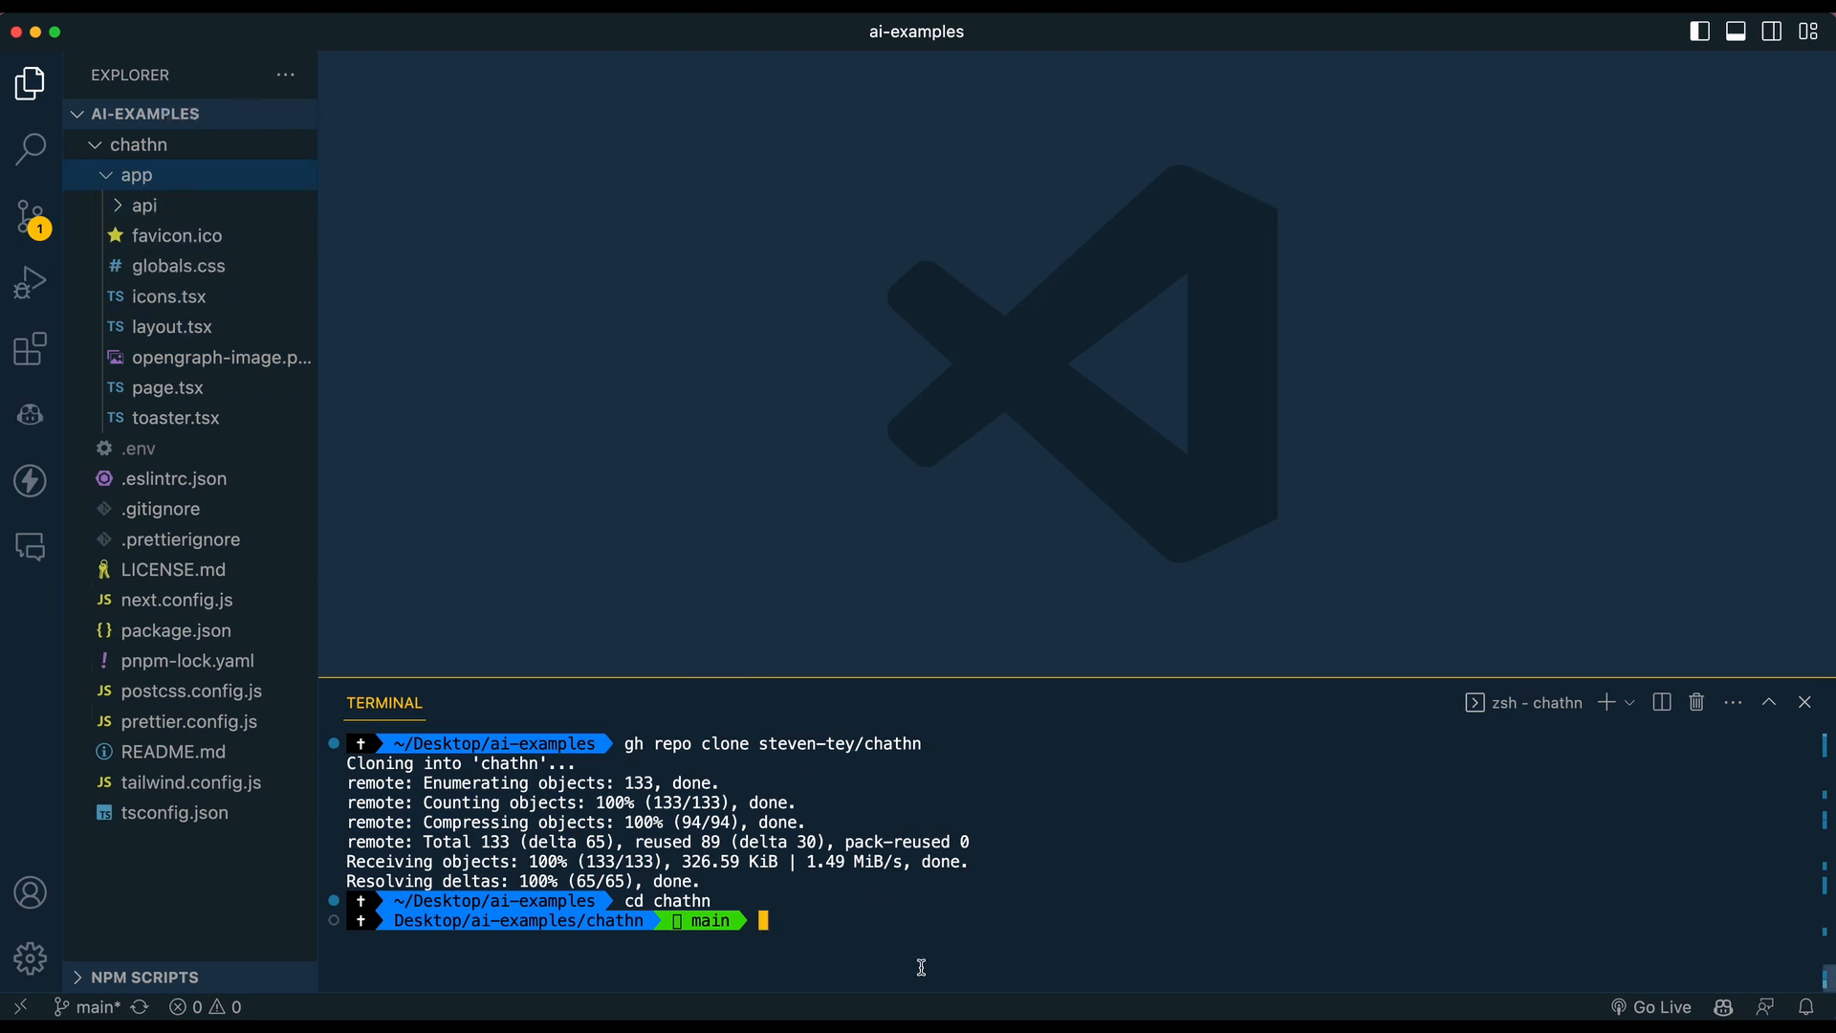
pyautogui.write('pnpm i')
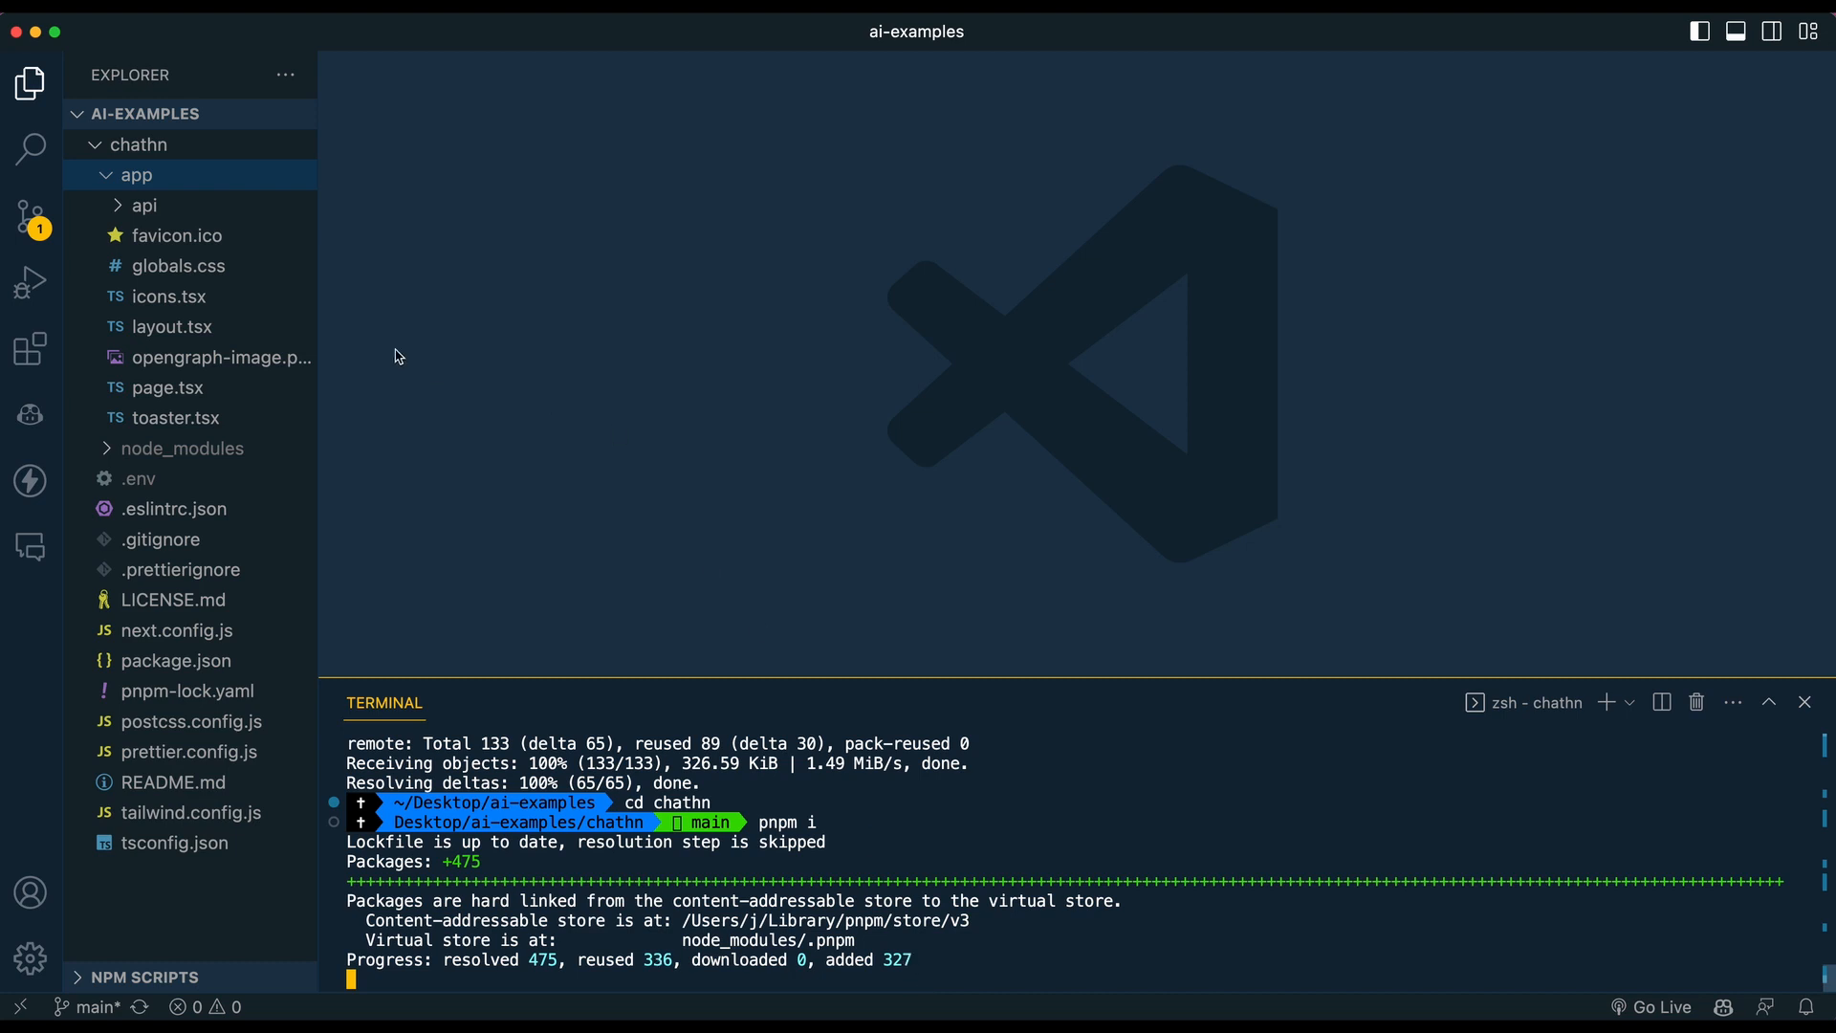
pyautogui.click(145, 205)
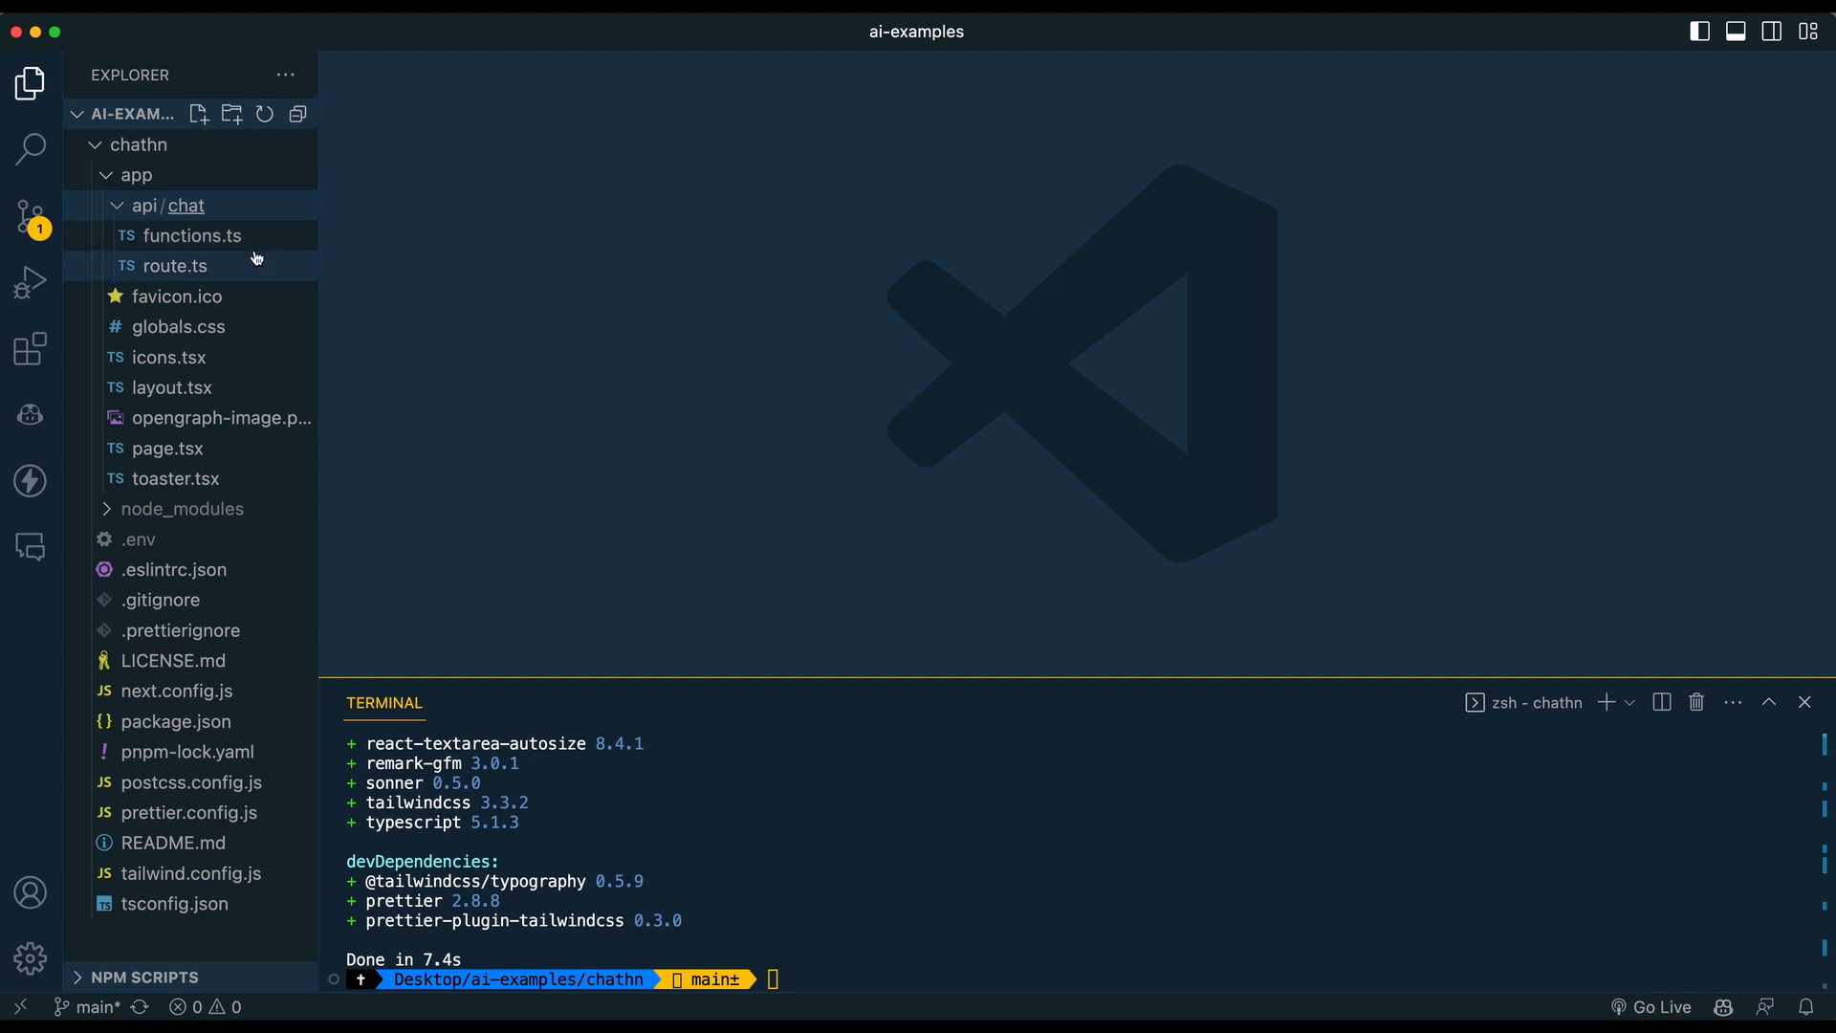
# Look over functions.ts, route.ts and the examples array in page.tsx
pyautogui.click(190, 236)
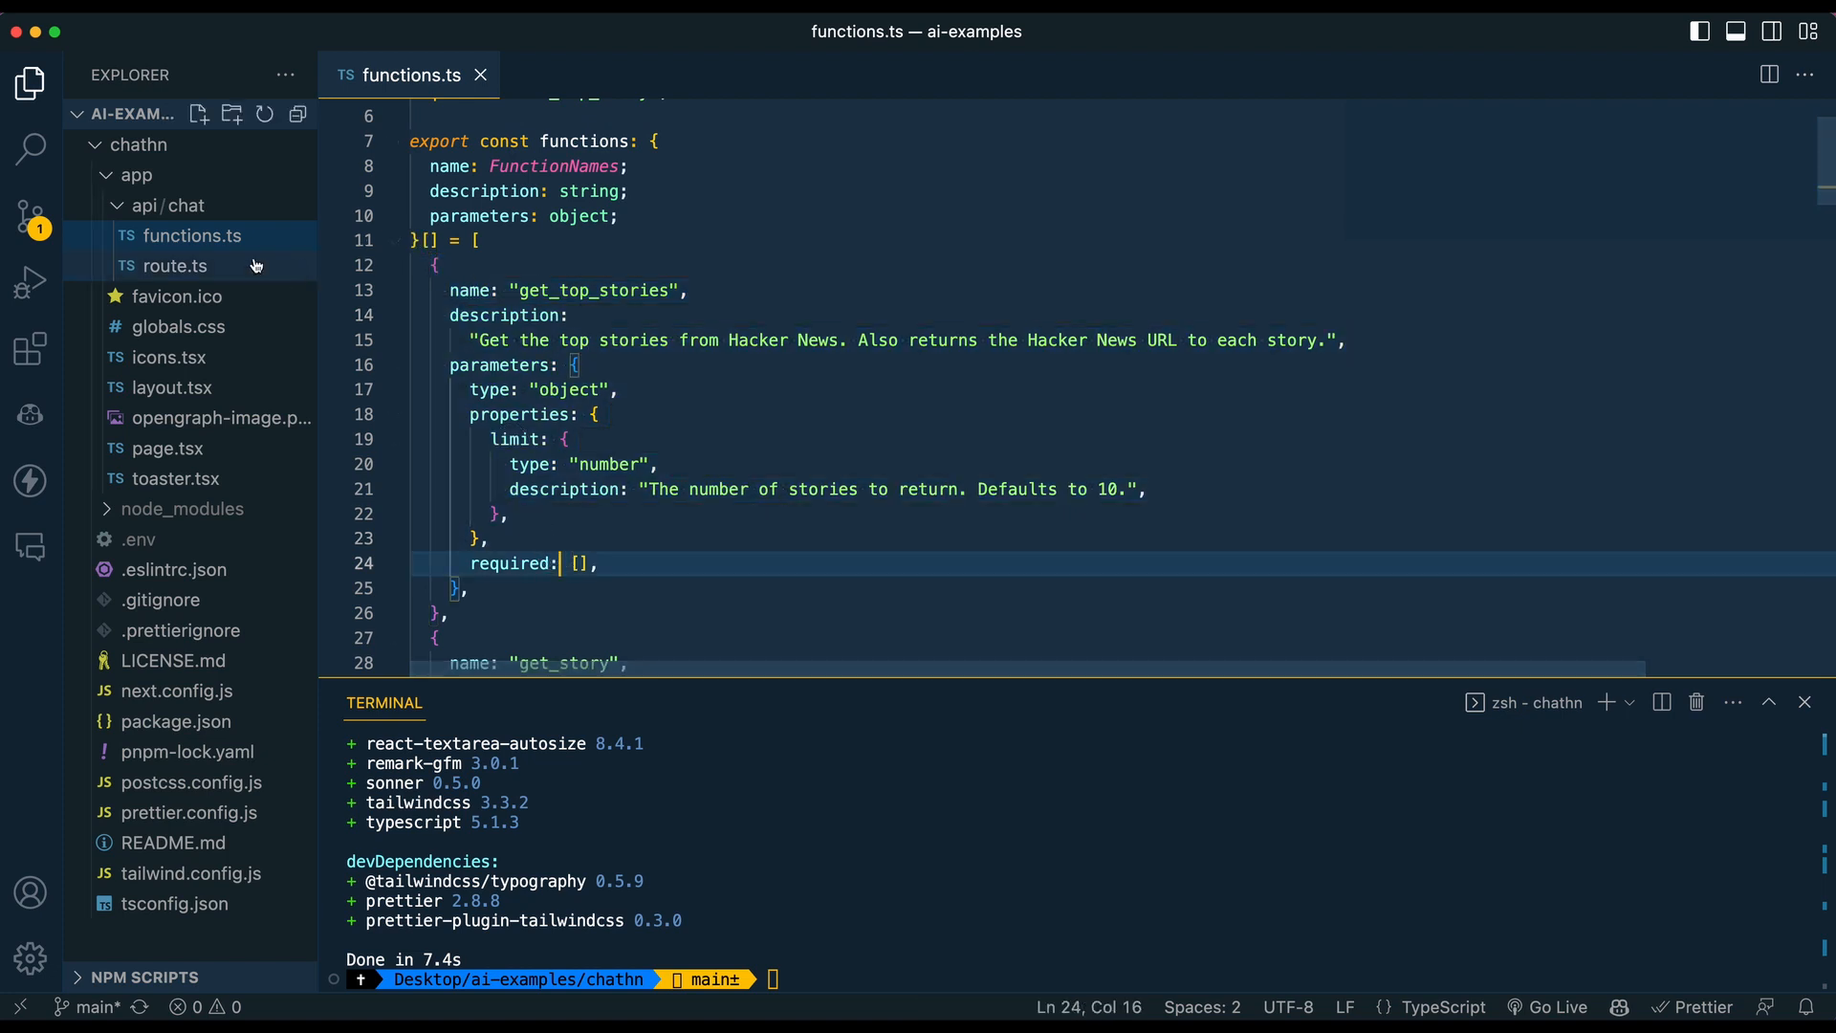
pyautogui.click(176, 265)
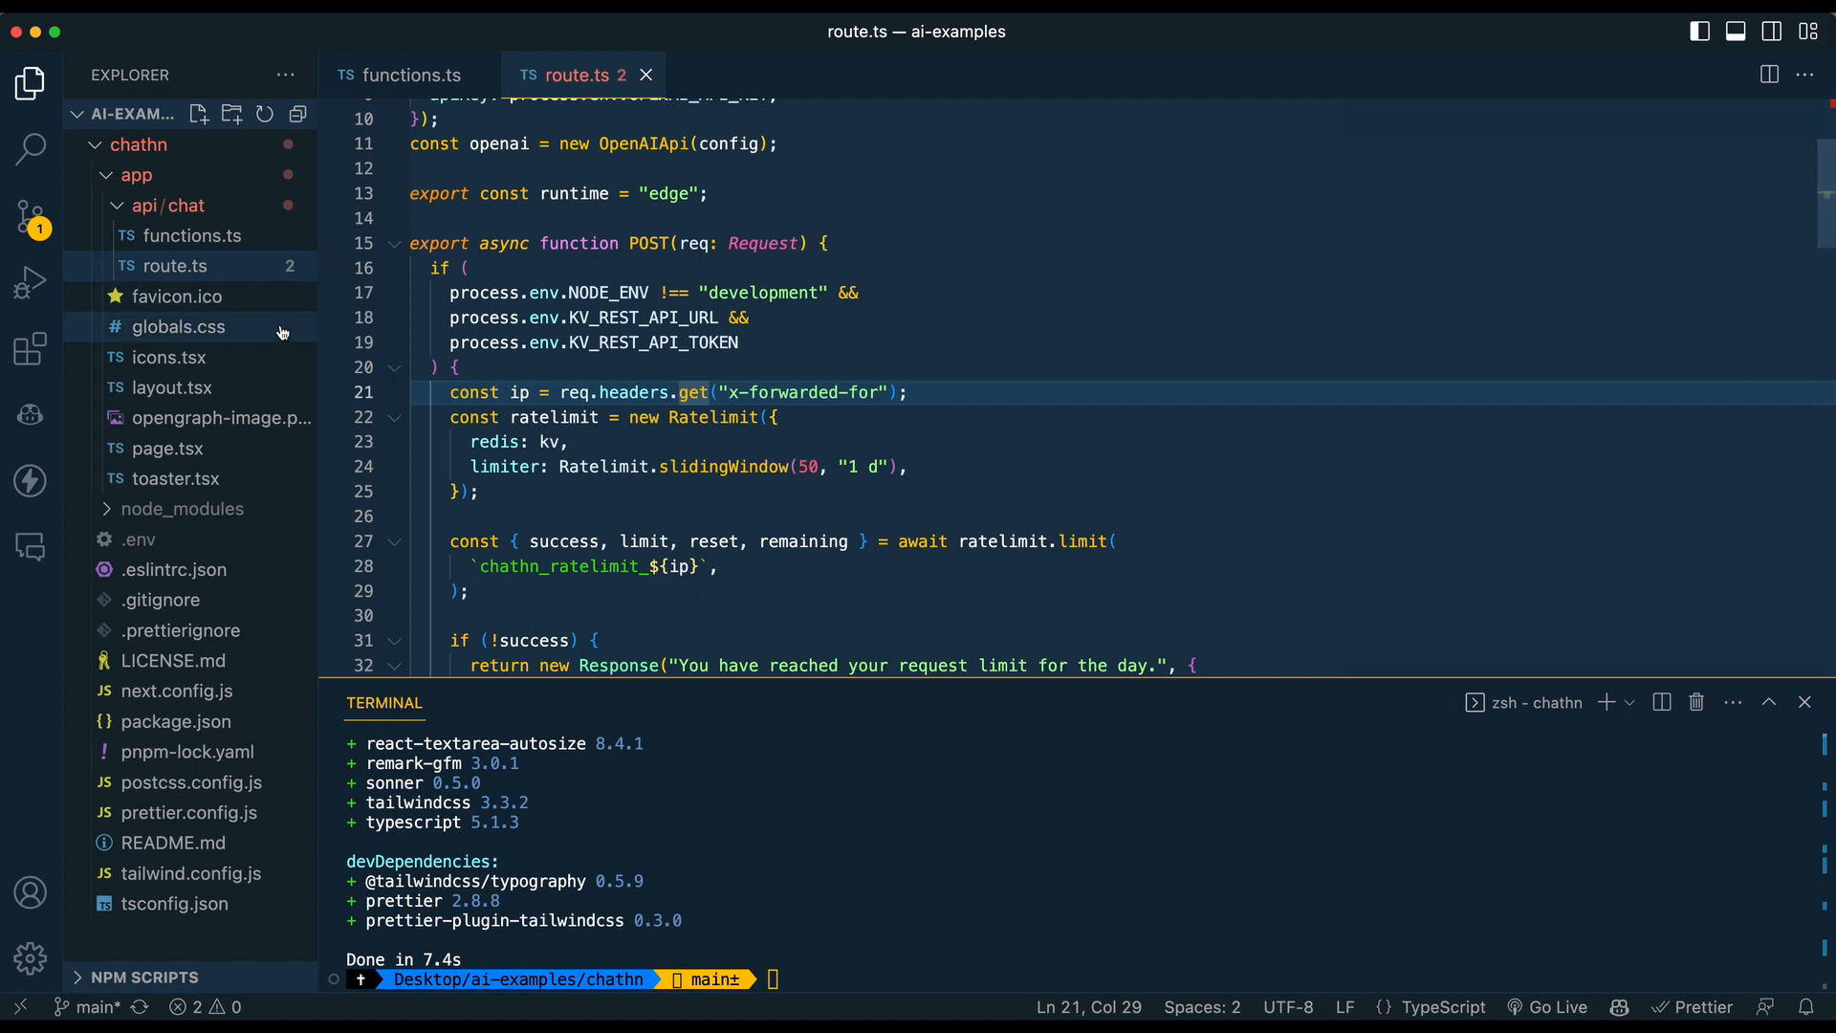
pyautogui.click(166, 447)
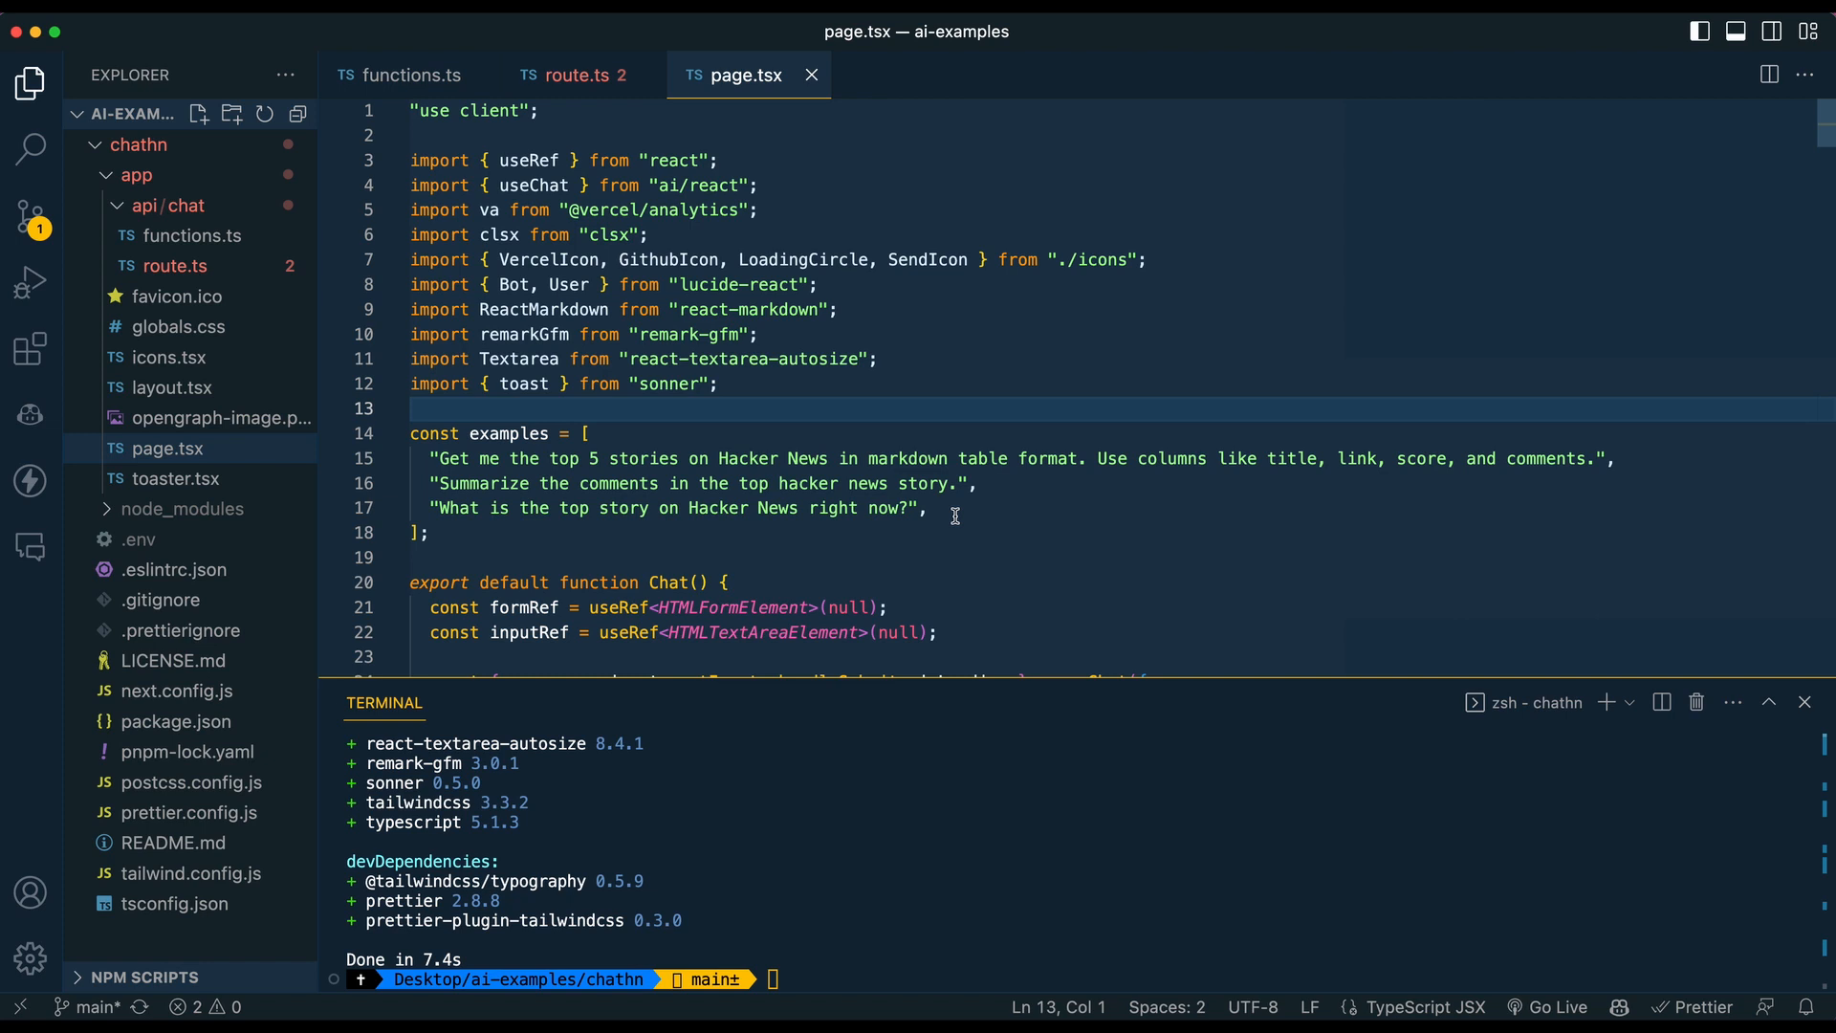
pyautogui.doubleClick(655, 210)
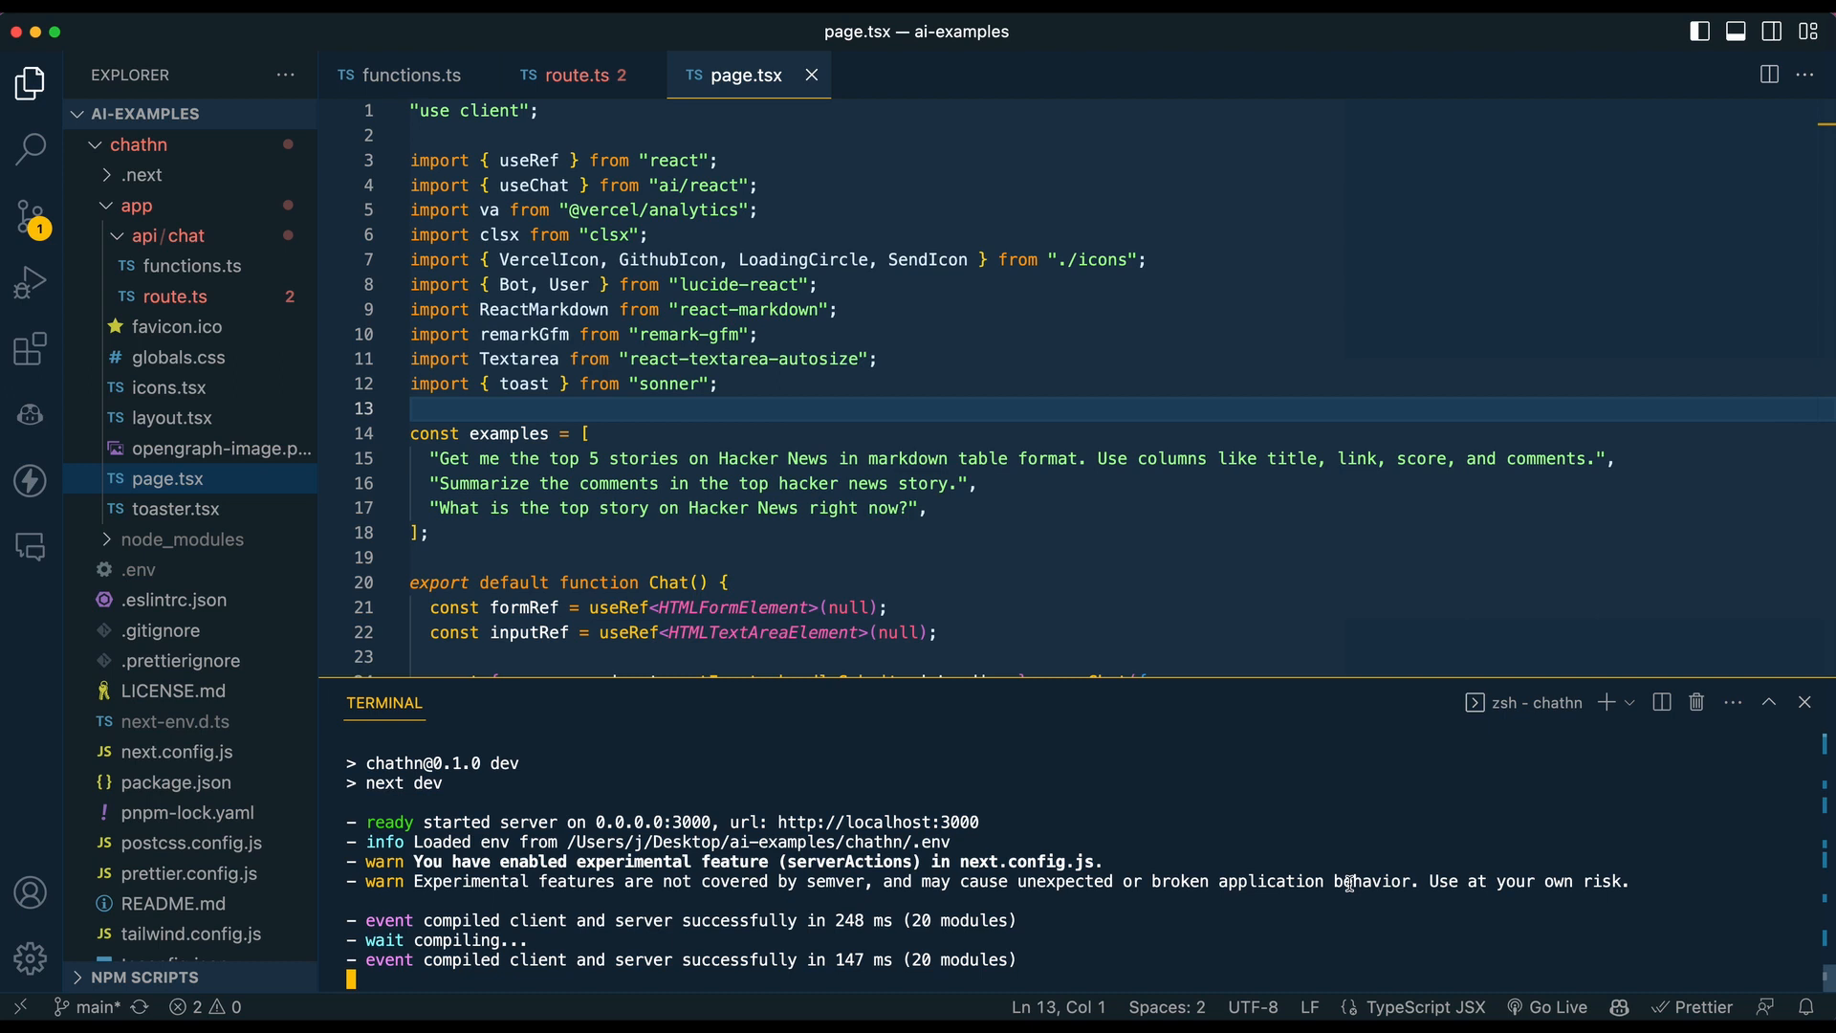
pyautogui.moveTo(1280, 732)
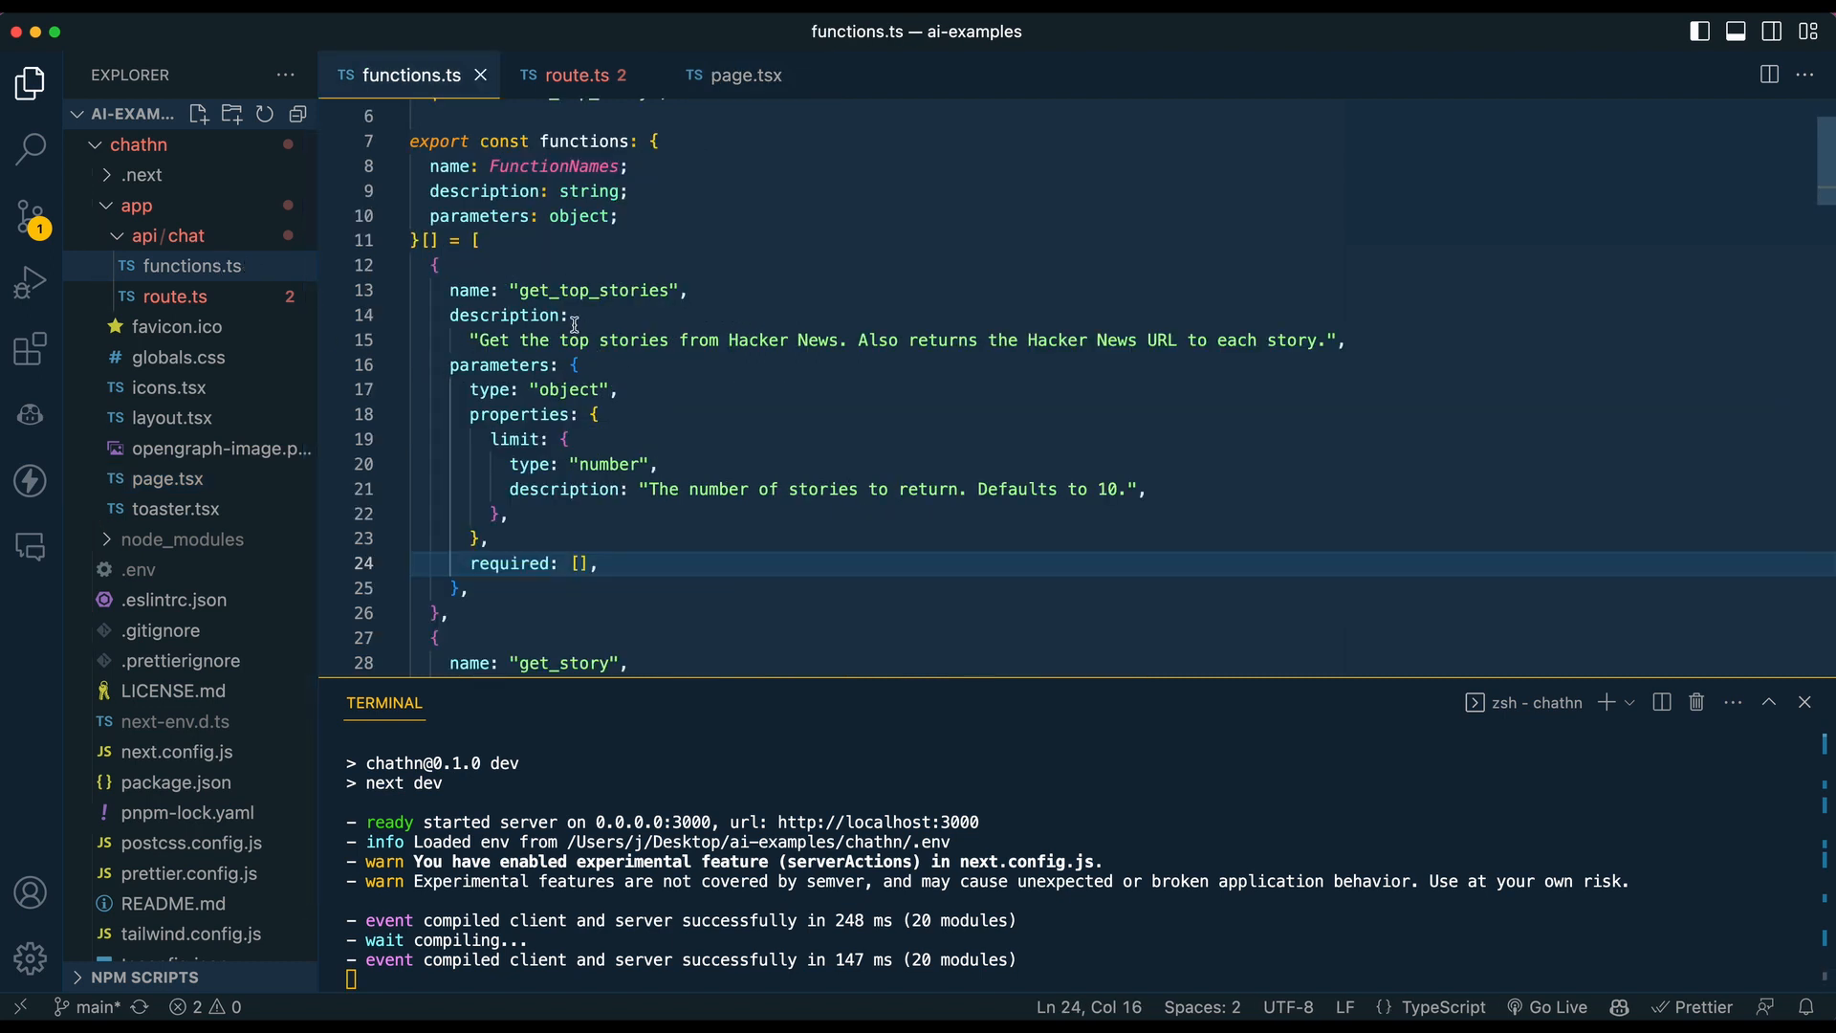
pyautogui.moveTo(396, 273)
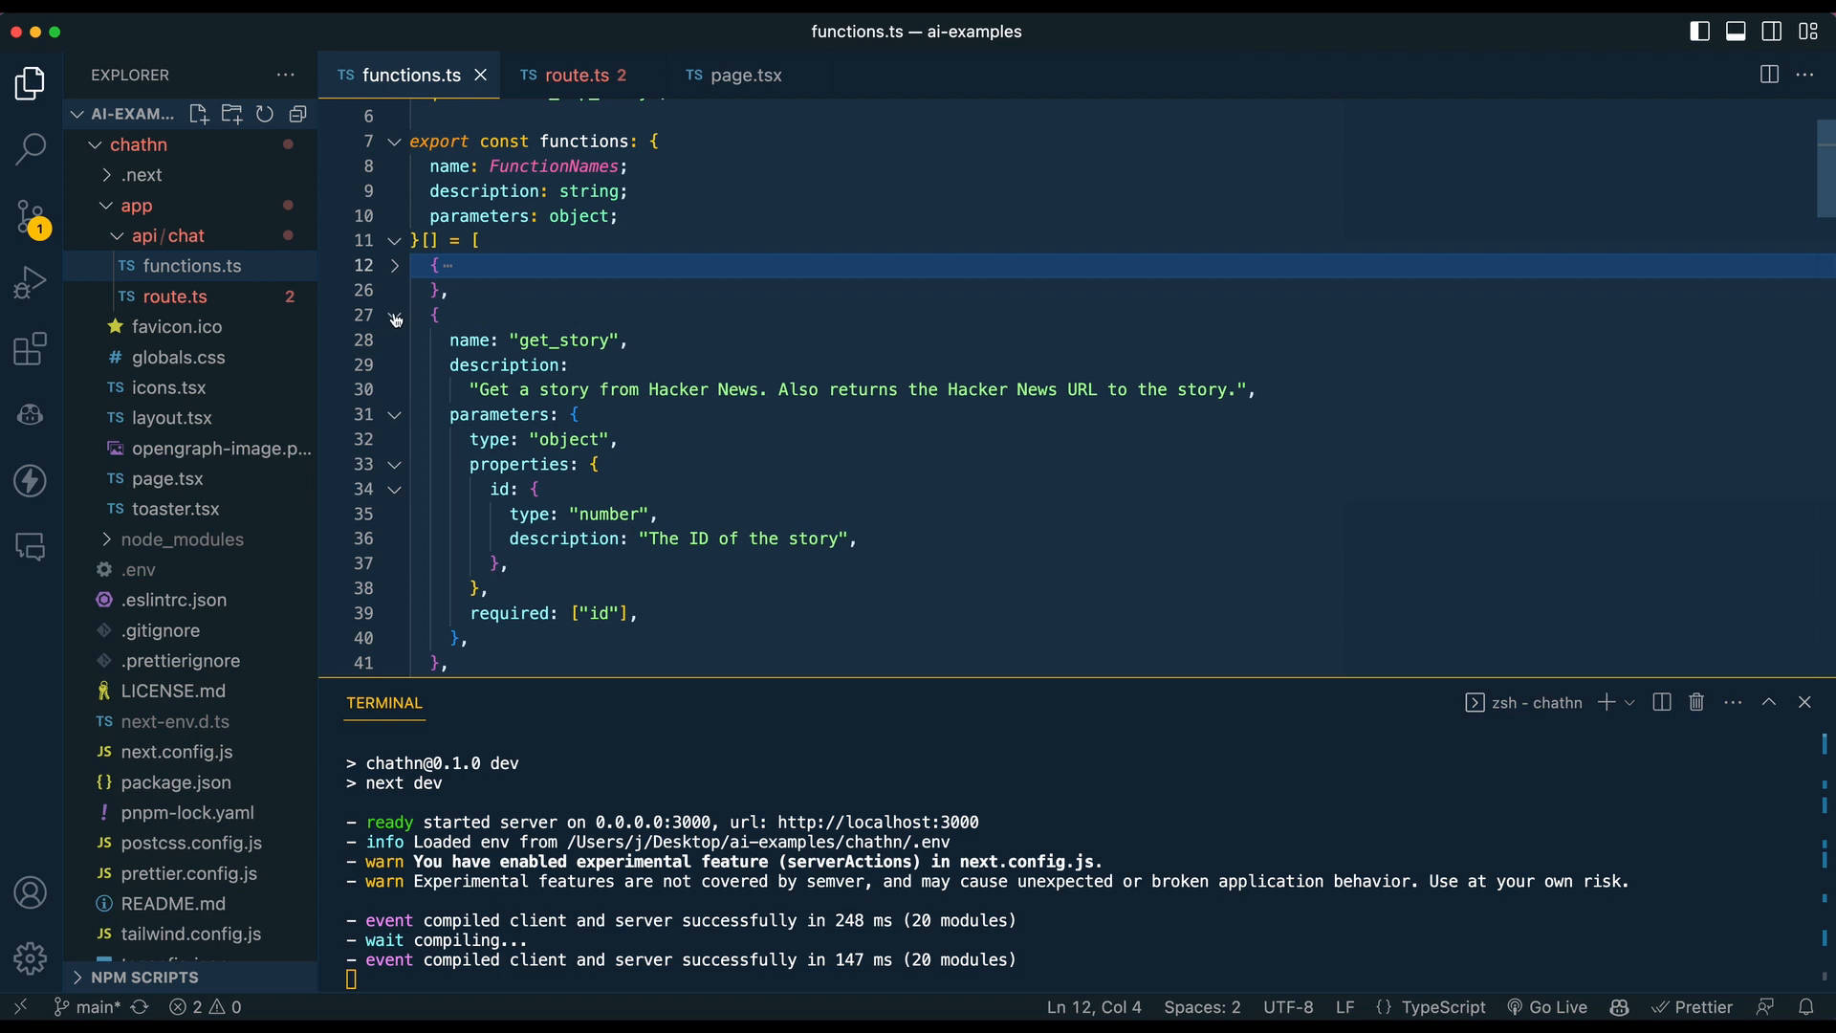
# Fold get_story, unfold get_story_with_comments, and read its id parameter and the schemas below
pyautogui.click(394, 318)
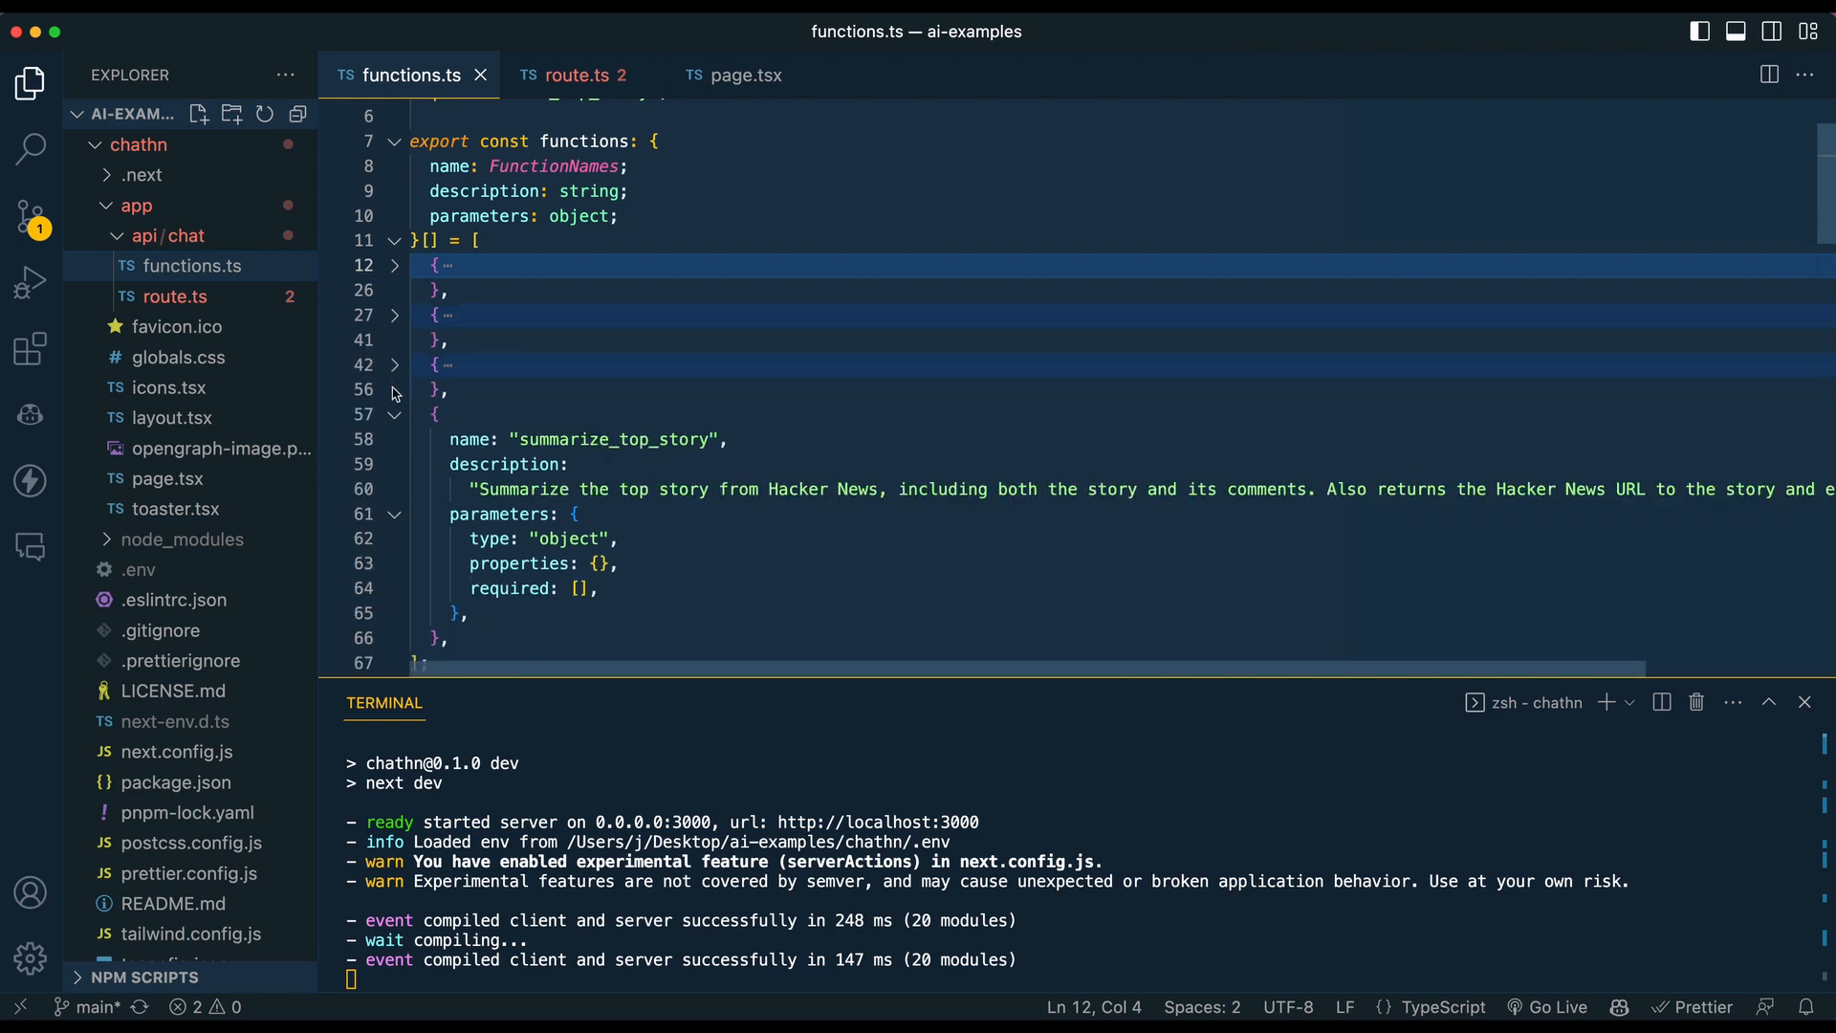
pyautogui.click(396, 366)
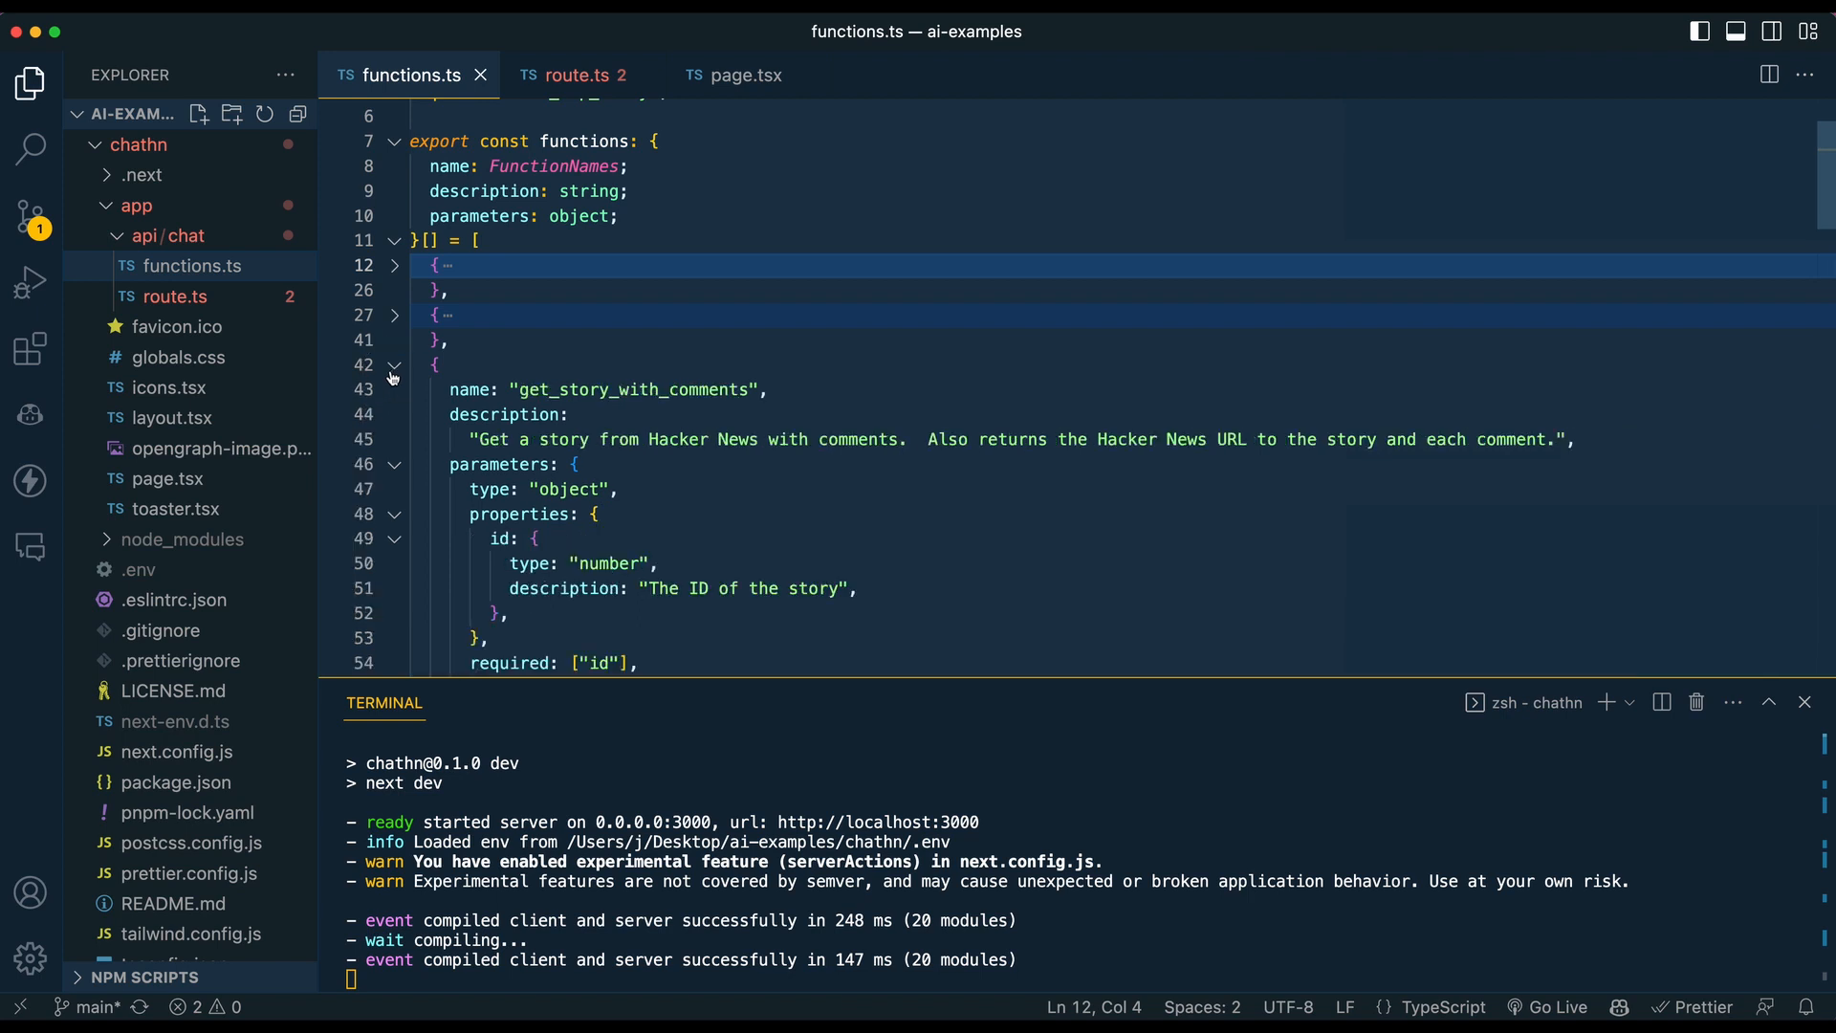
pyautogui.scroll(-3)
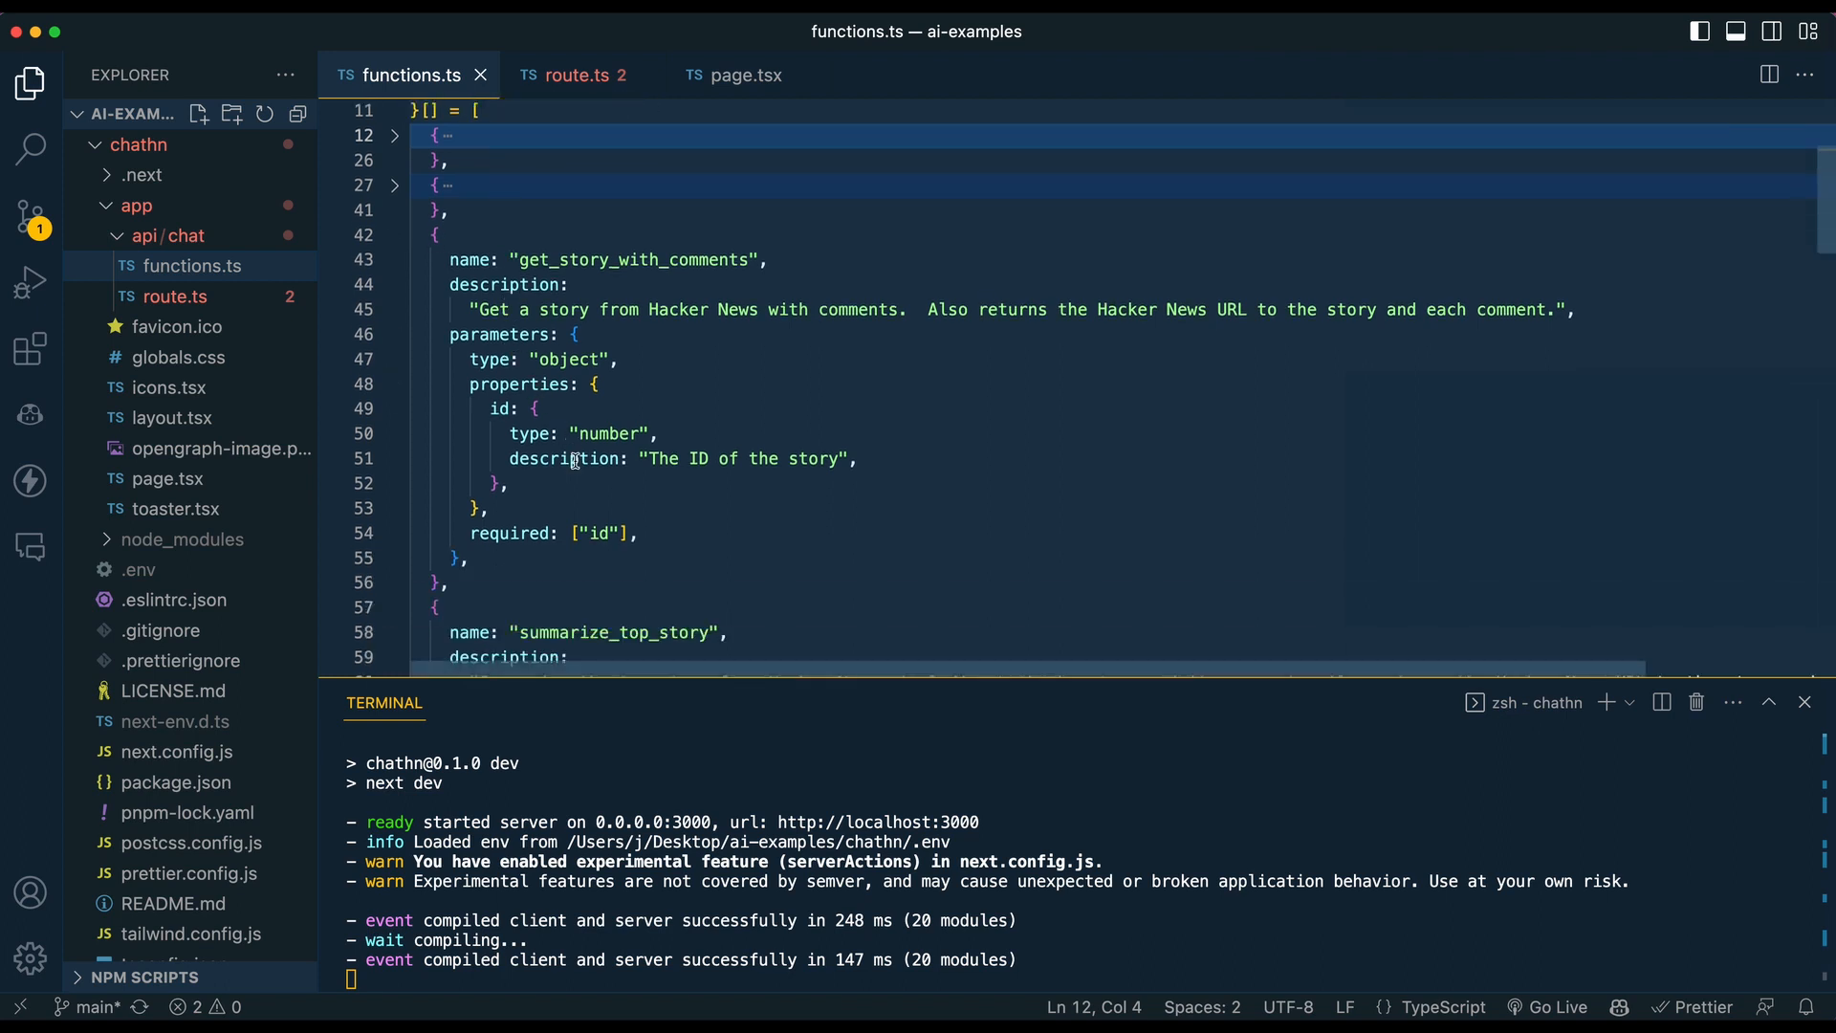
pyautogui.doubleClick(599, 534)
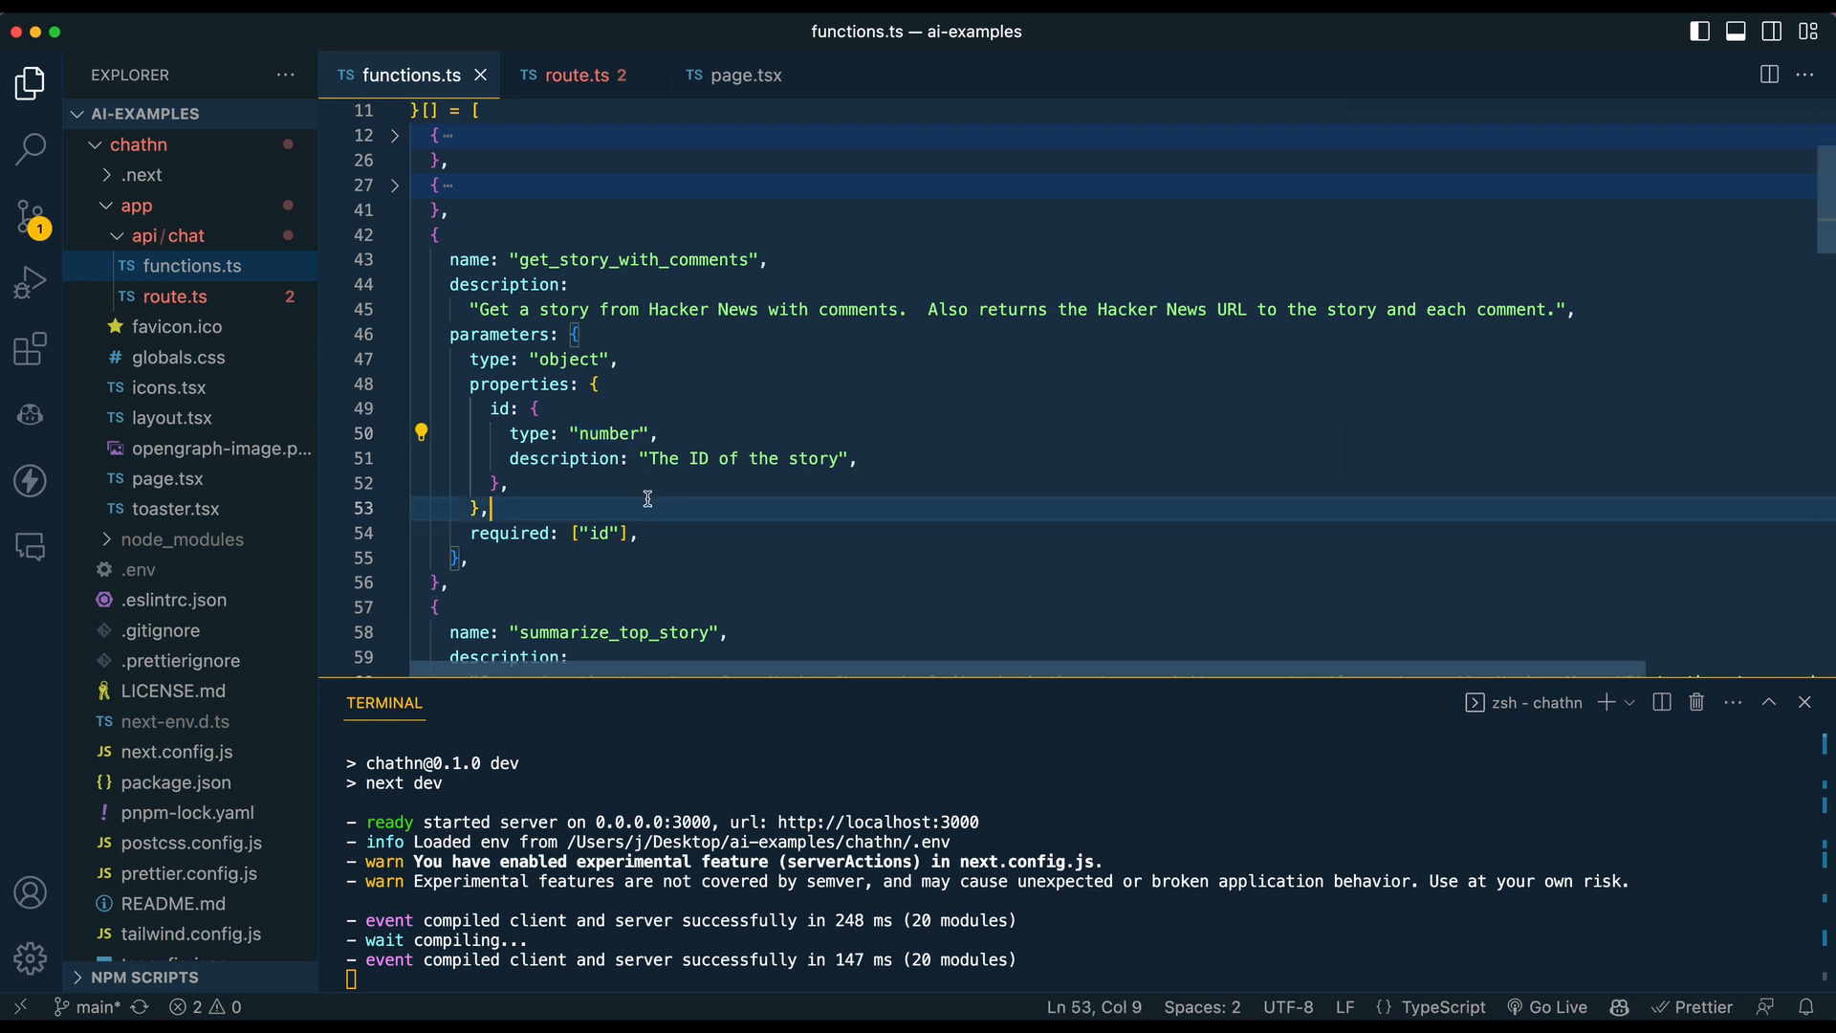
pyautogui.moveTo(586, 434)
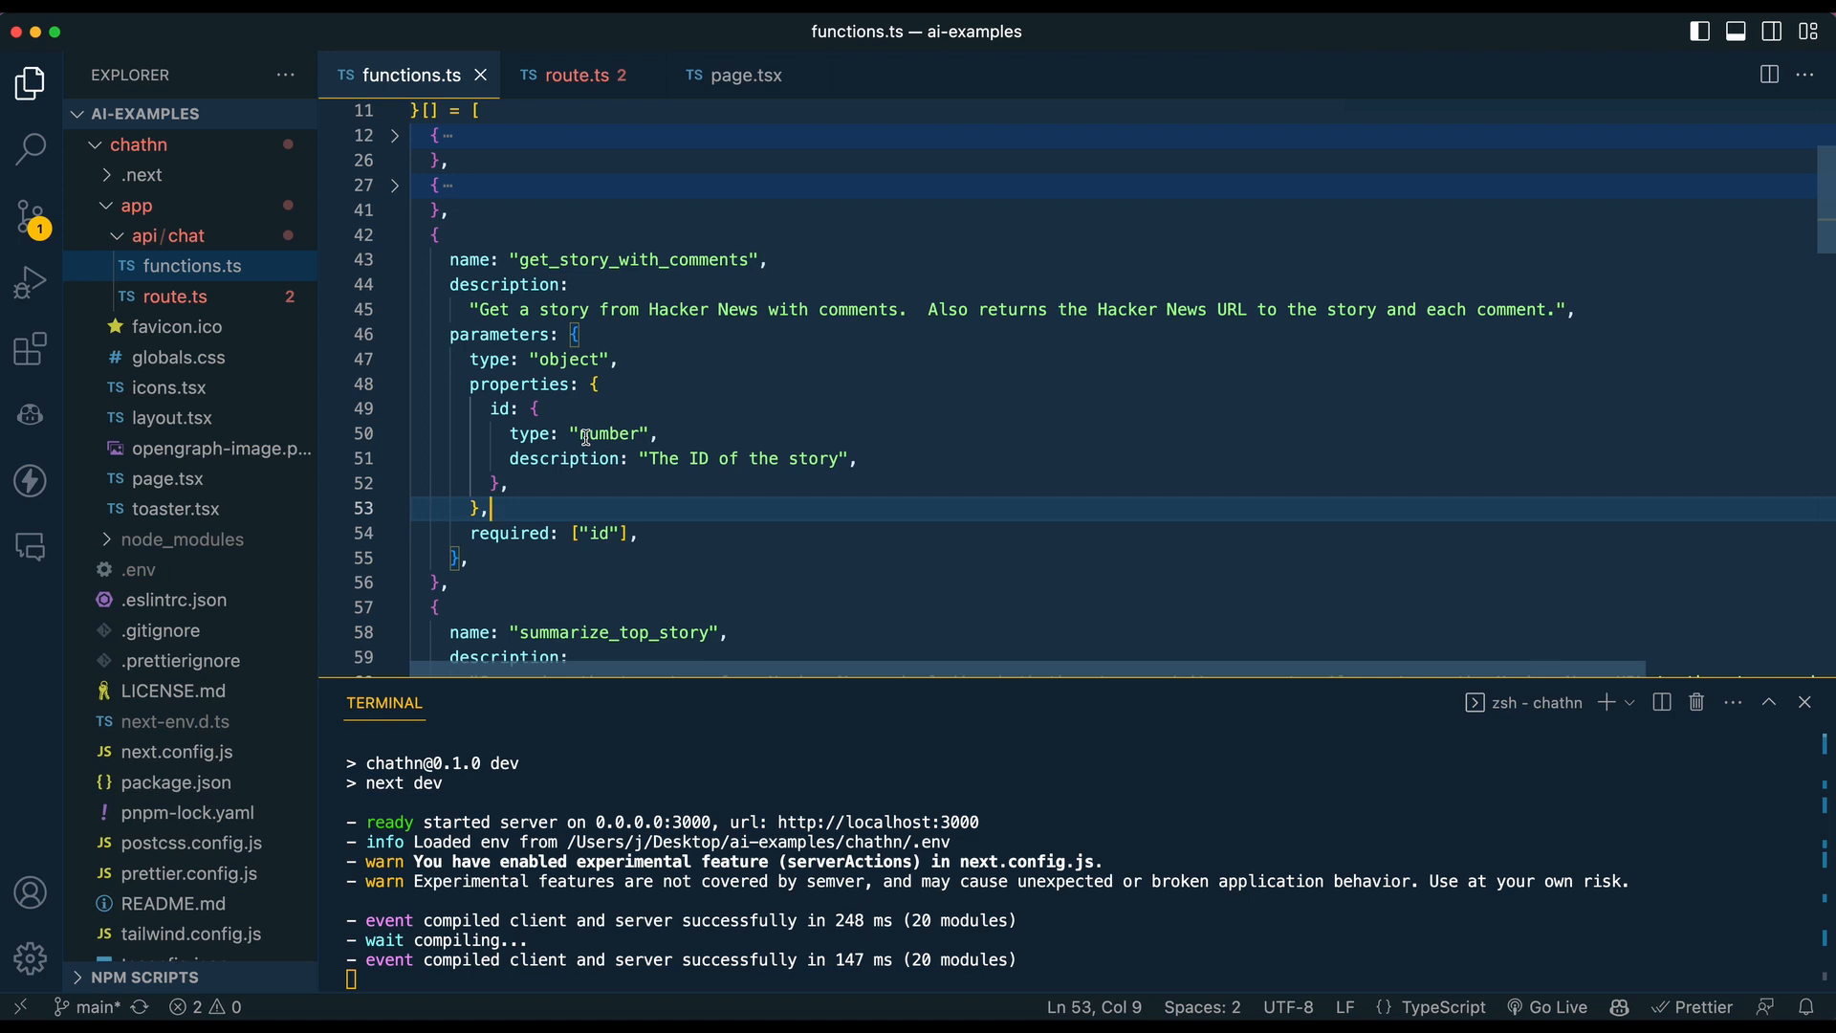
pyautogui.moveTo(409, 241)
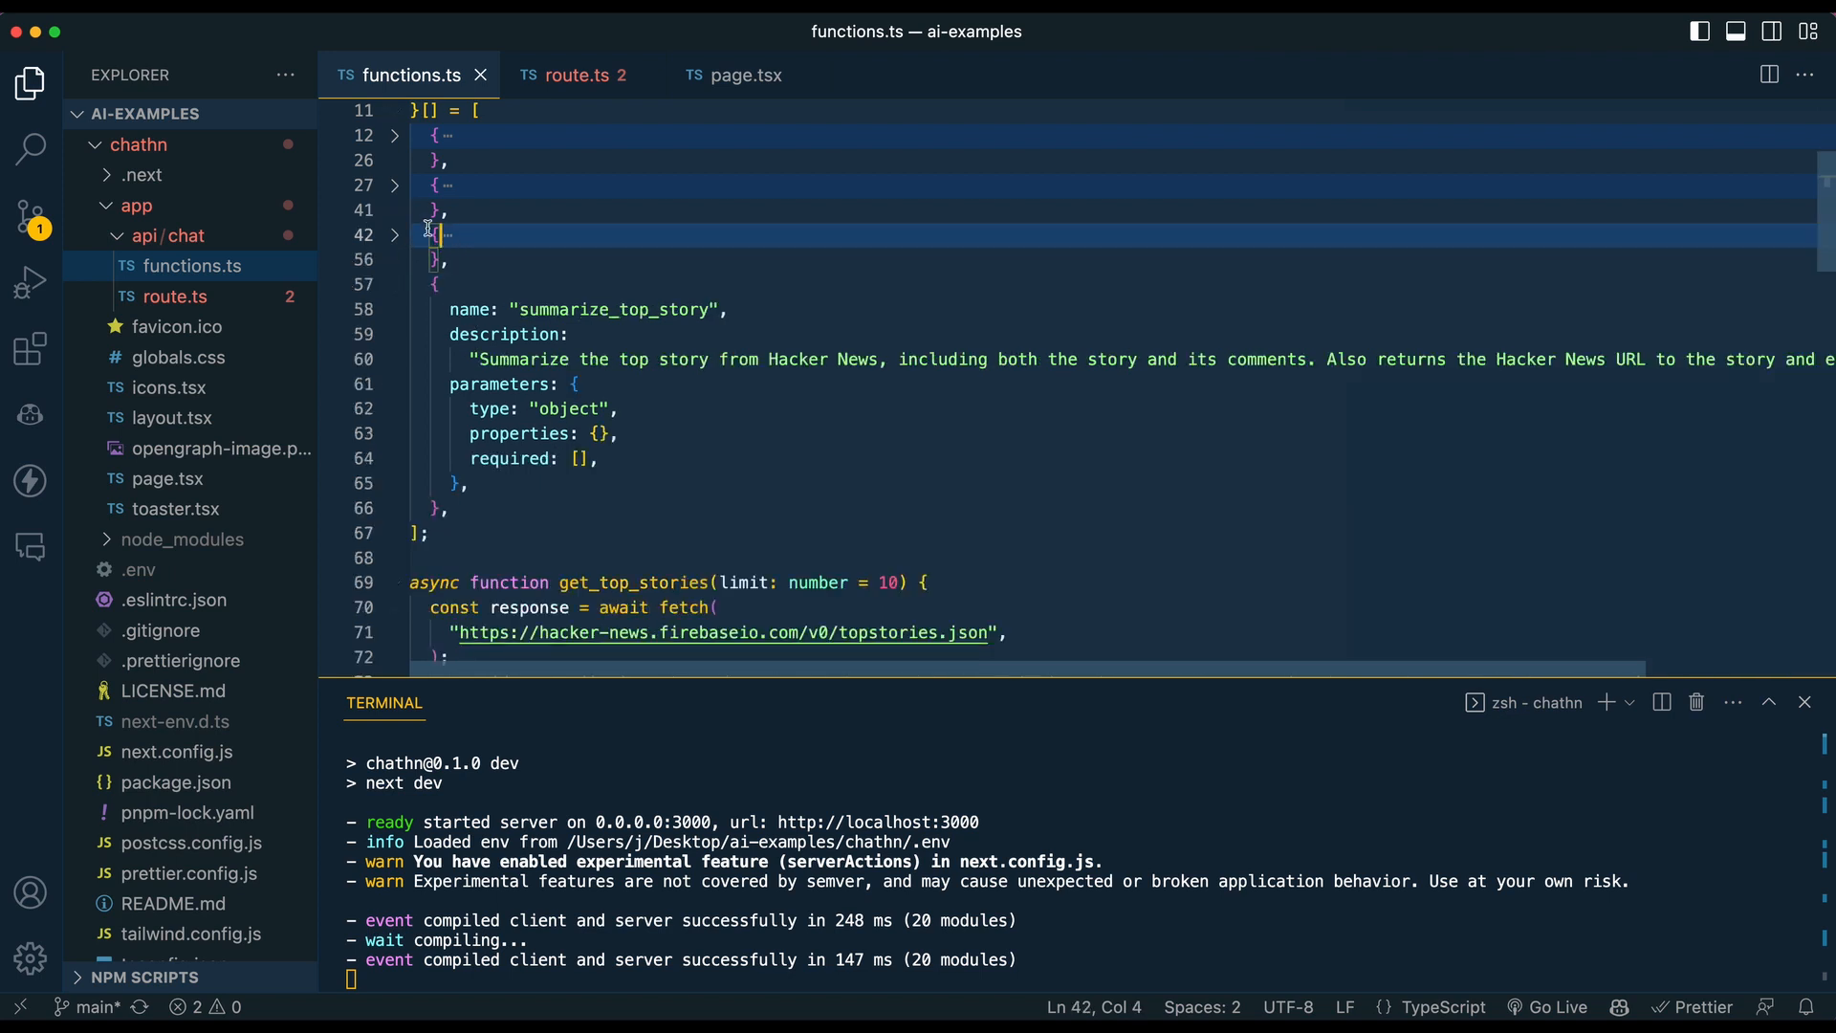
pyautogui.scroll(-3)
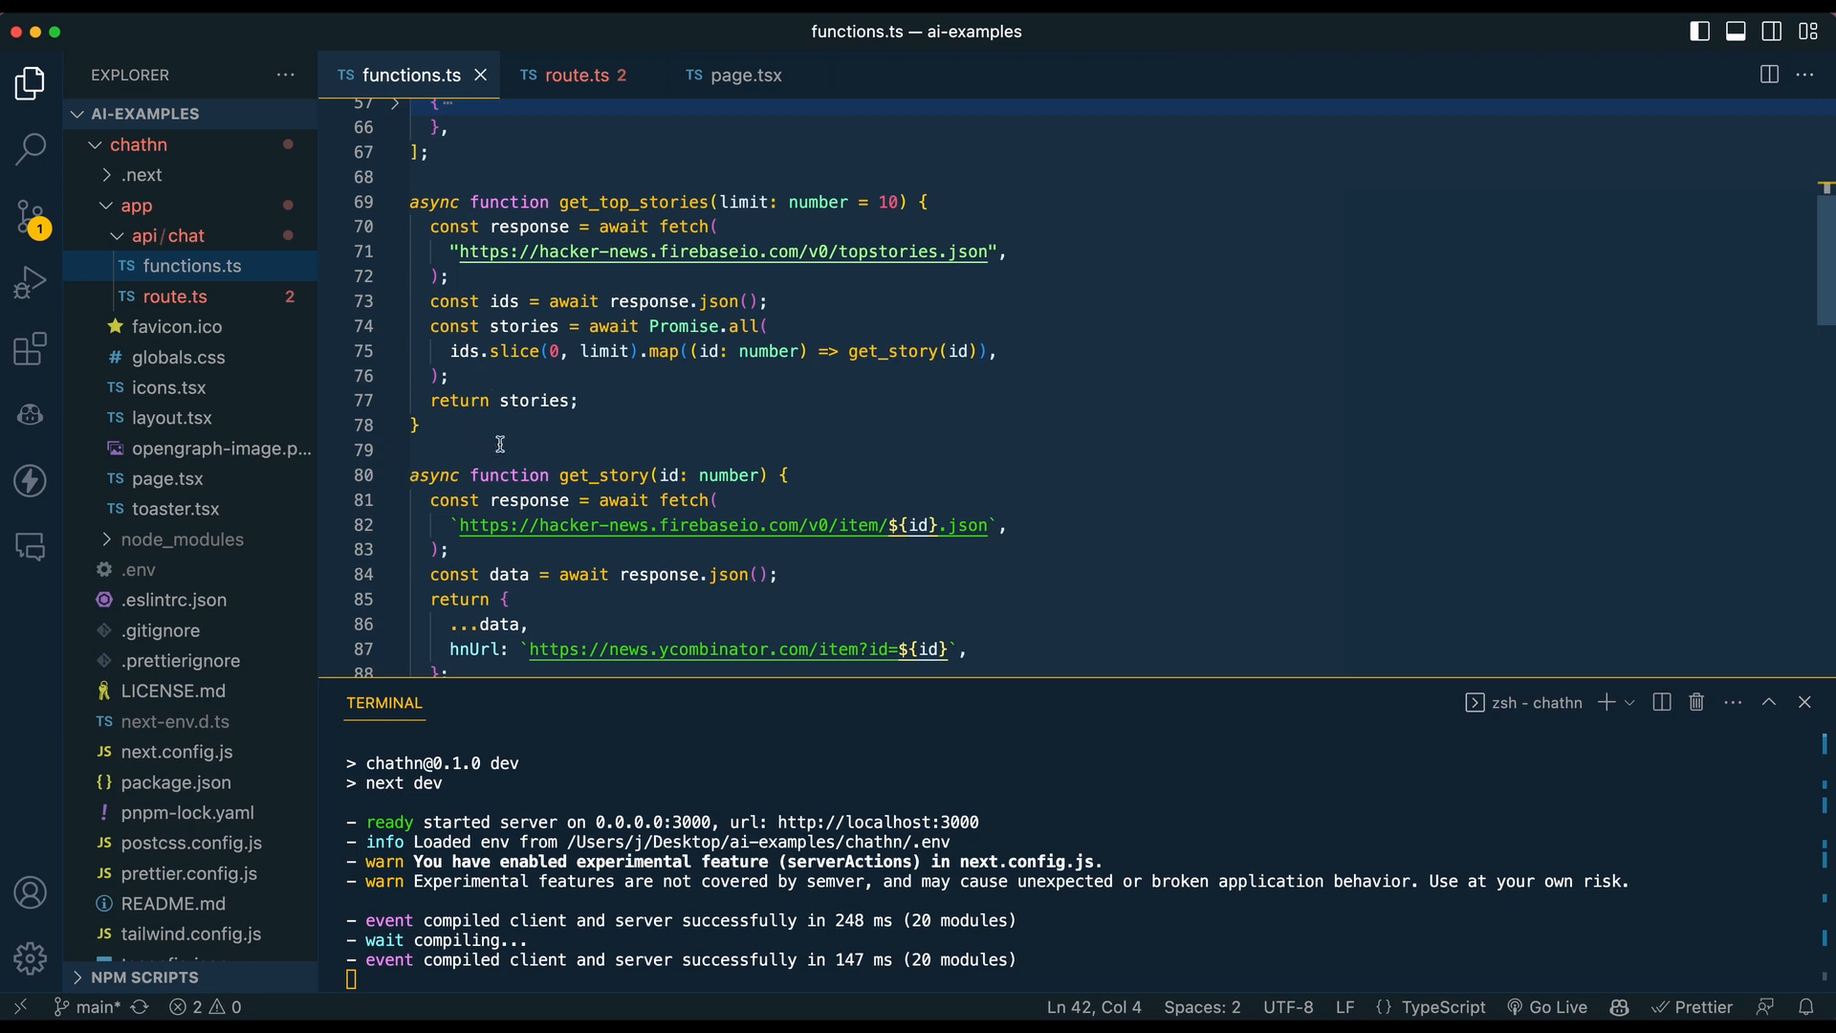
pyautogui.moveTo(505, 440)
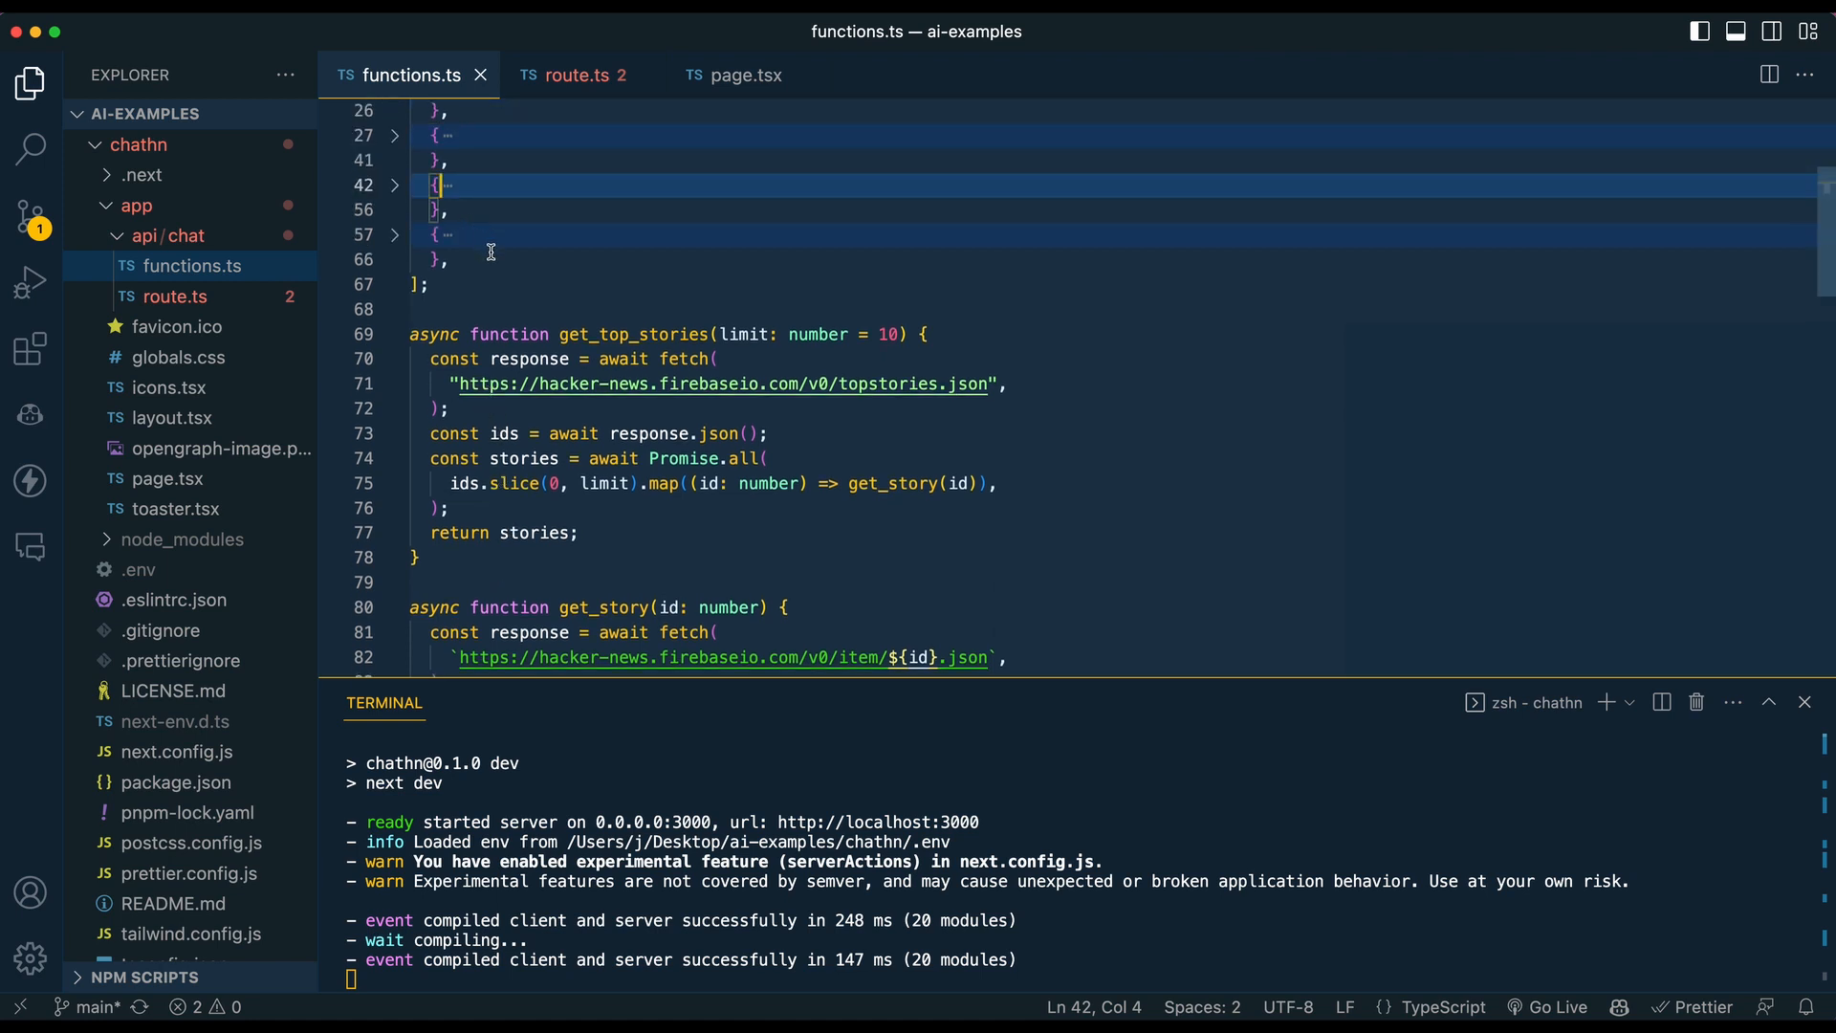
# Fold the entire functions array at line 11 so get_top_stories code follows directly
pyautogui.scroll(3)
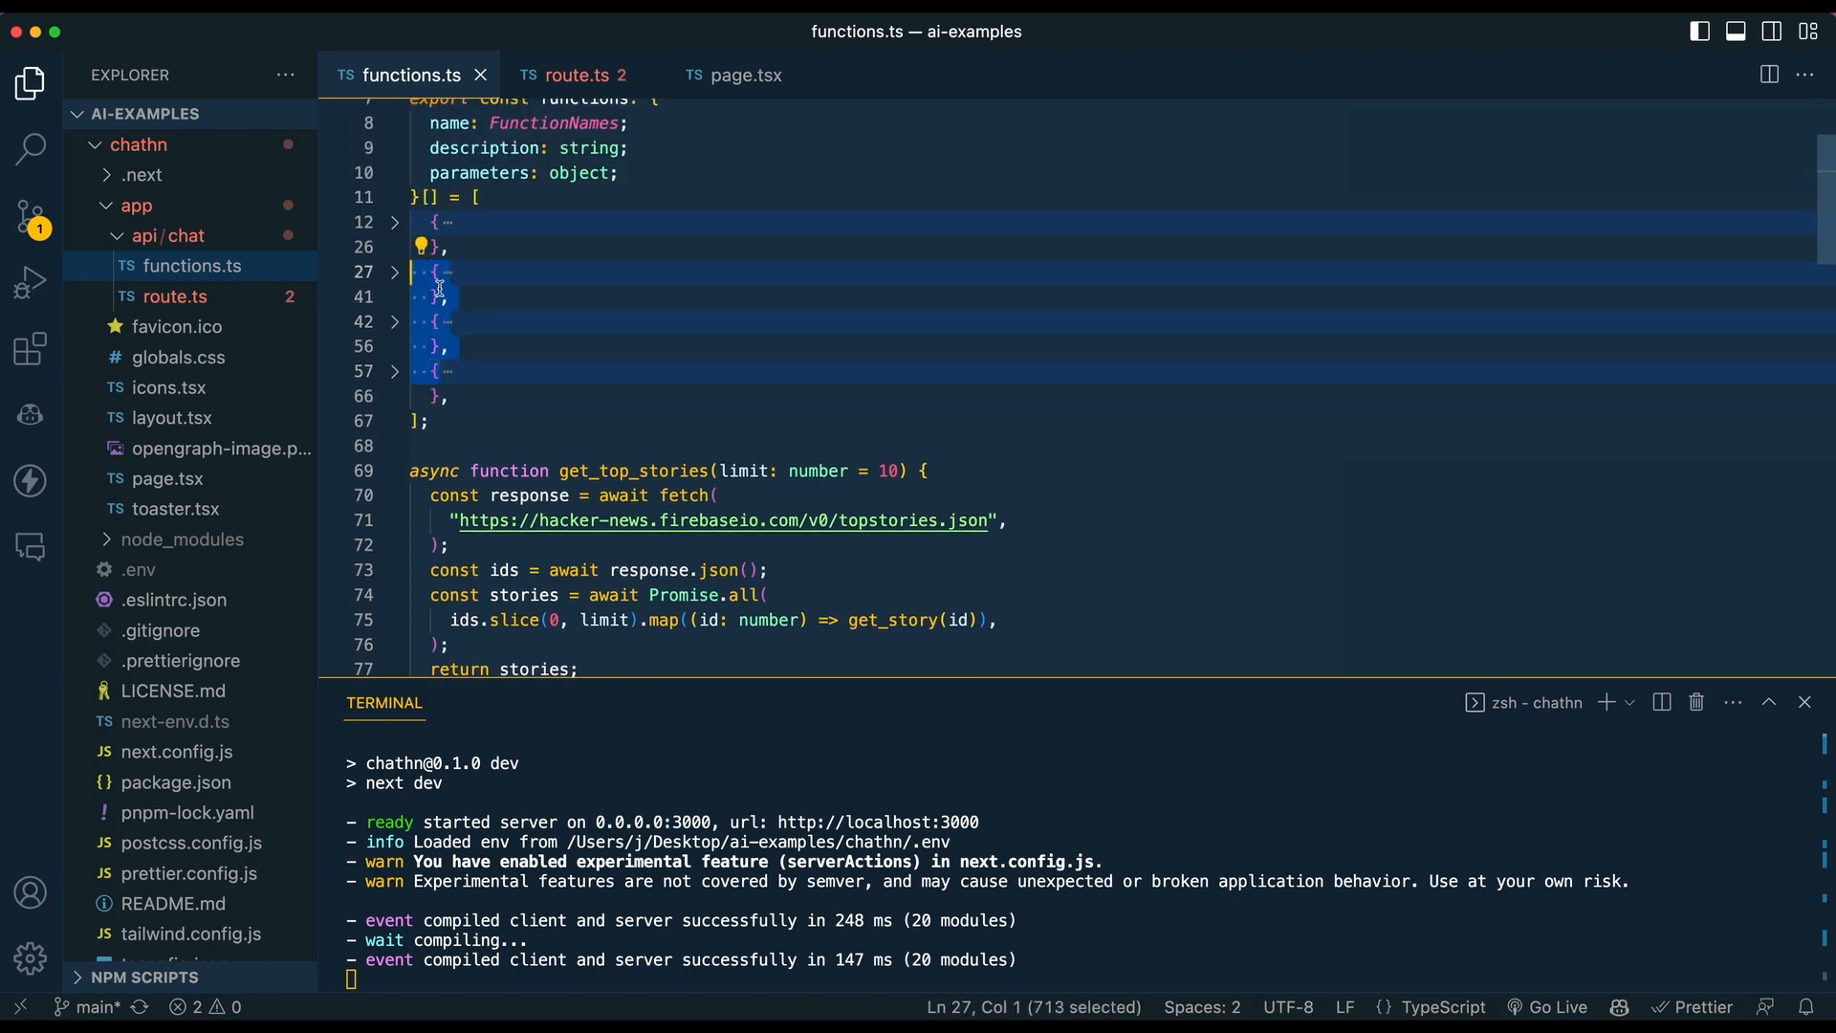
pyautogui.click(394, 222)
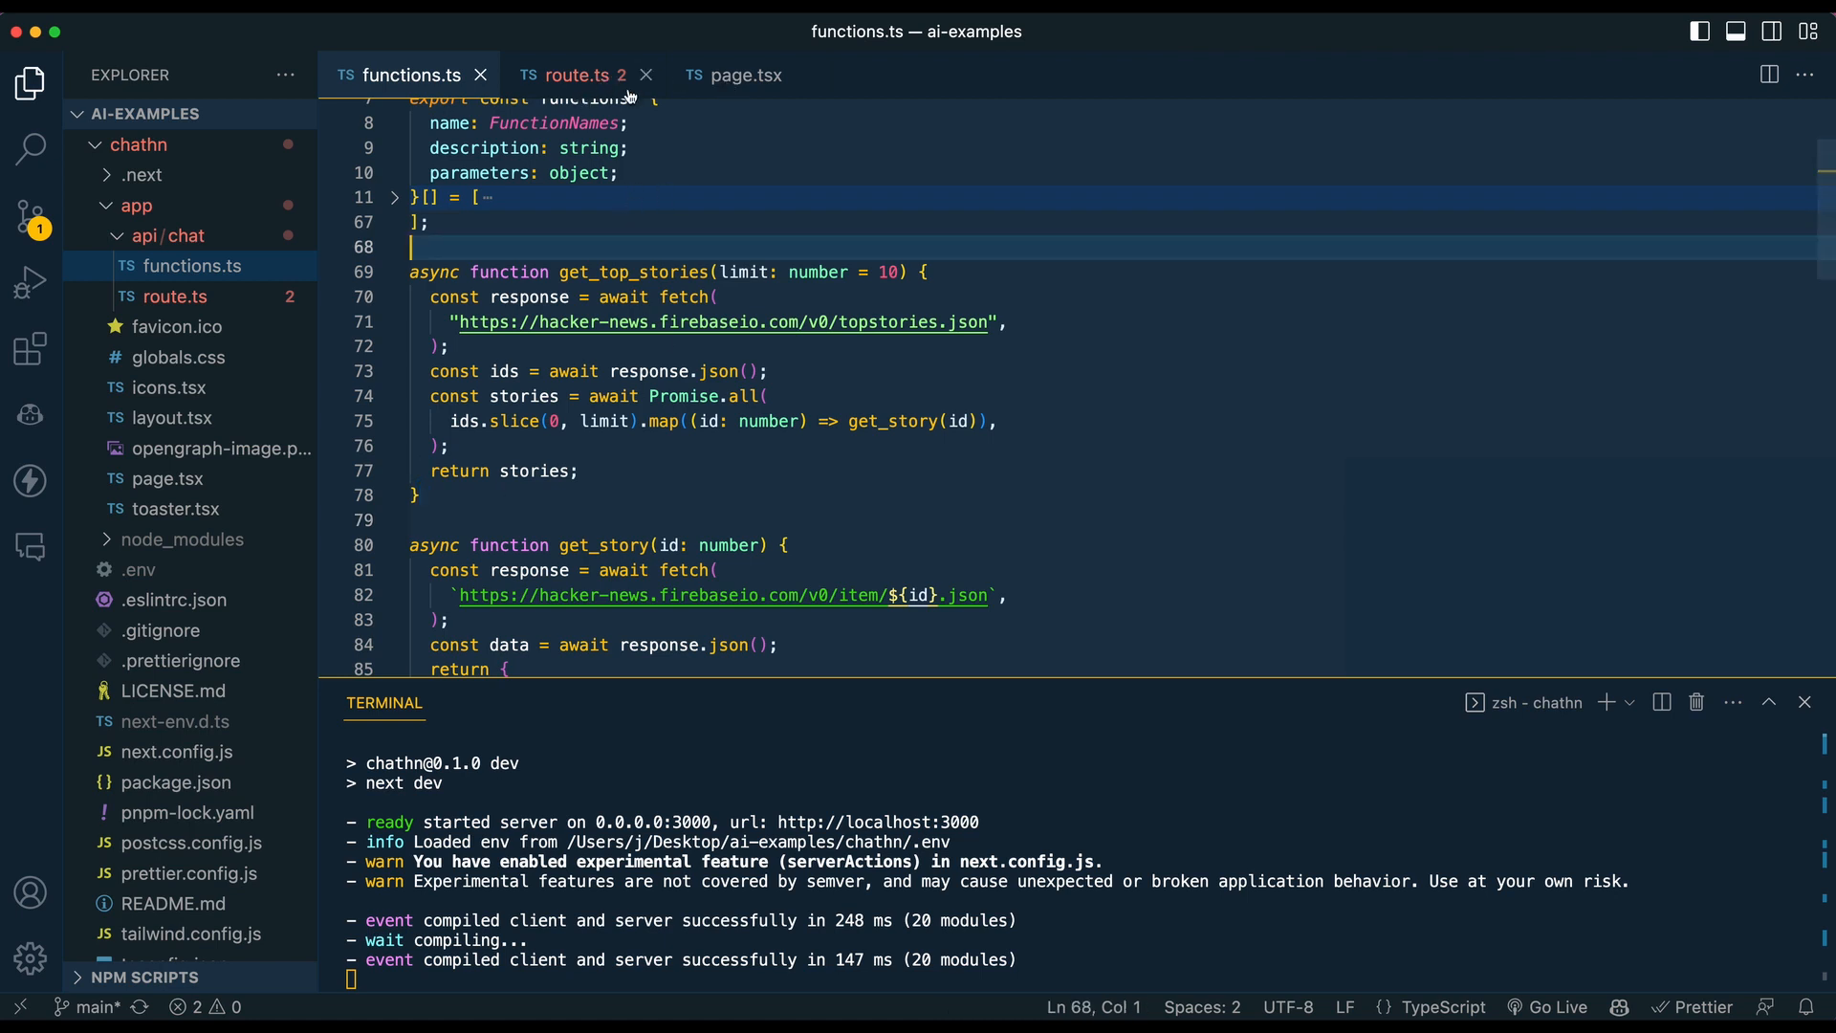
# Flip between route.ts, page.tsx examples and functions.ts to compare summarize_top_story with its prompt
pyautogui.click(574, 75)
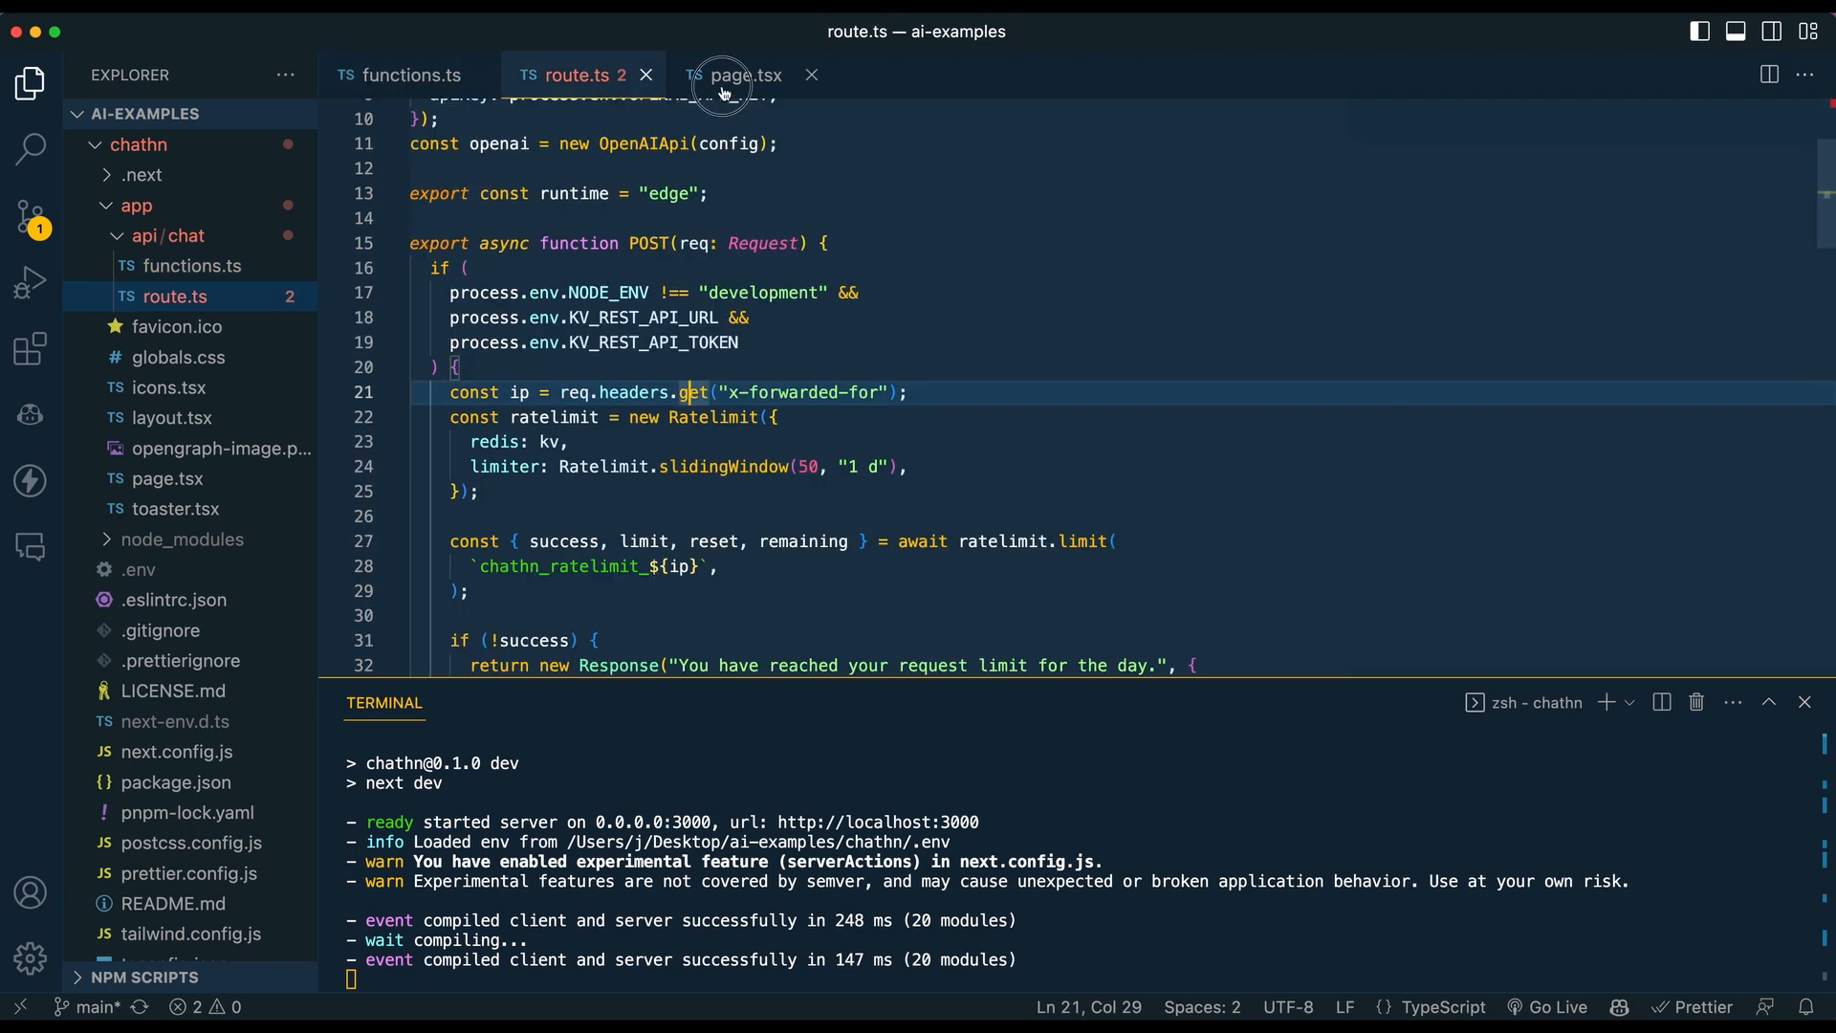
pyautogui.click(740, 75)
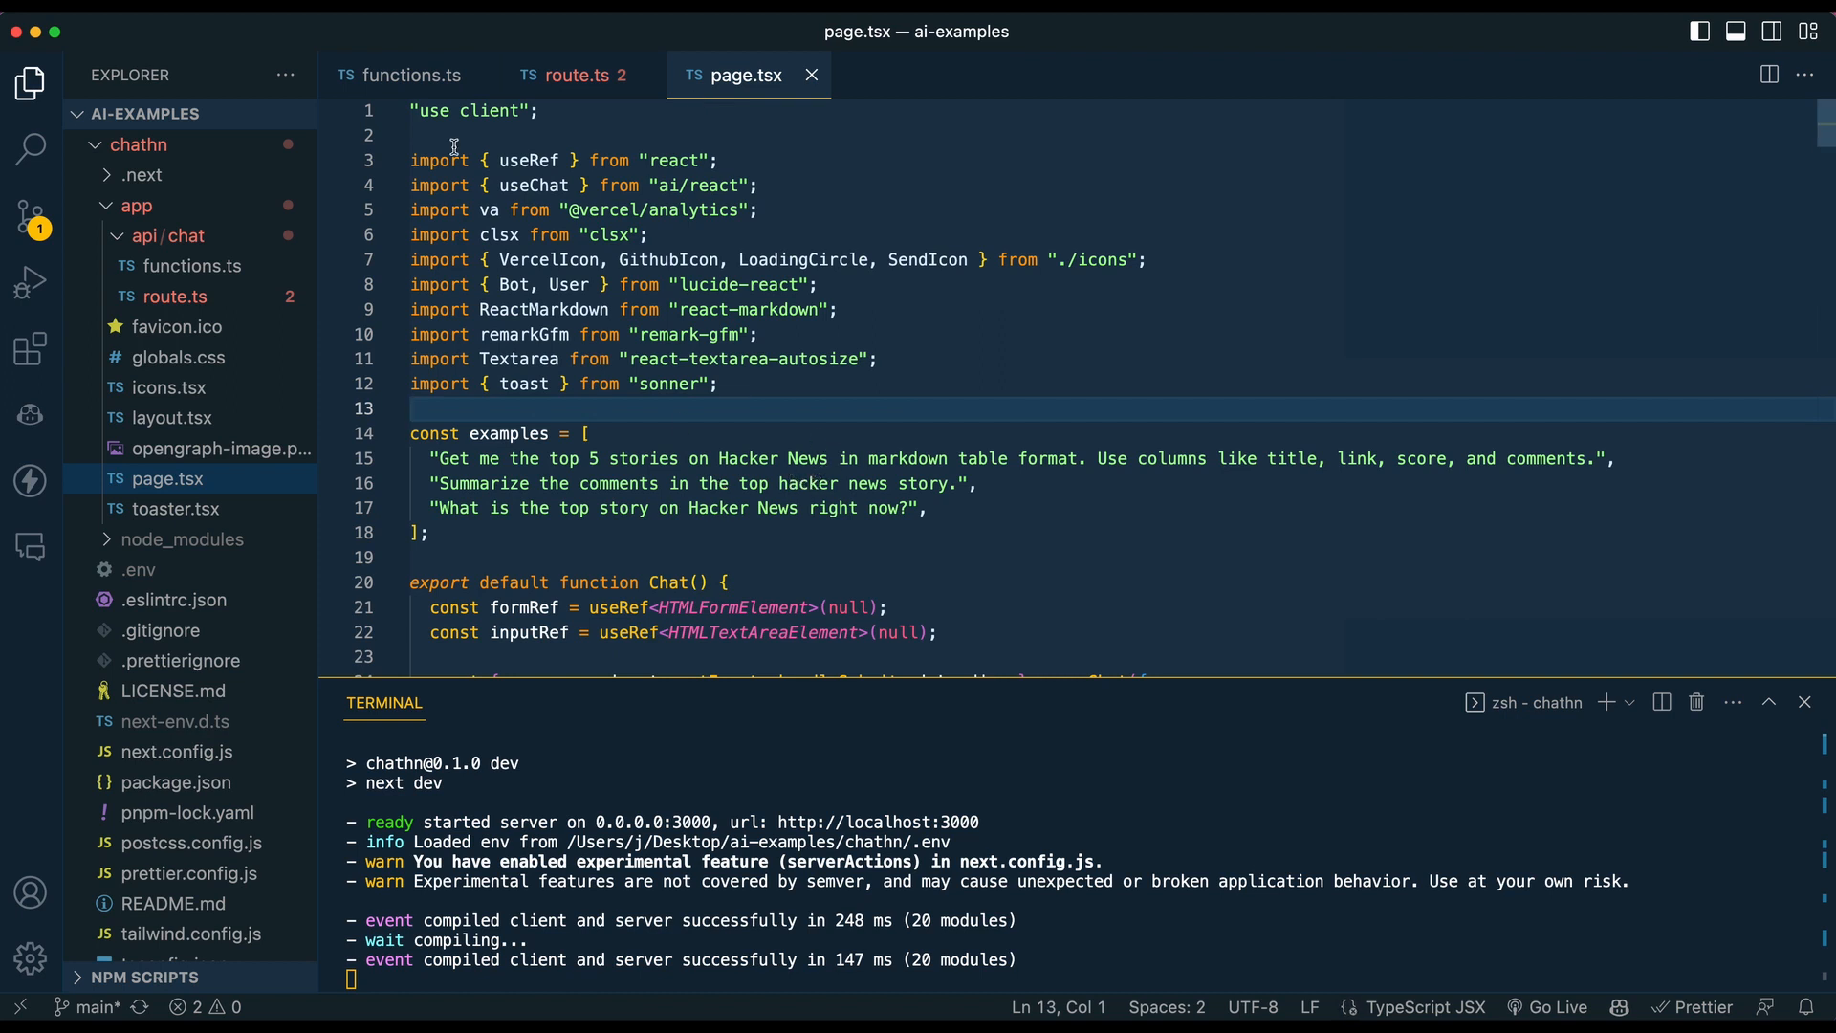
pyautogui.click(413, 75)
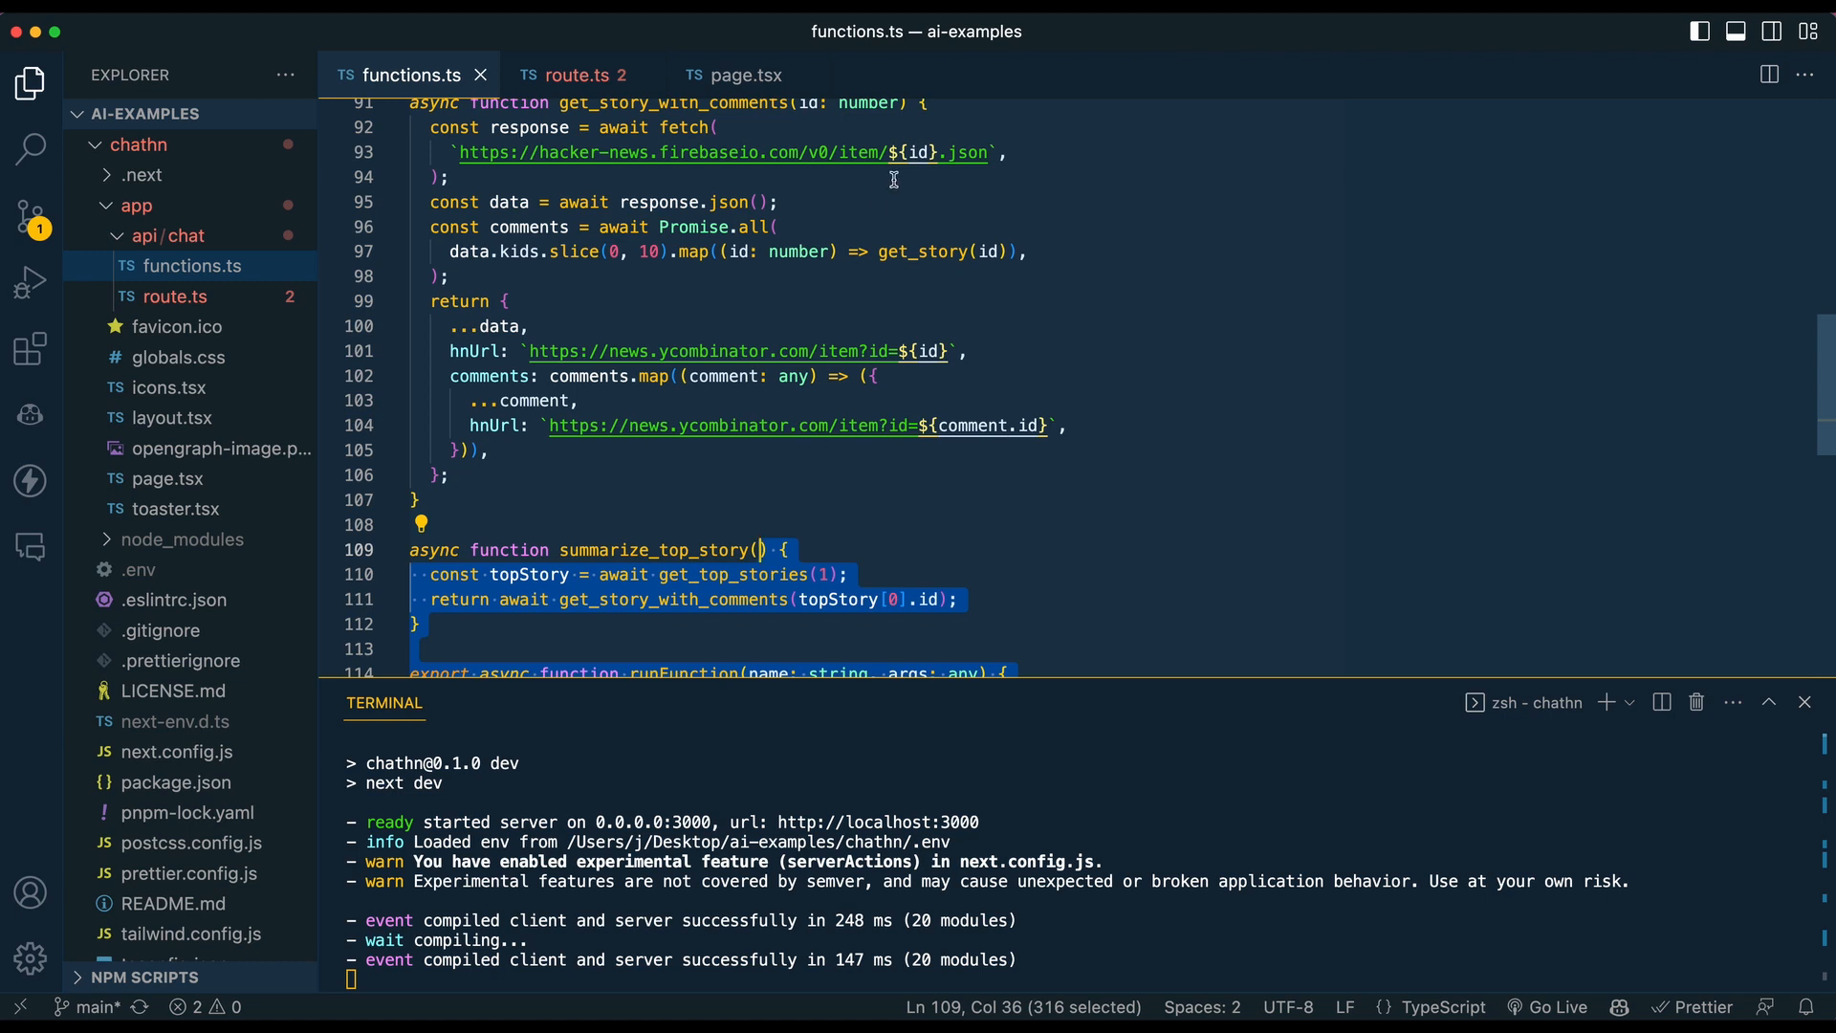
pyautogui.moveTo(750, 74)
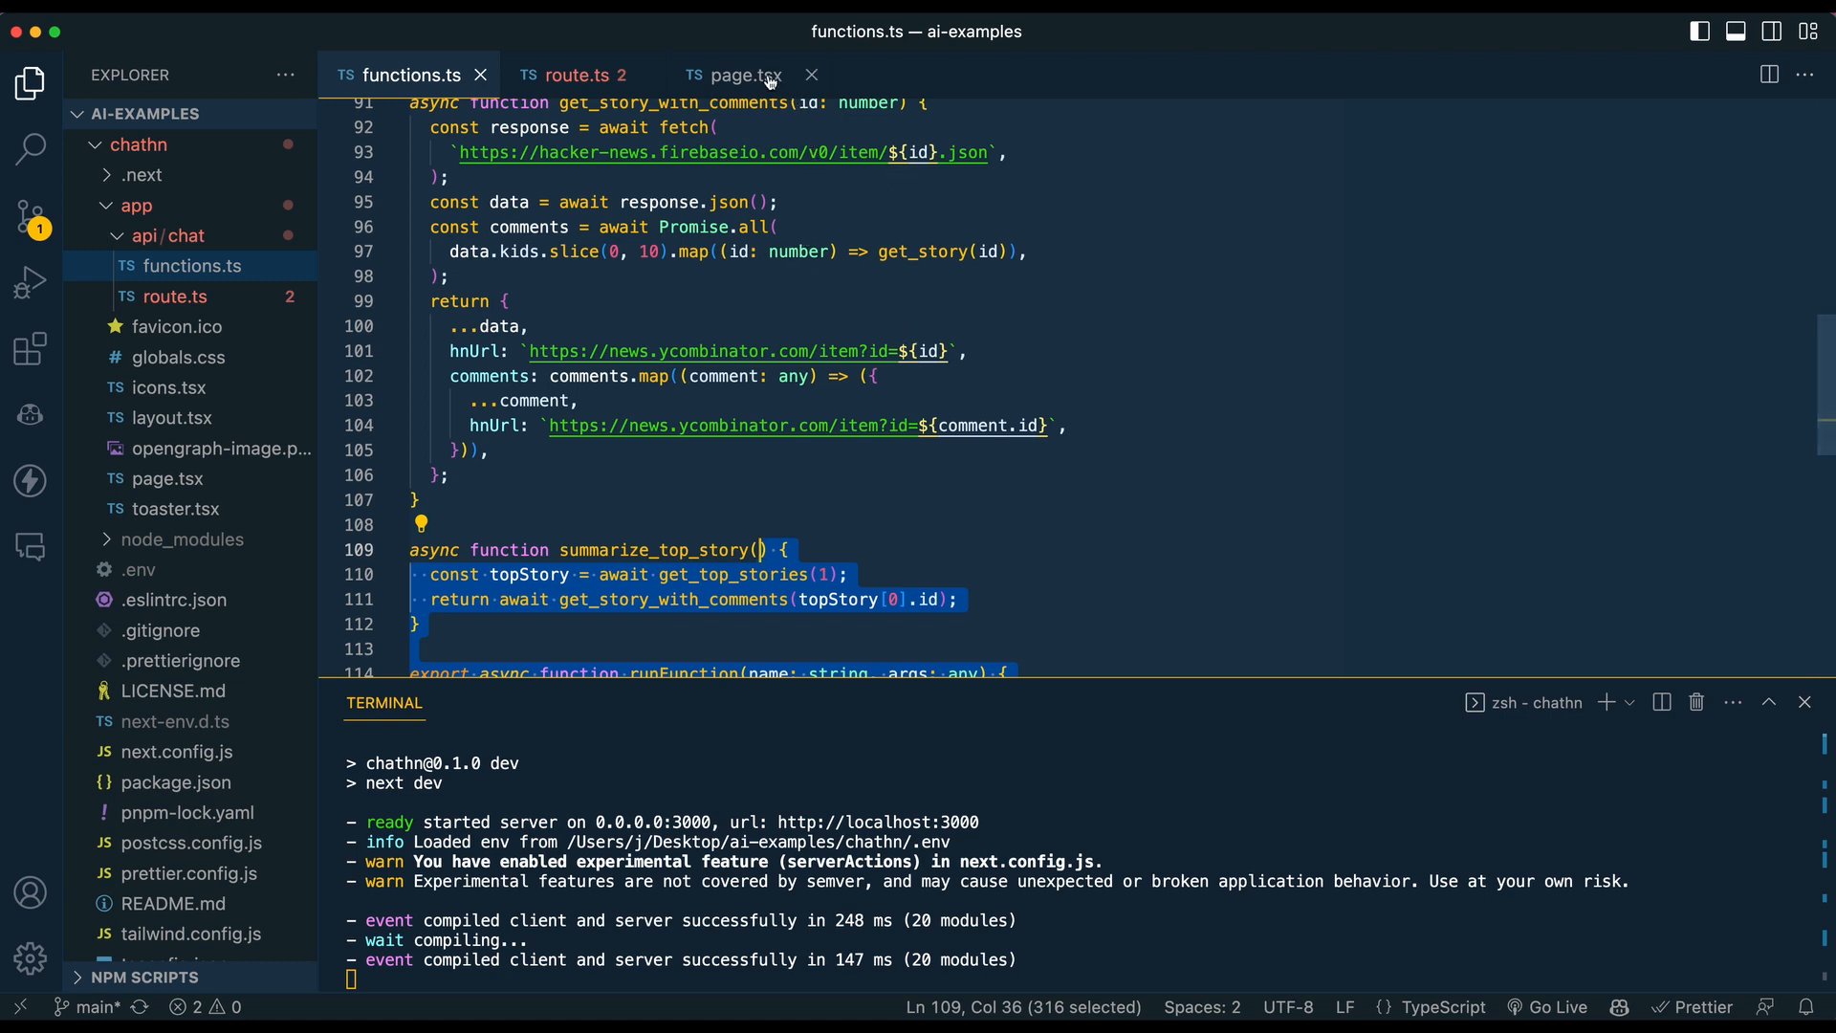
pyautogui.click(734, 75)
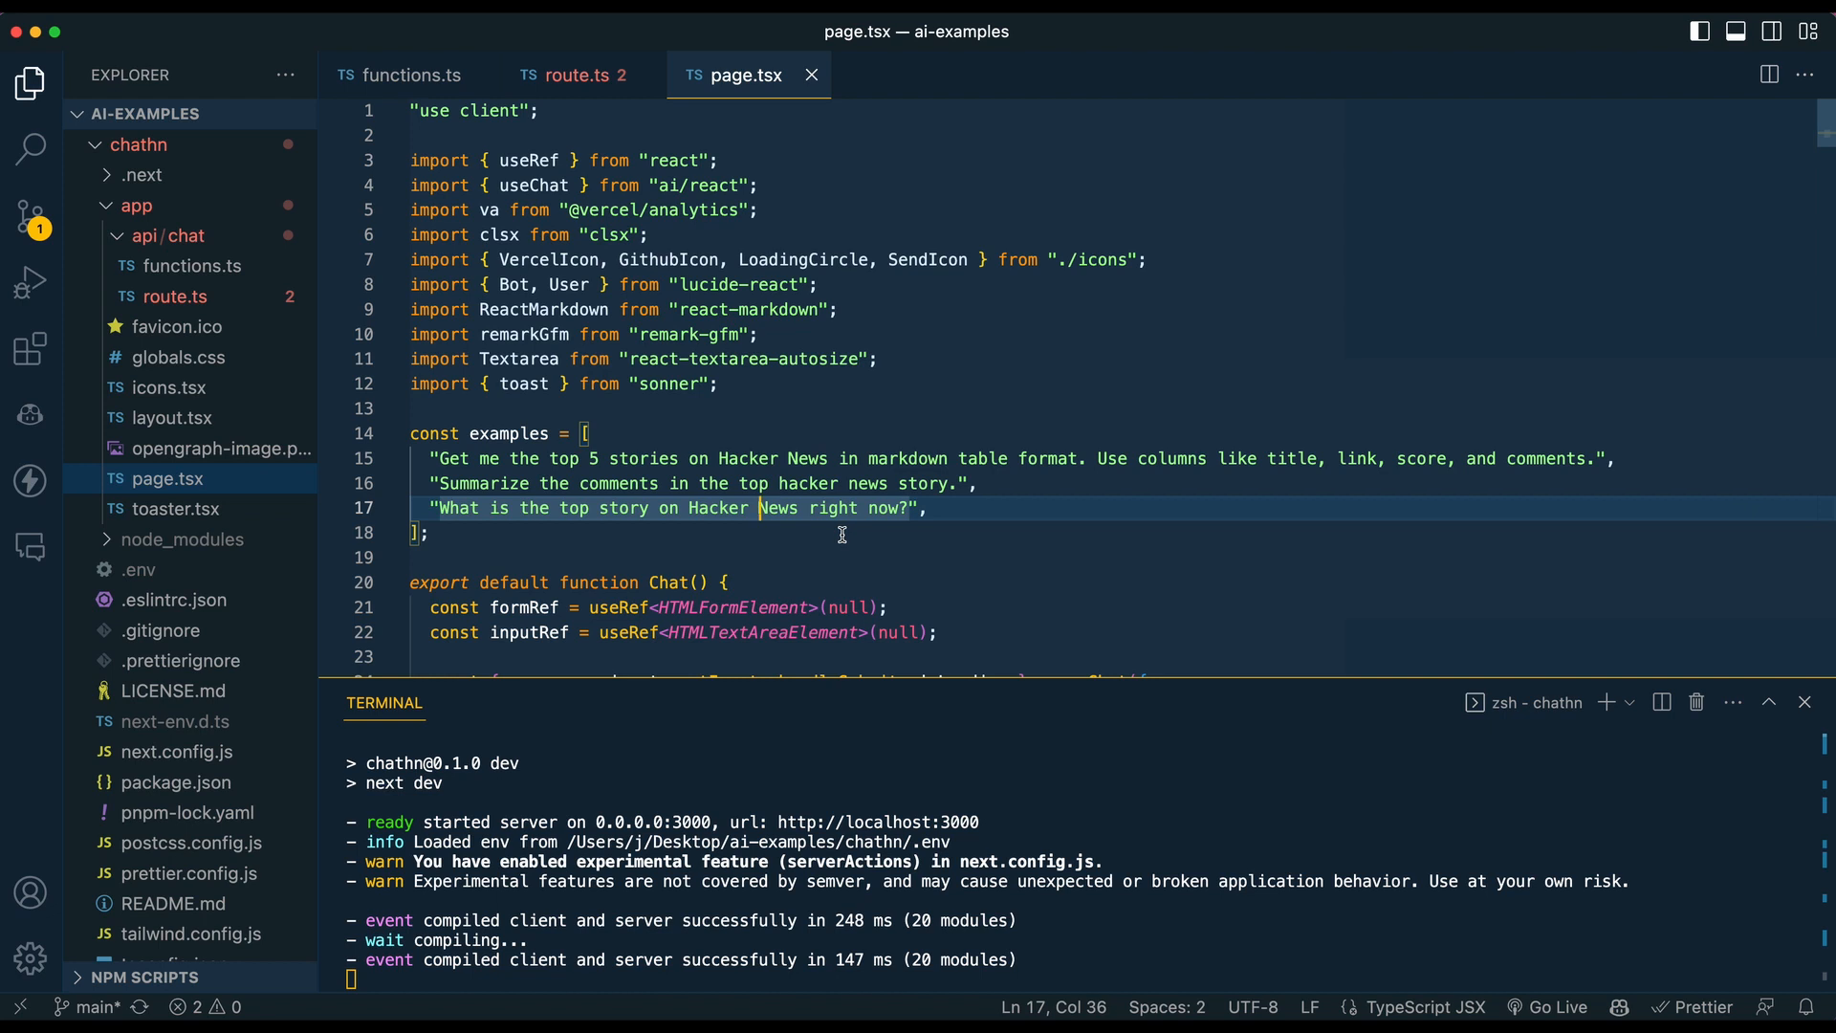
pyautogui.click(572, 75)
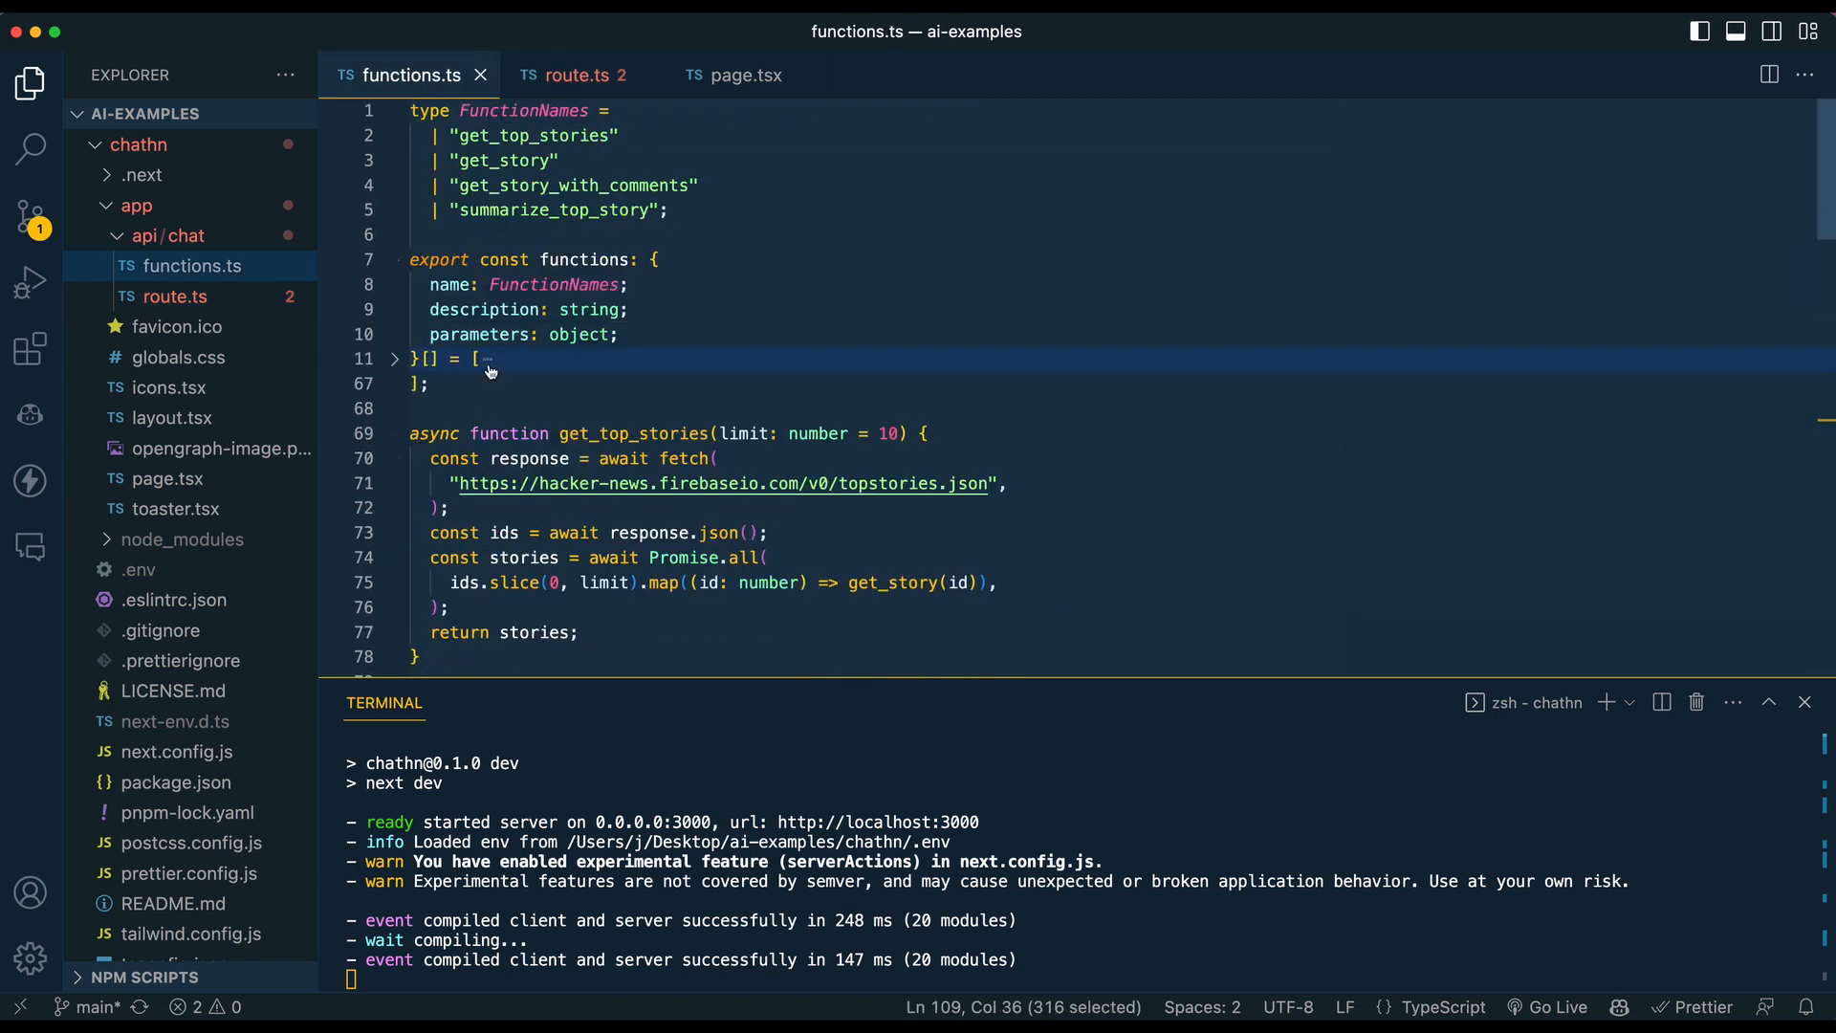
# Unfold the functions array and select the full get_top_stories schema with its limit parameter
pyautogui.click(395, 358)
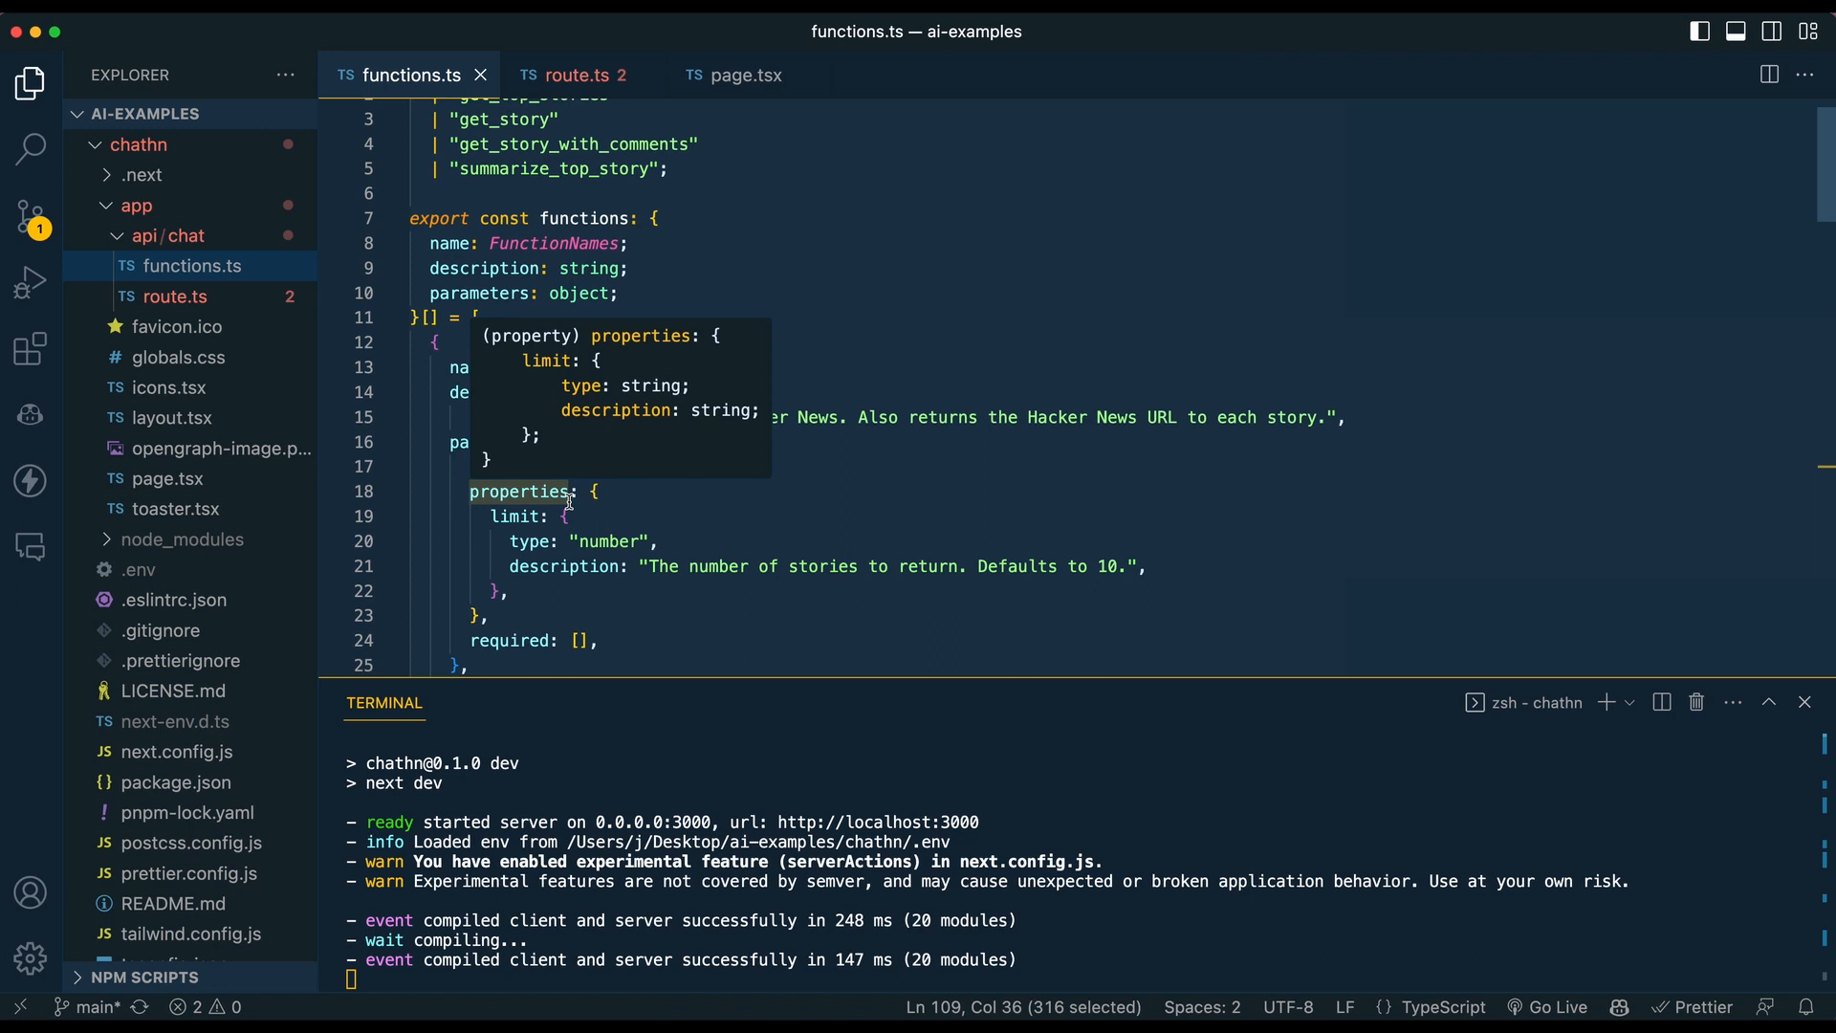
pyautogui.moveTo(566, 499)
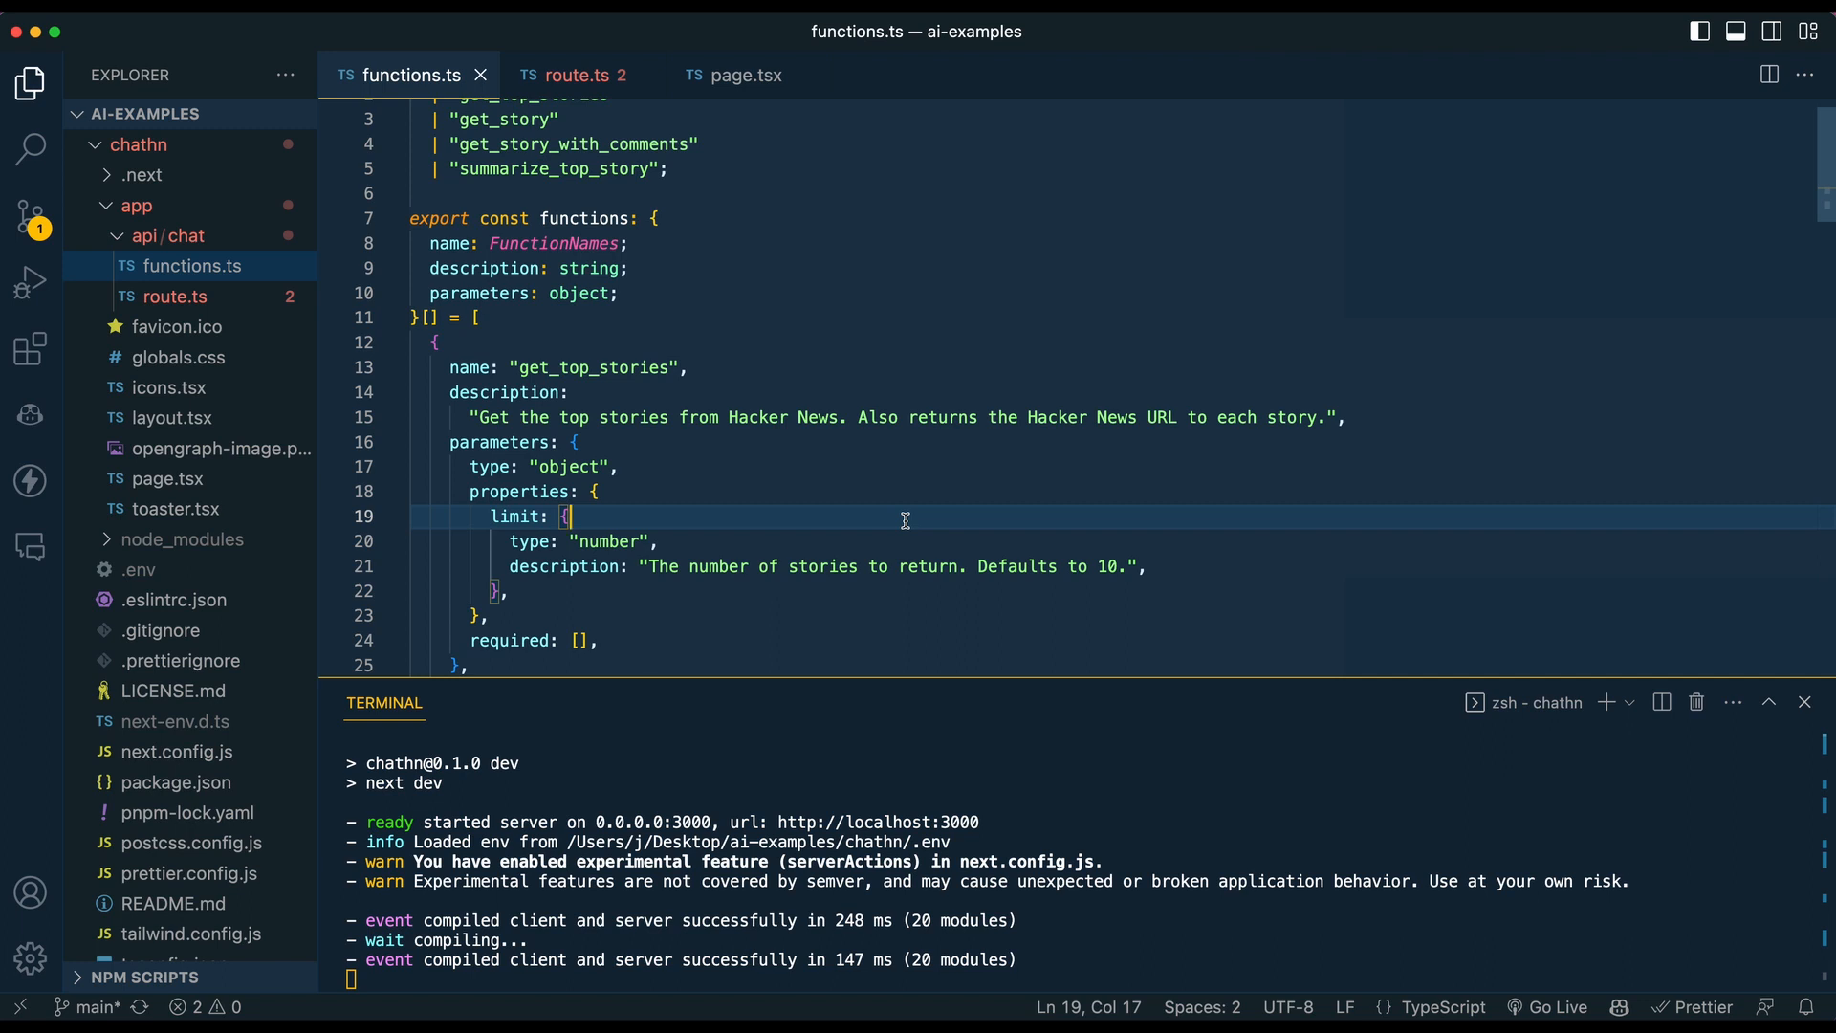
pyautogui.moveTo(894, 510)
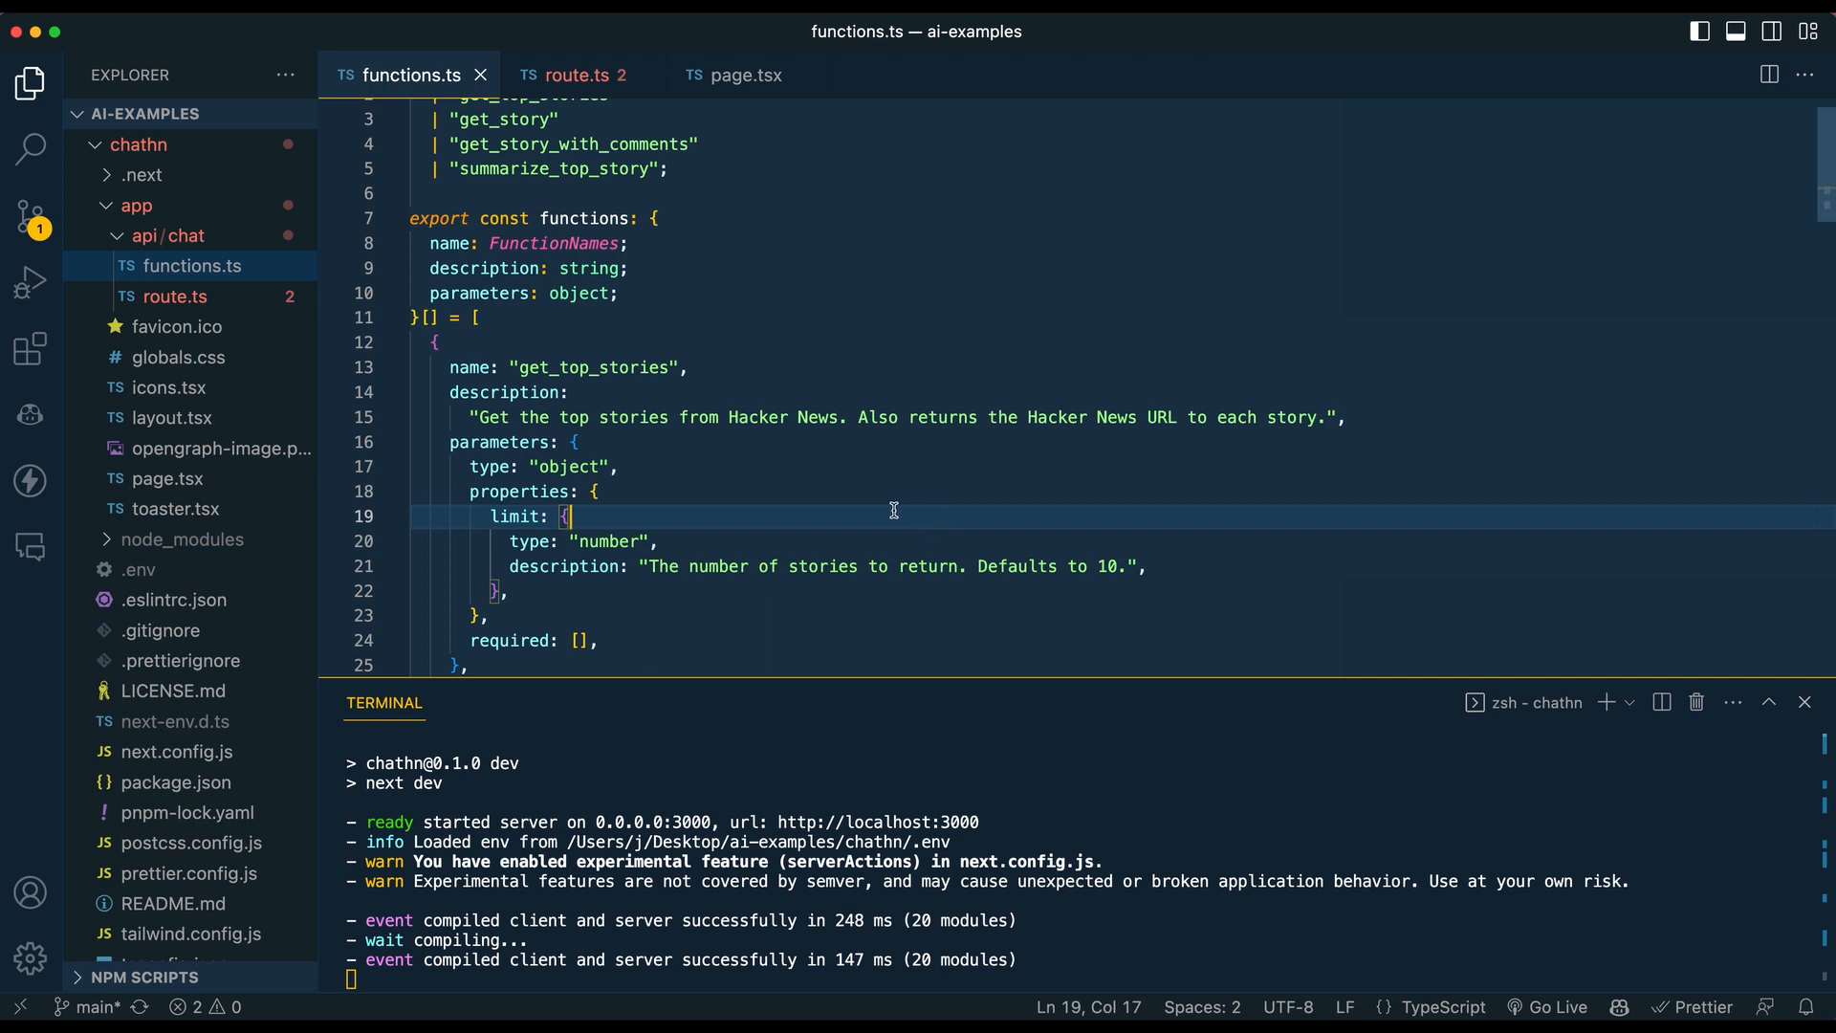
pyautogui.moveTo(440, 342); pyautogui.dragTo(566, 567)
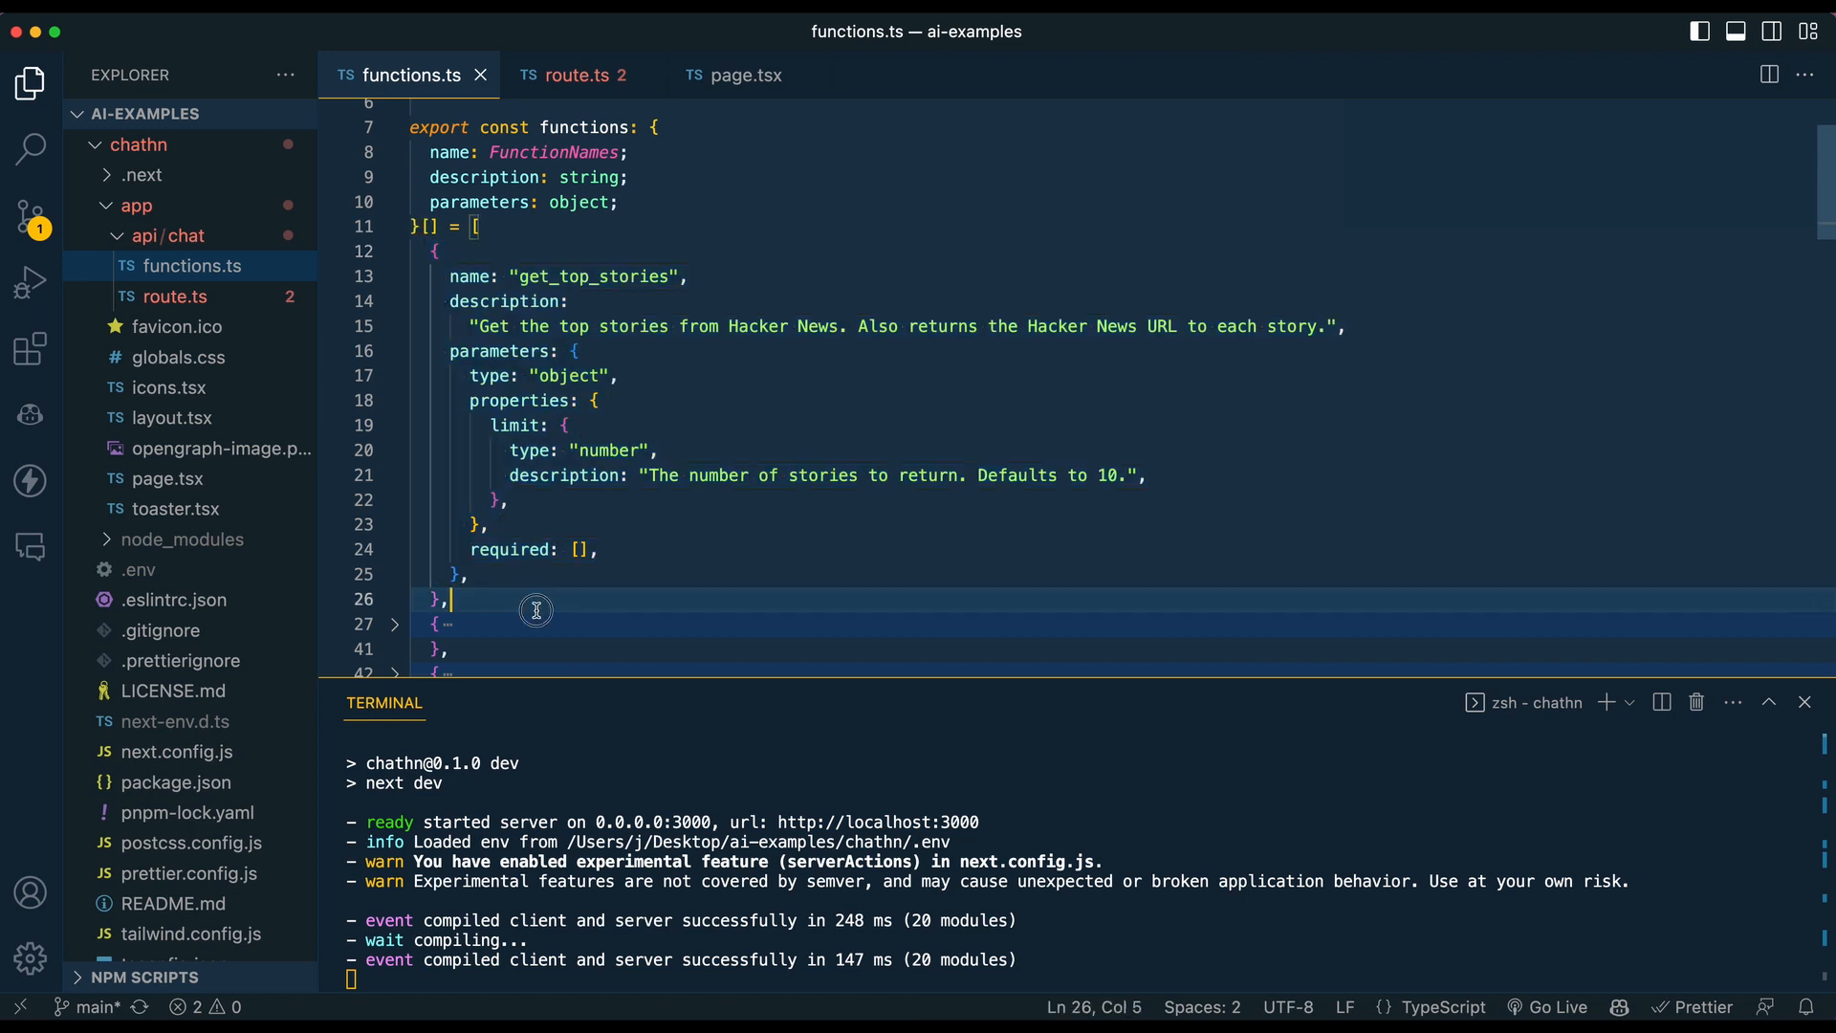
pyautogui.moveTo(478, 228); pyautogui.dragTo(448, 599)
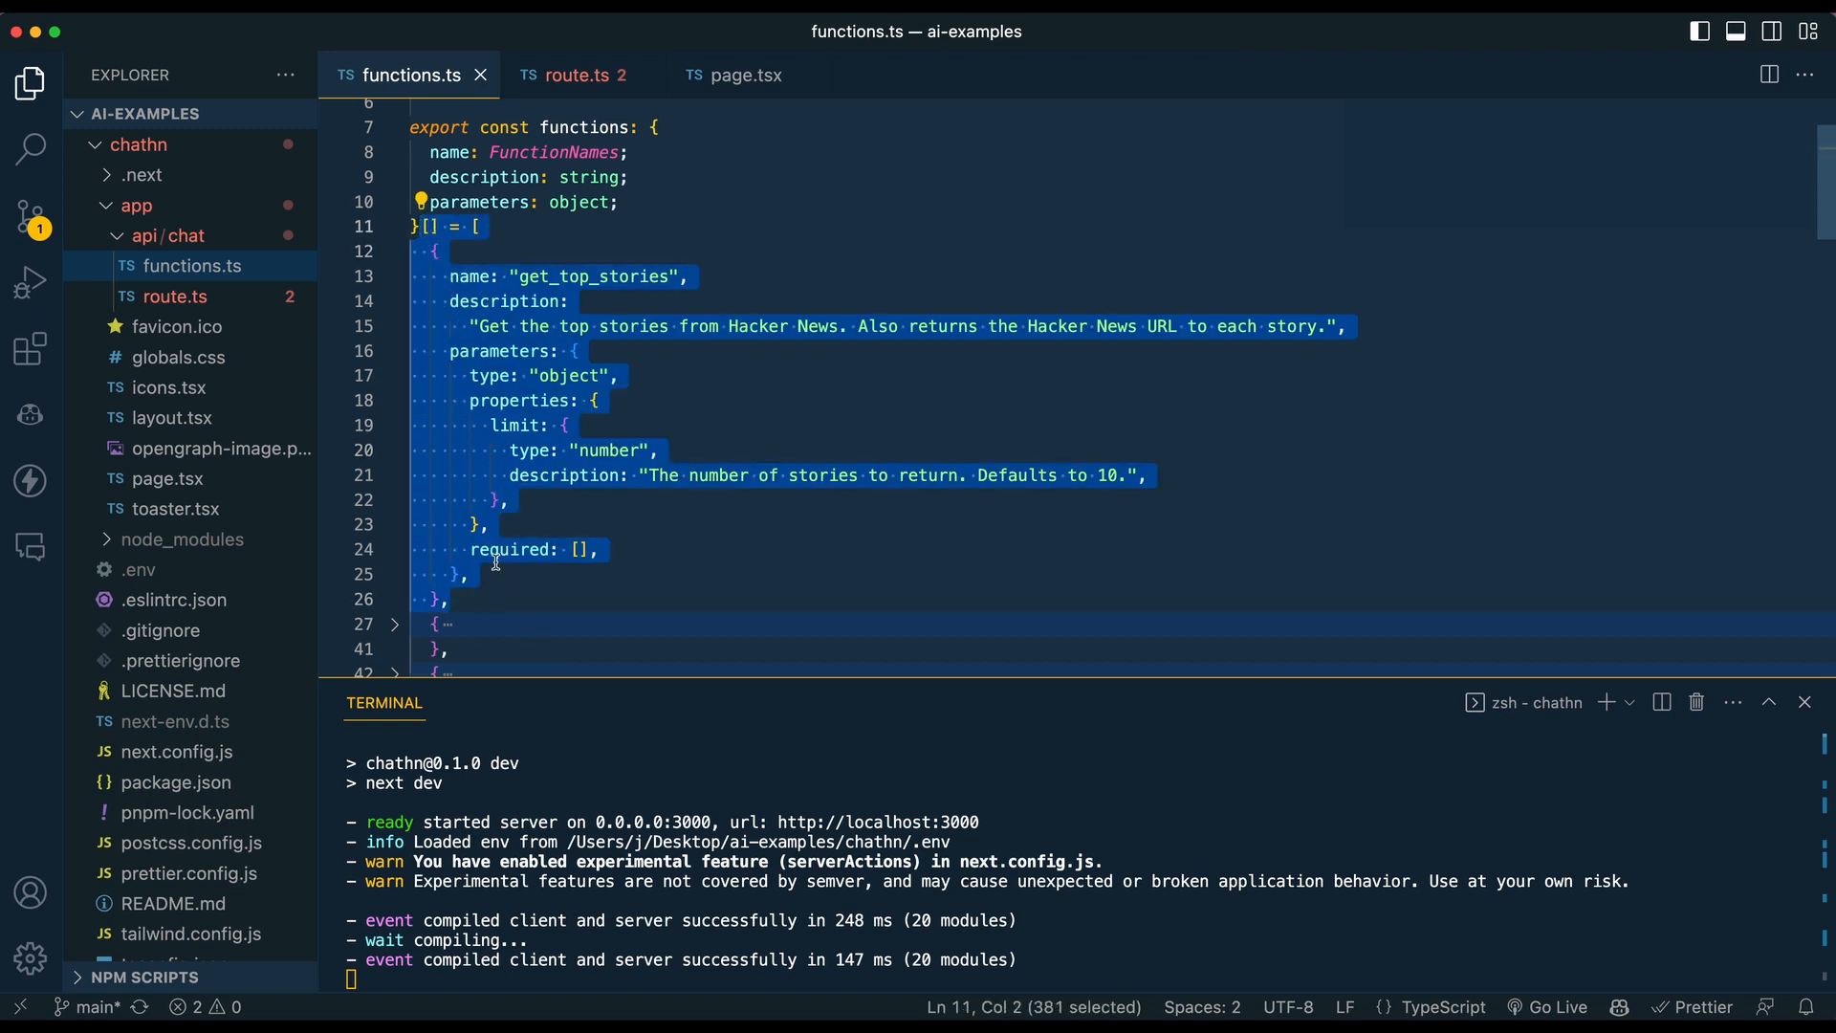
pyautogui.click(534, 599)
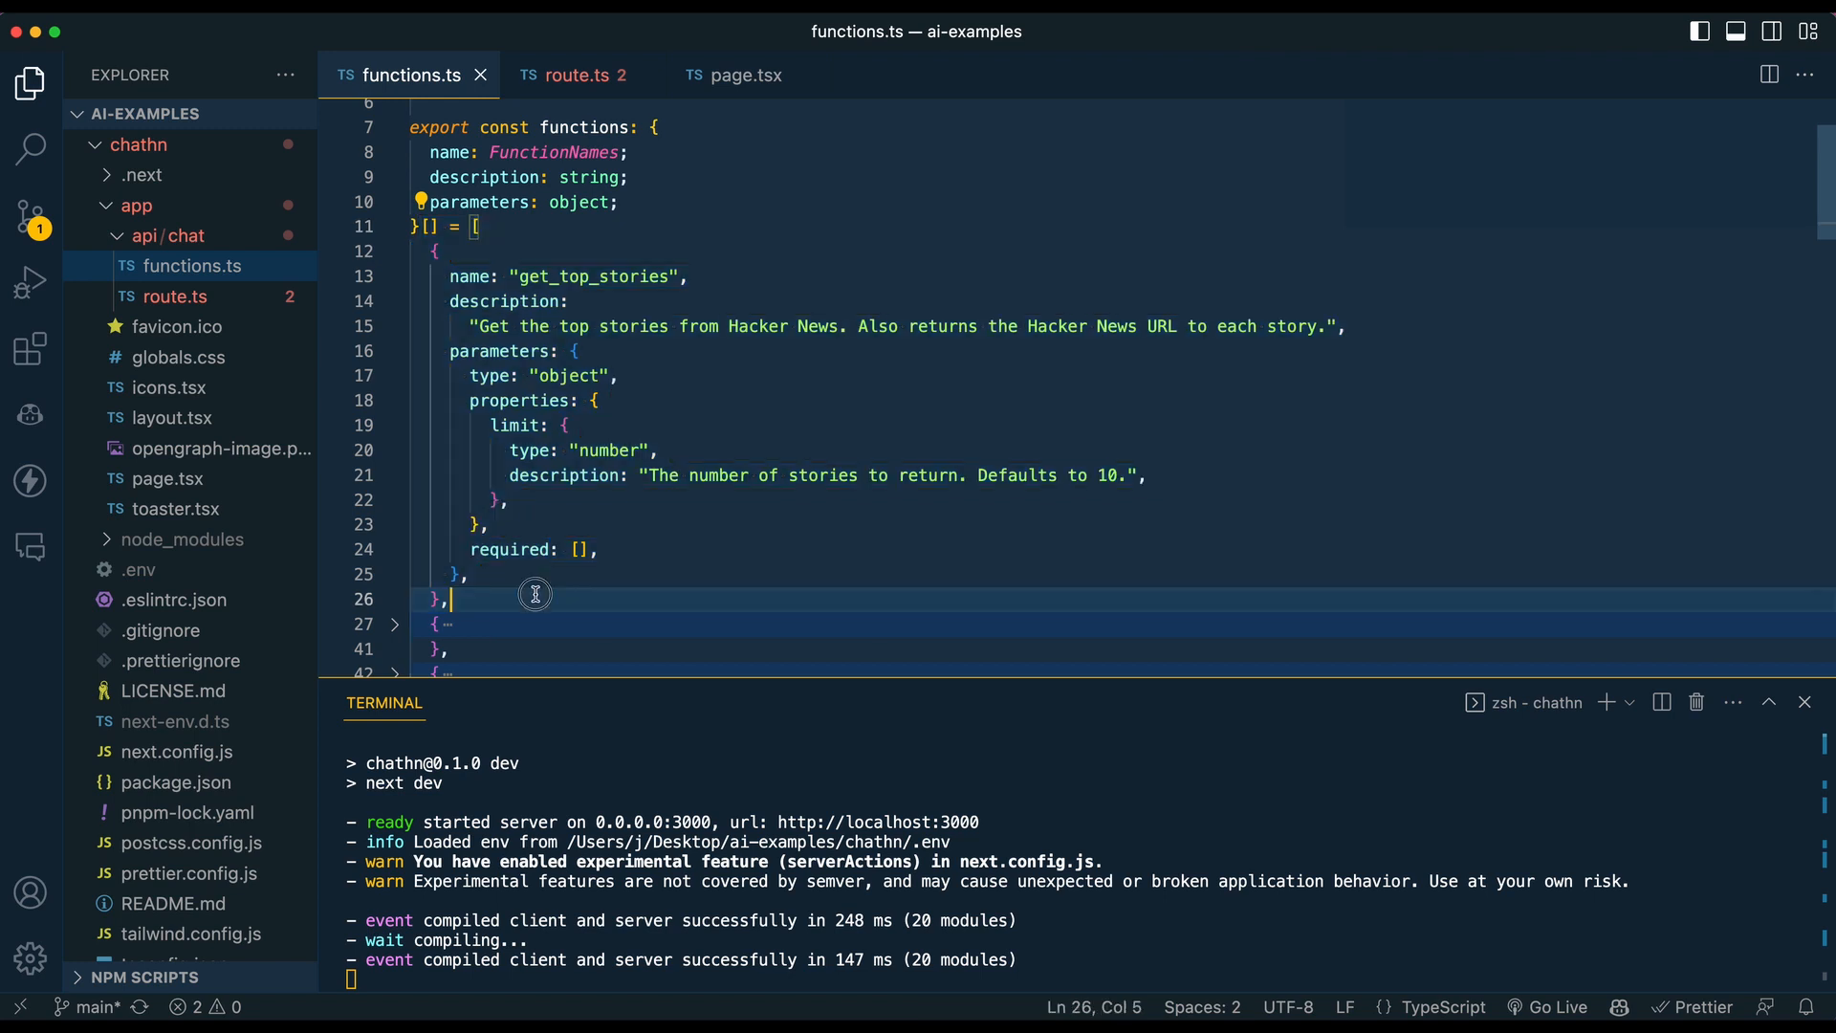